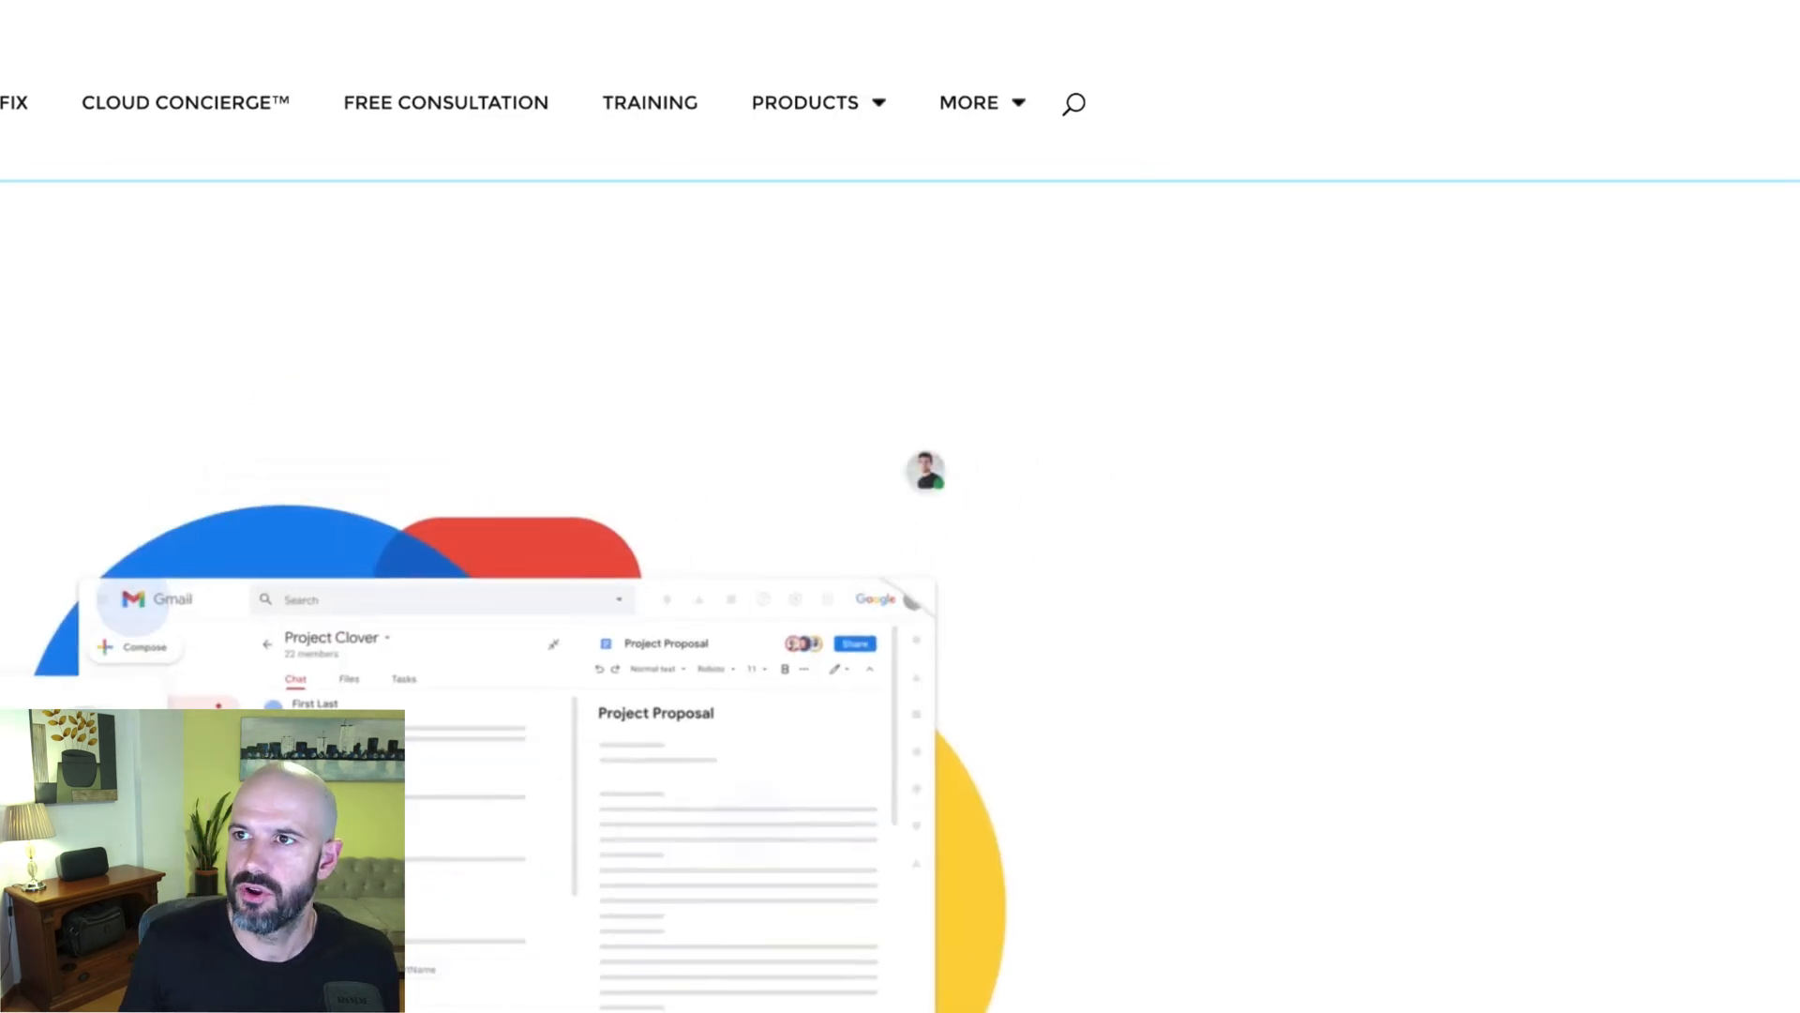
Bring up the Google Admin console tab in place of the company website
{"action": "left_click", "coordinate": [925, 471]}
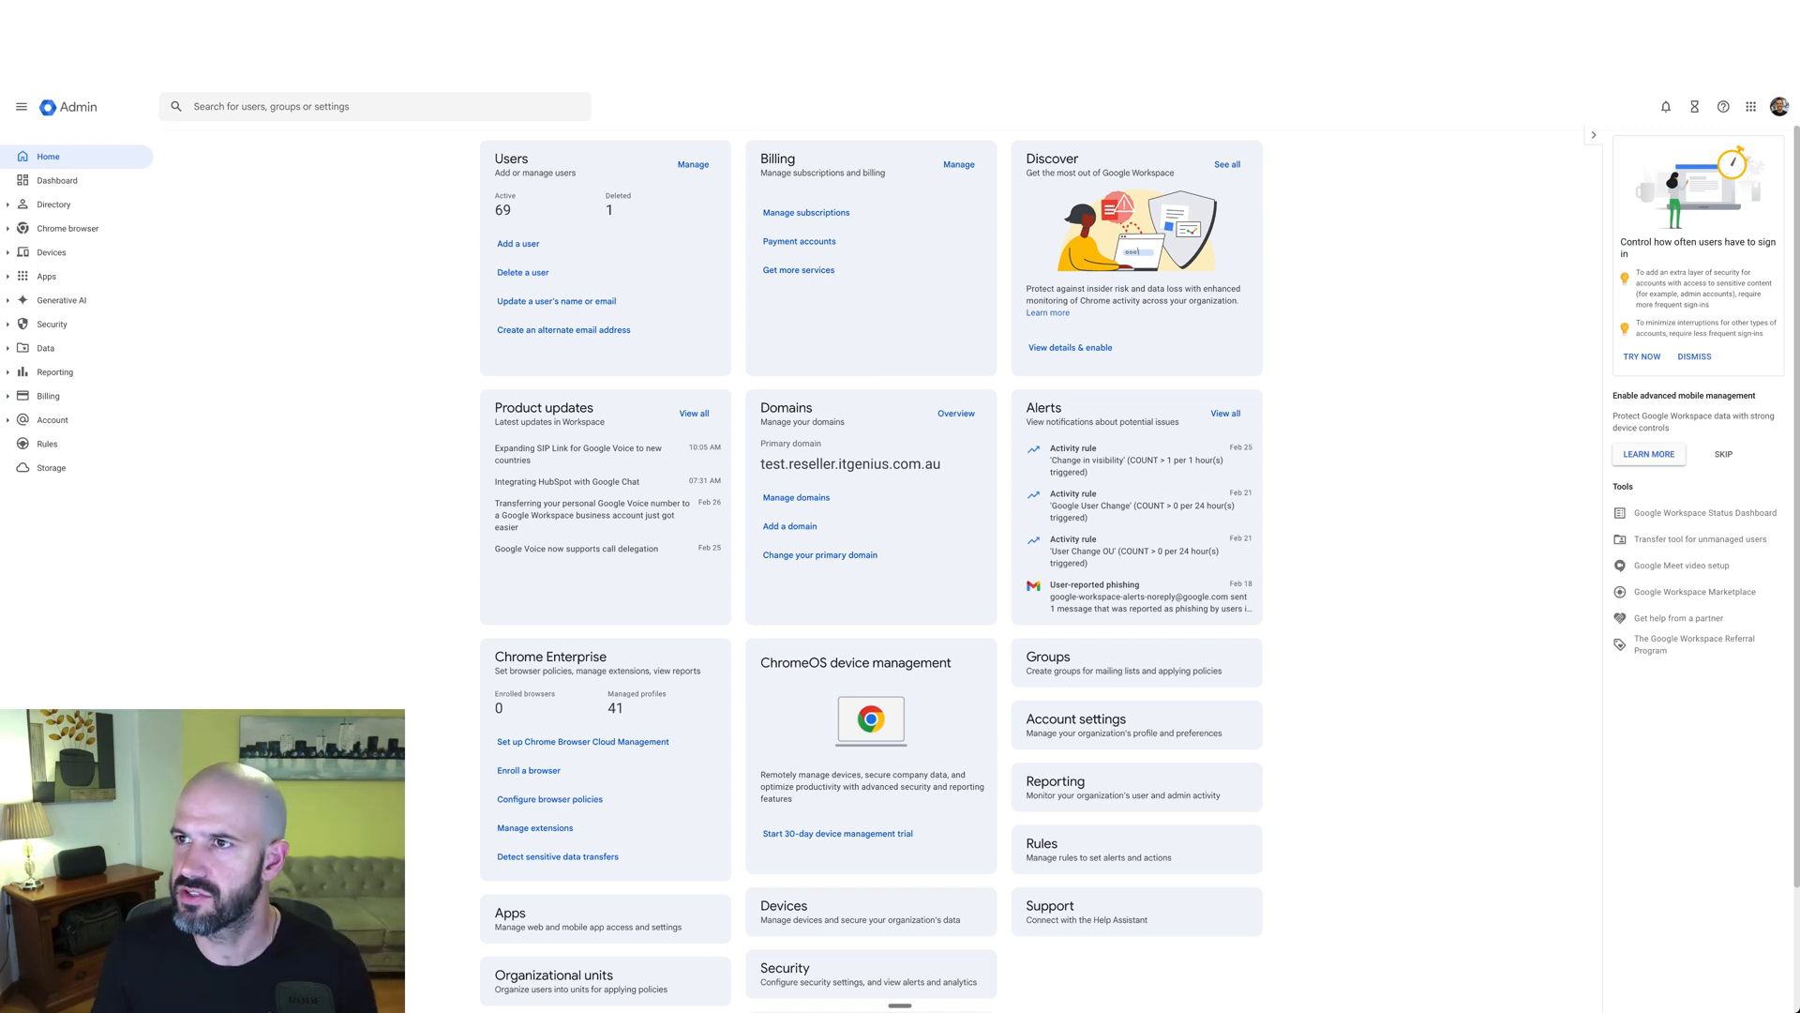
{"action": "left_click", "coordinate": [1749, 107]}
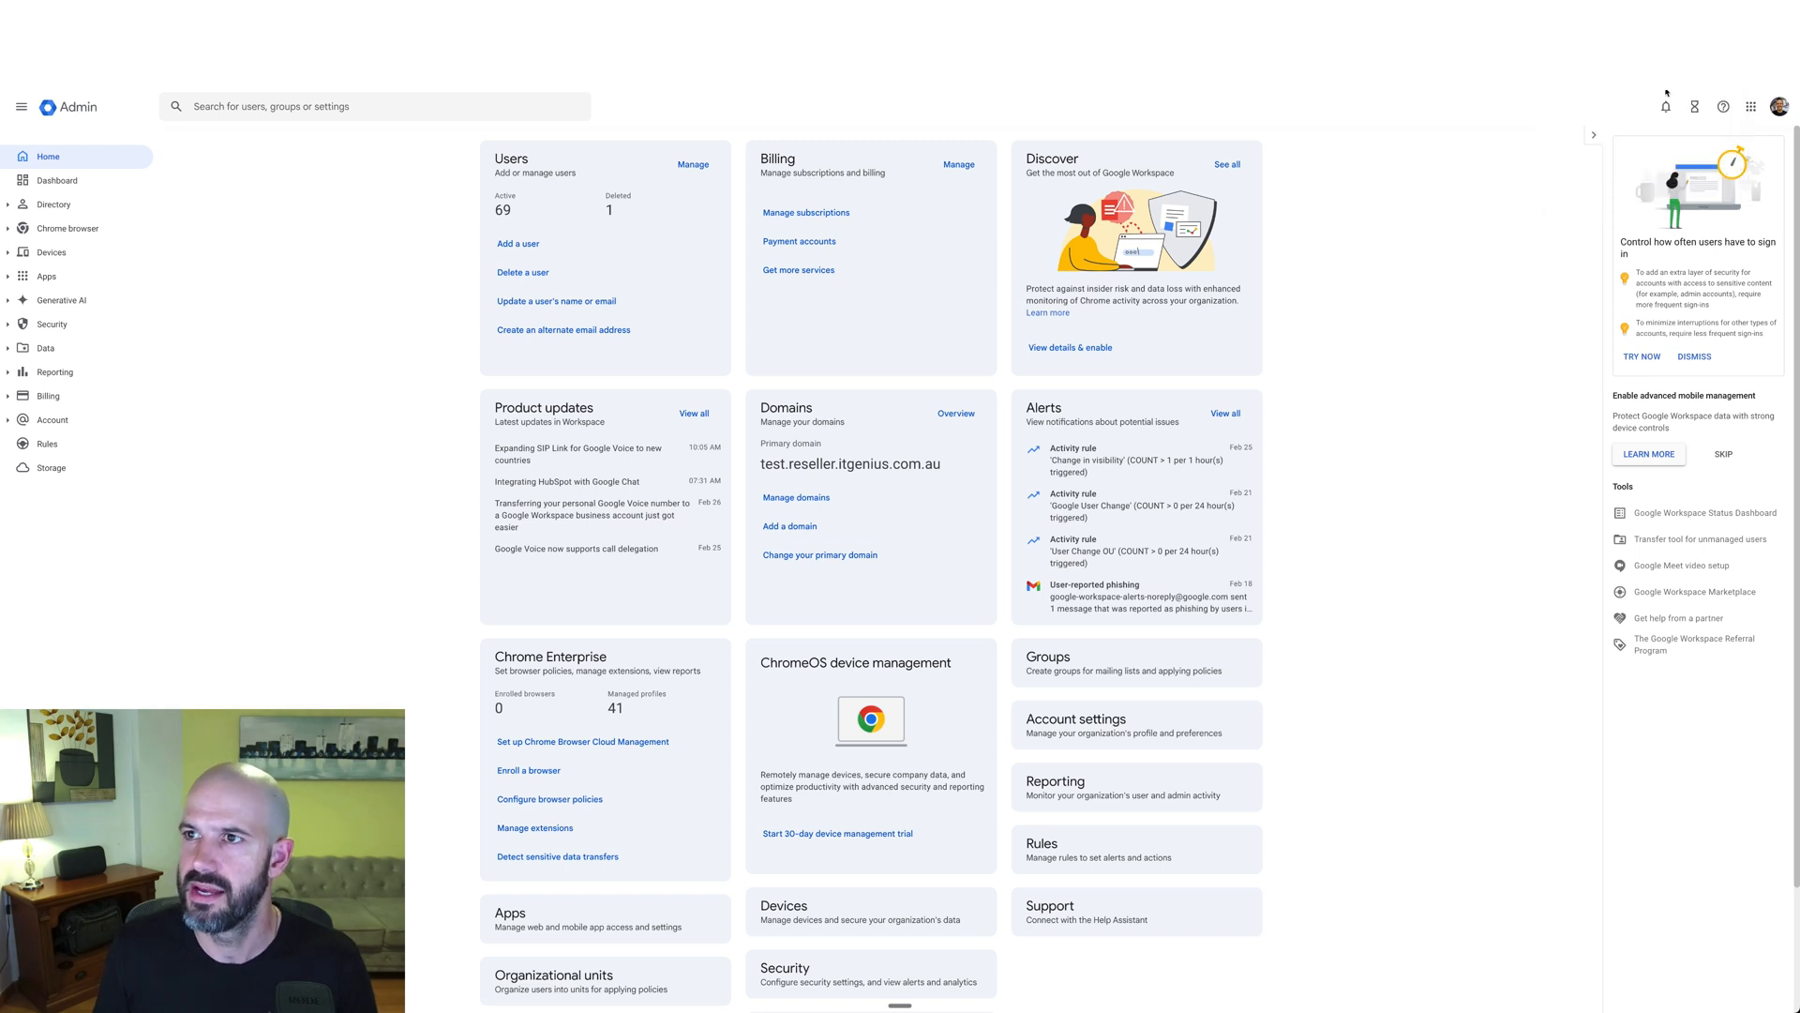
{"action": "mouse_move", "coordinate": [1498, 118]}
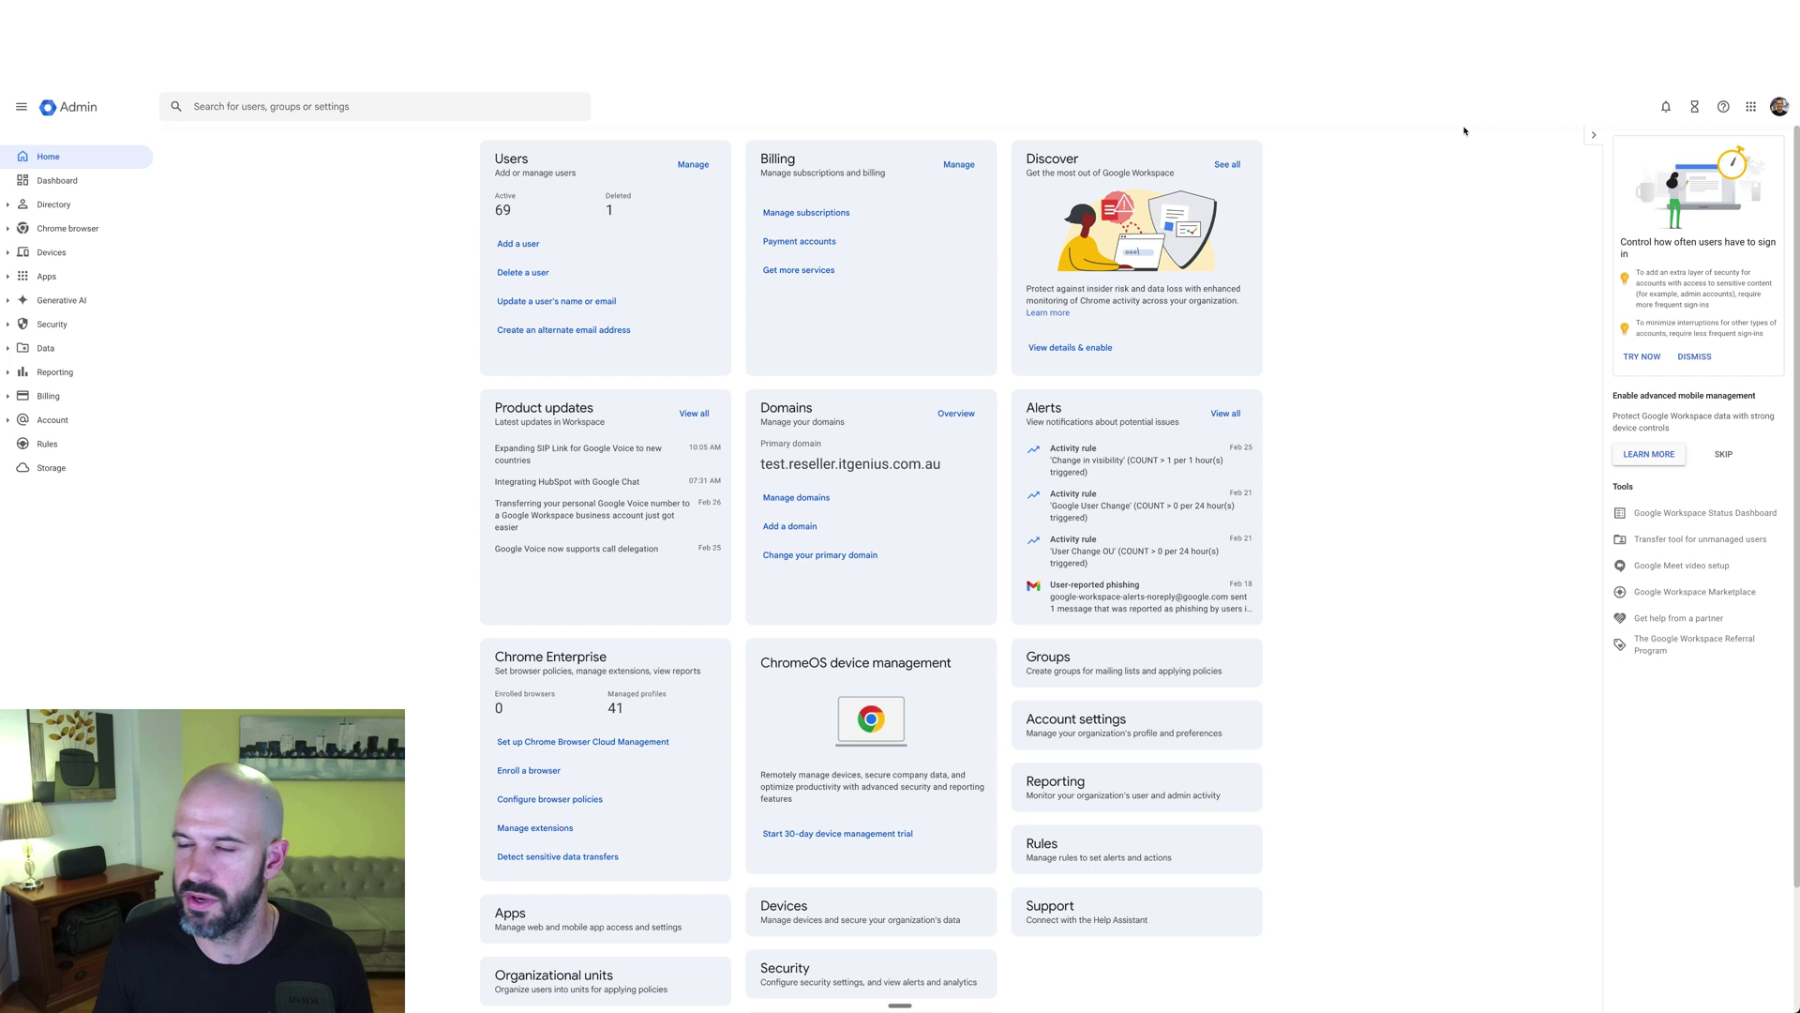
{"action": "mouse_move", "coordinate": [1450, 133]}
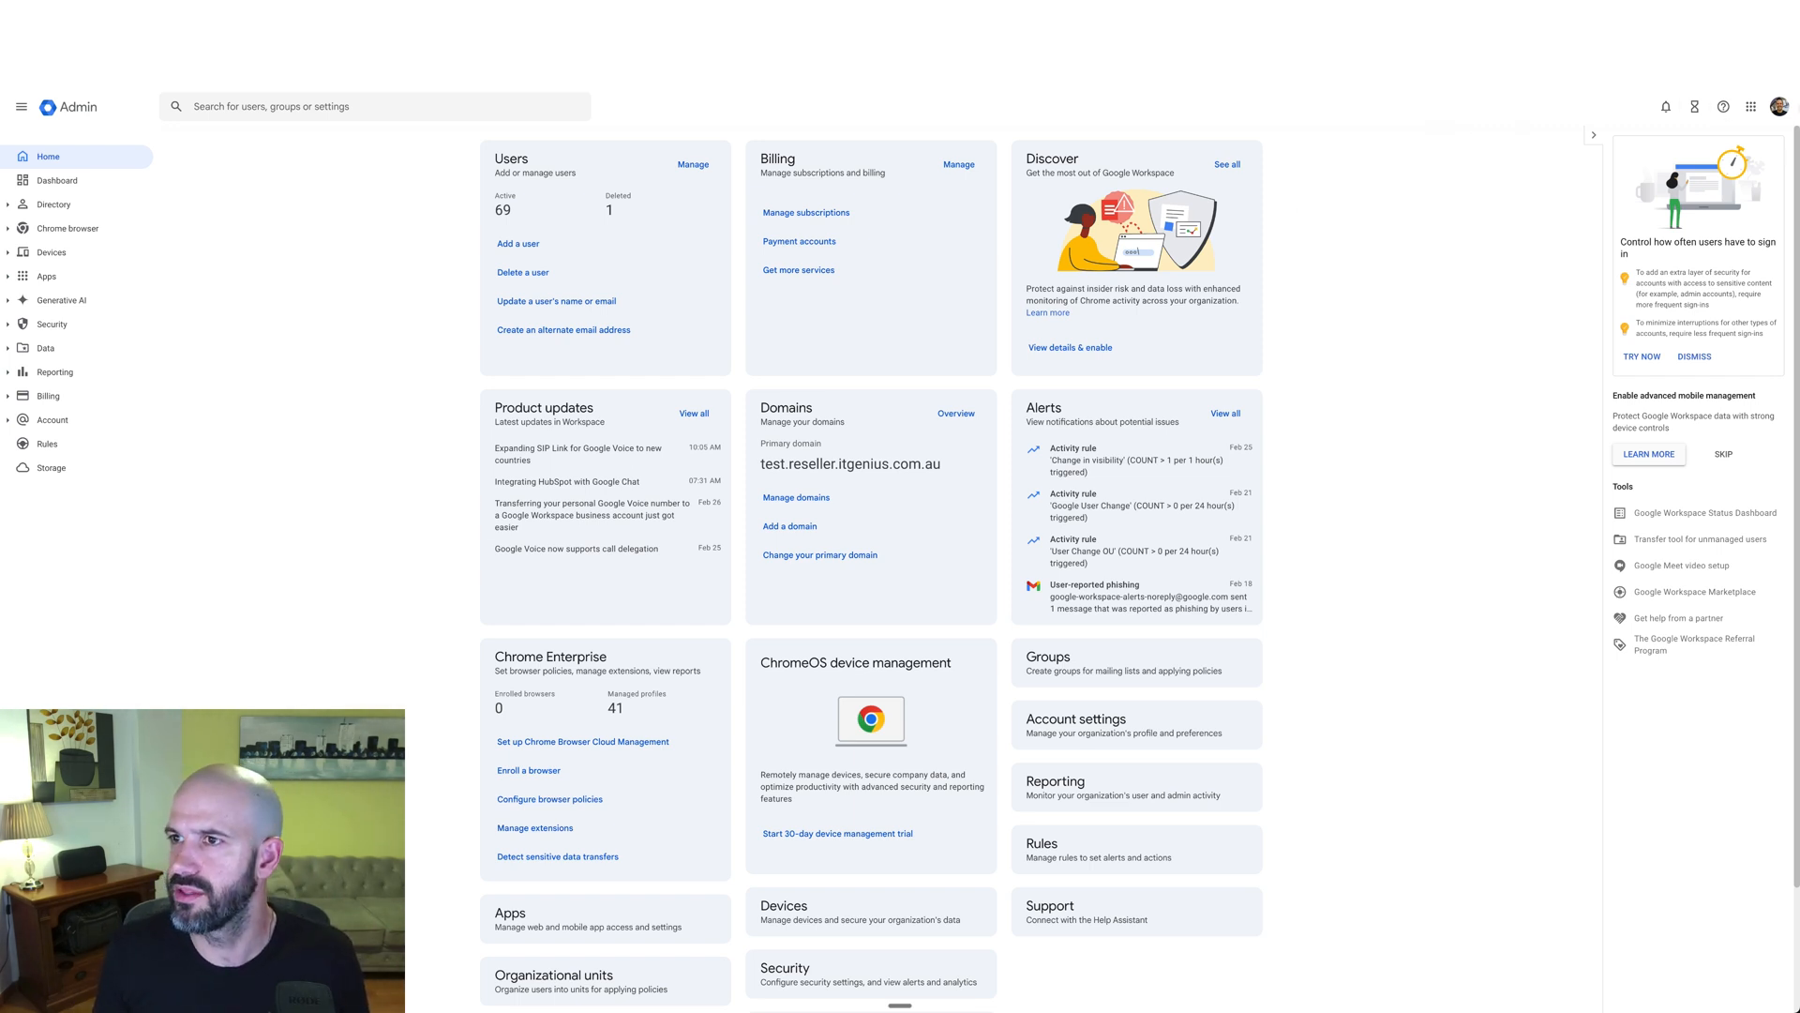
{"action": "left_click", "coordinate": [1778, 105]}
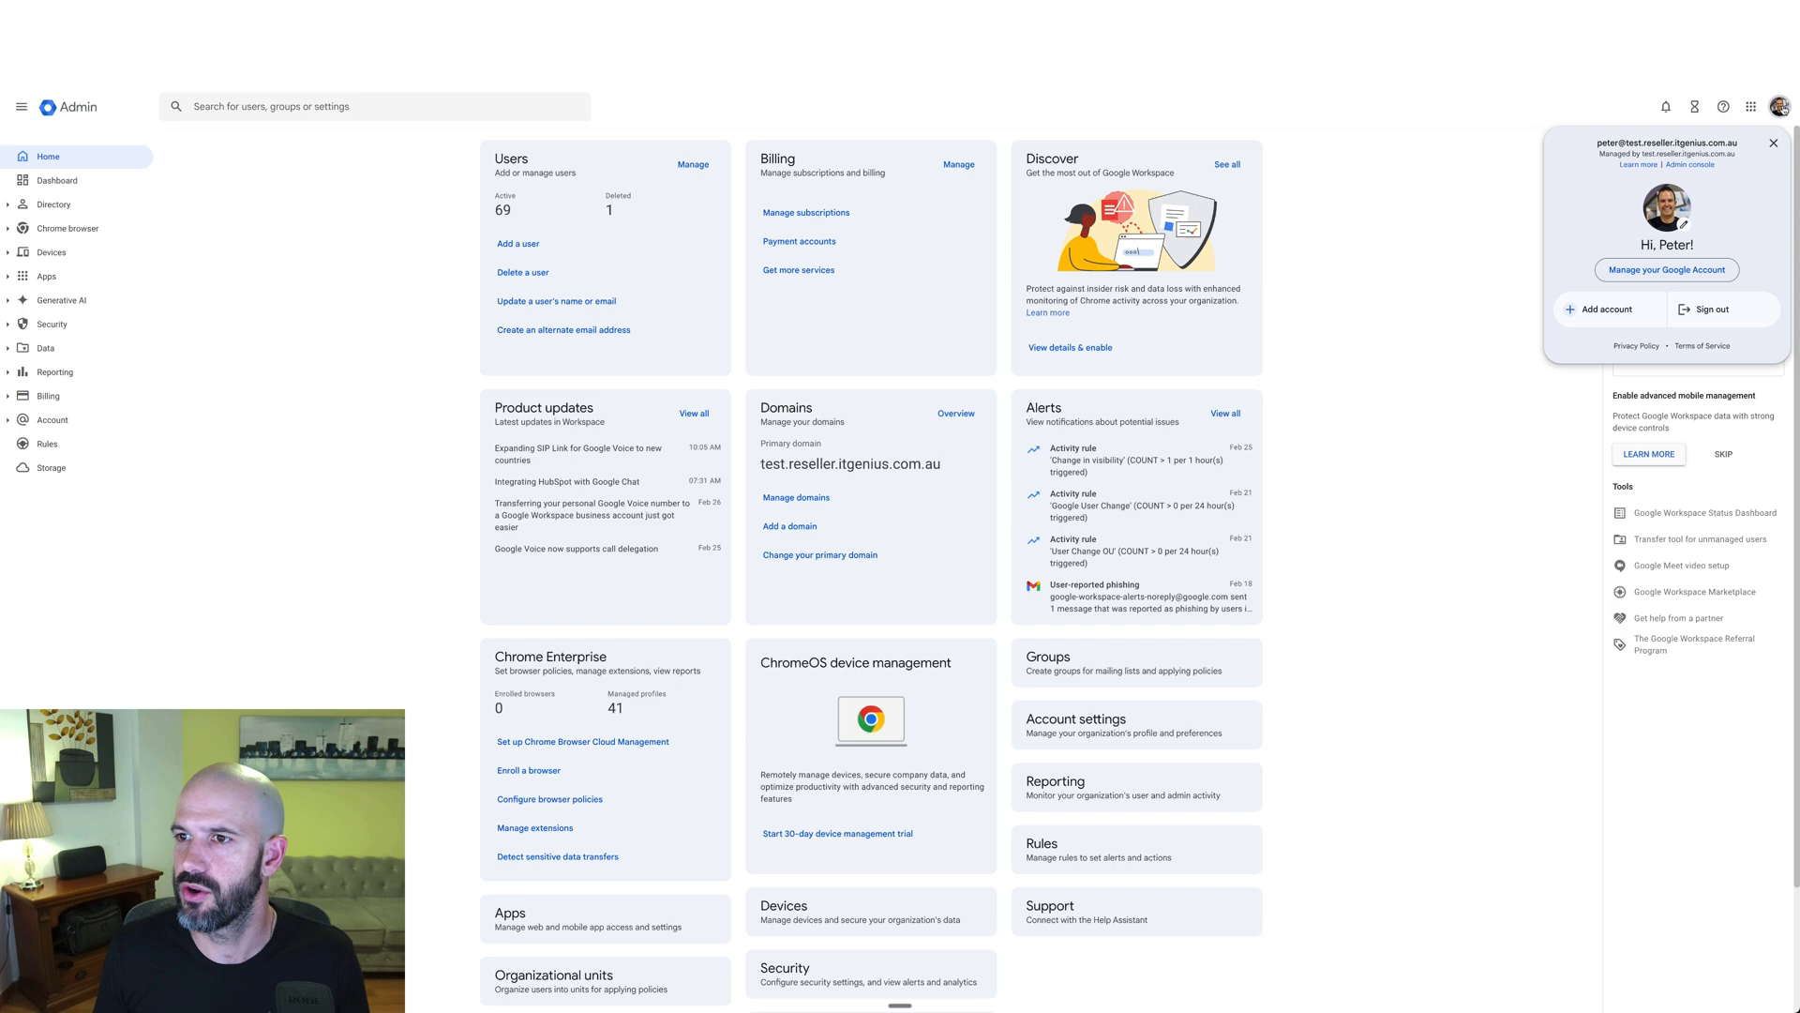
{"action": "left_click", "coordinate": [1772, 141]}
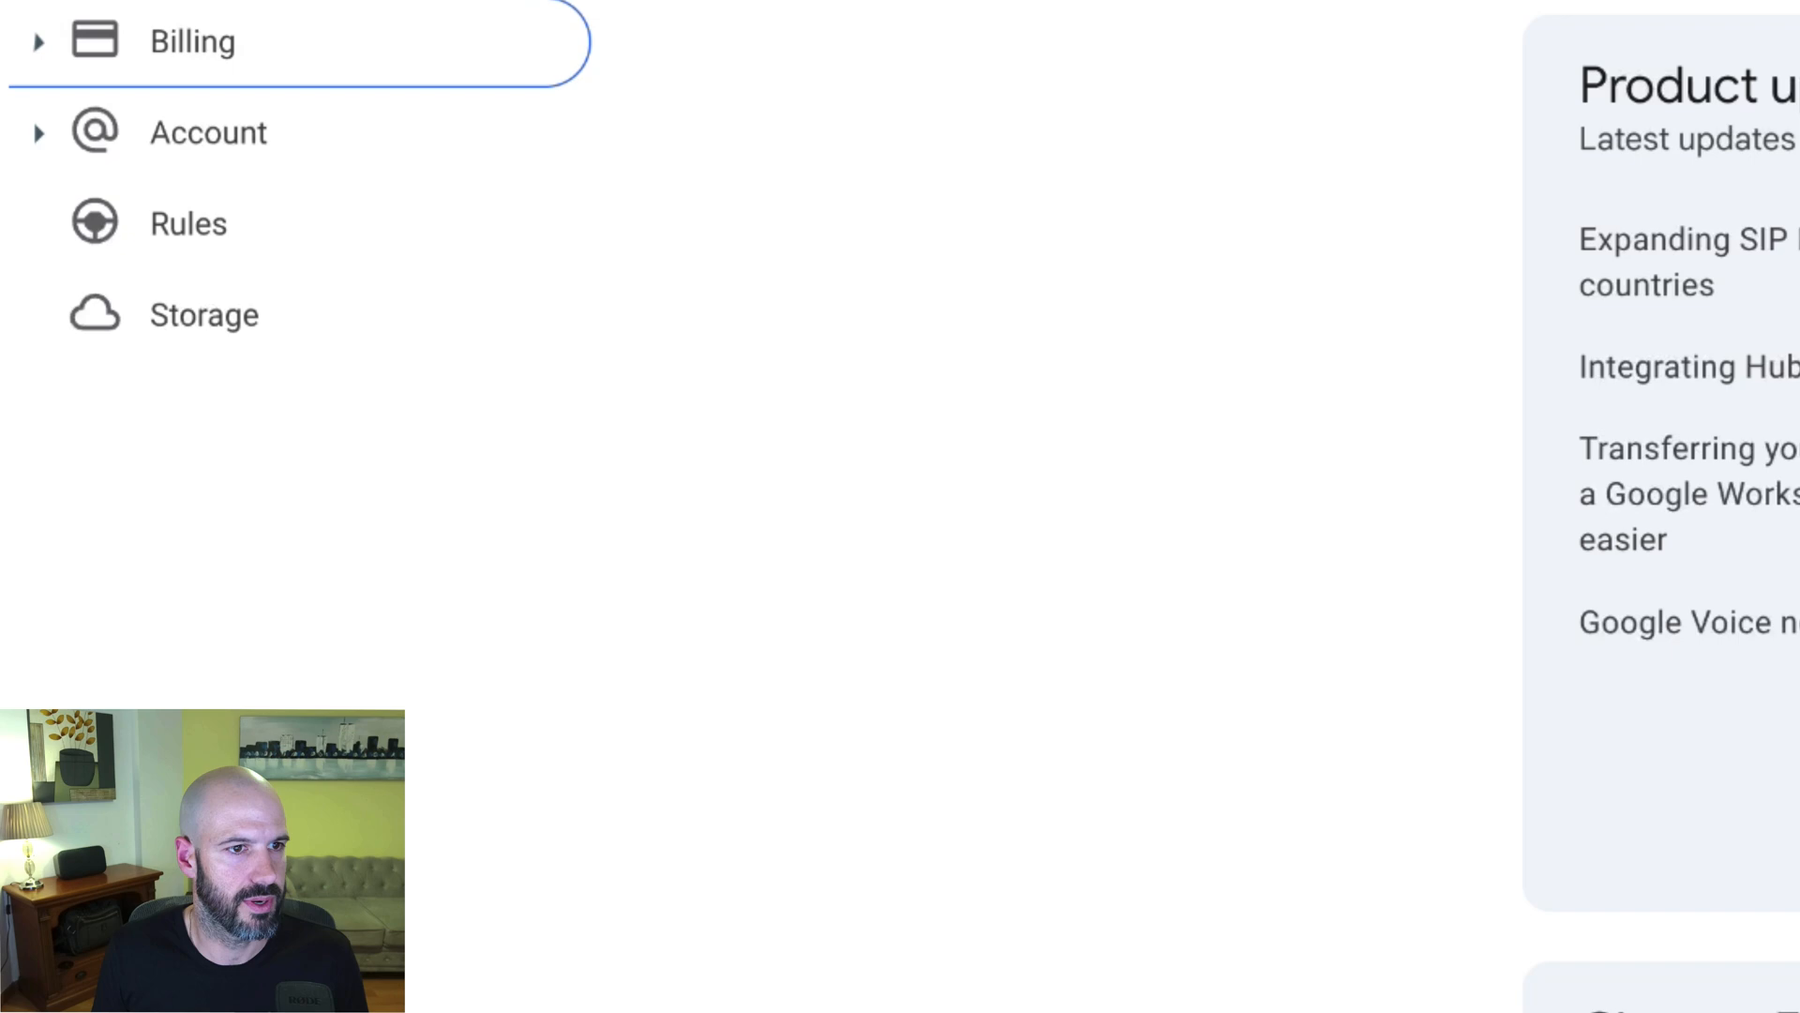
Navigate Account > Domains > Manage domains to list the primary, secondary and alias domains
{"action": "left_click", "coordinate": [208, 131]}
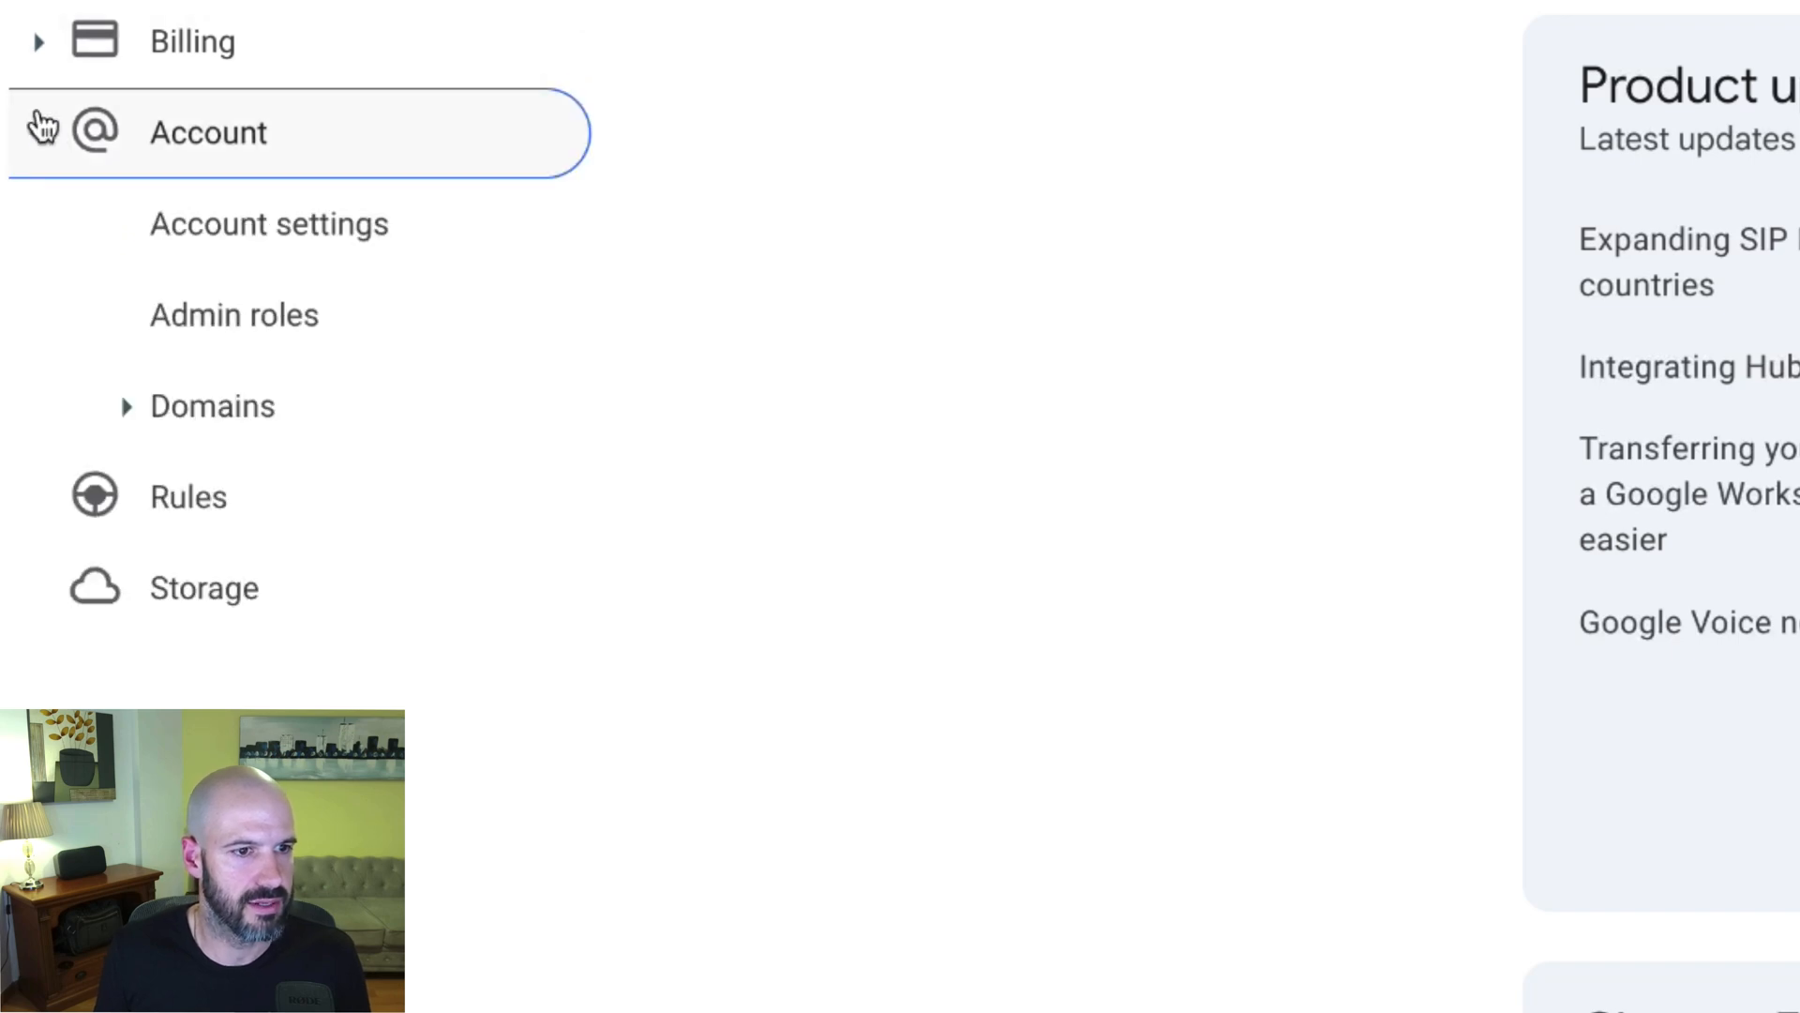
{"action": "left_click", "coordinate": [212, 405]}
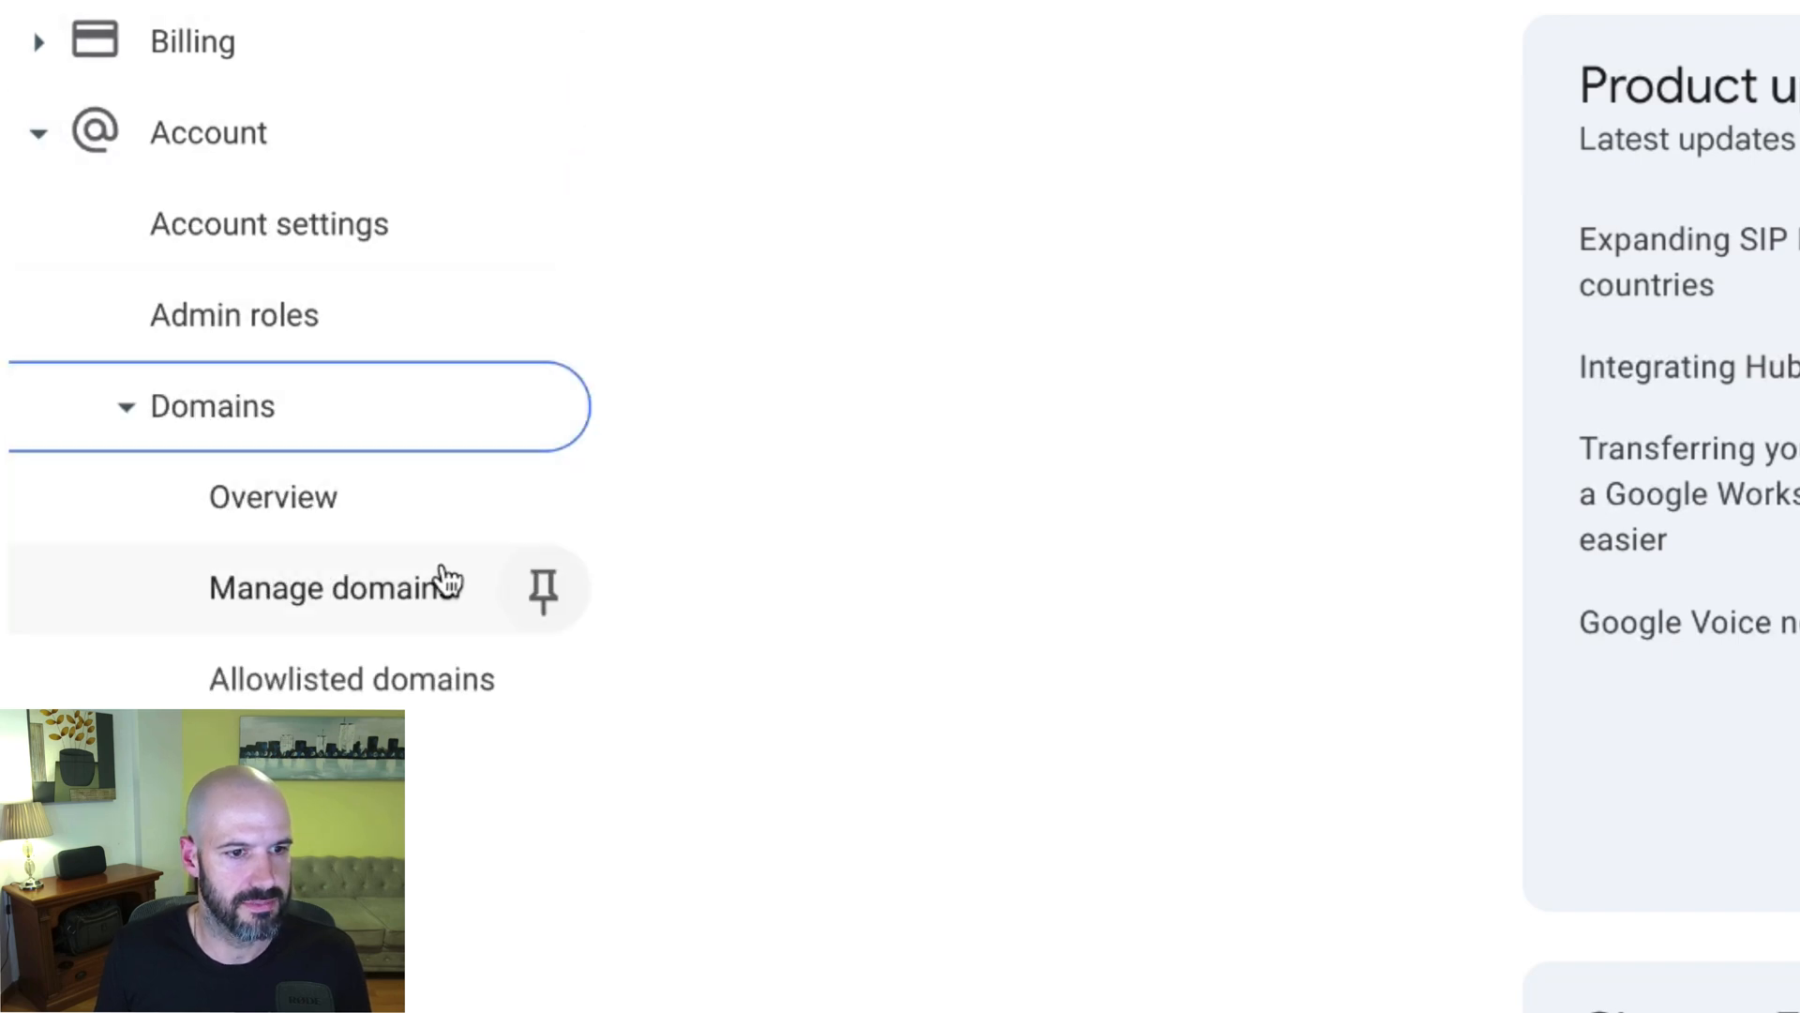
{"action": "left_click", "coordinate": [330, 587]}
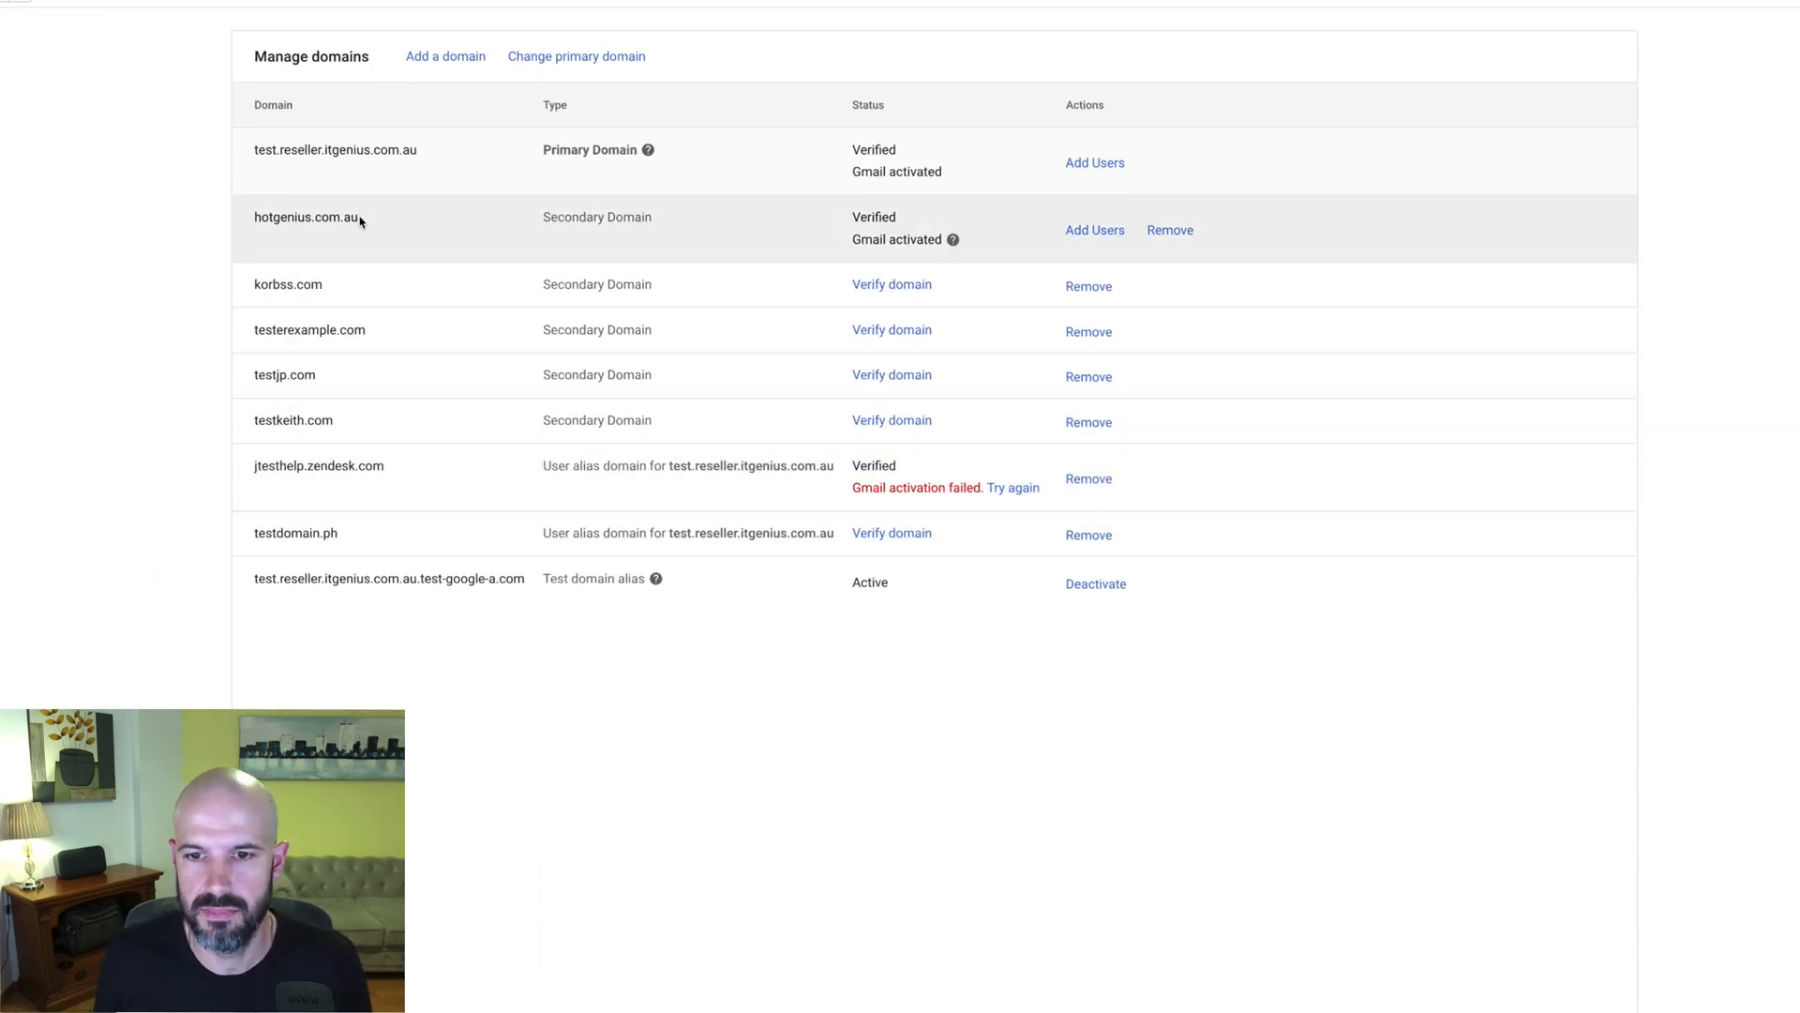
{"action": "mouse_move", "coordinate": [433, 514]}
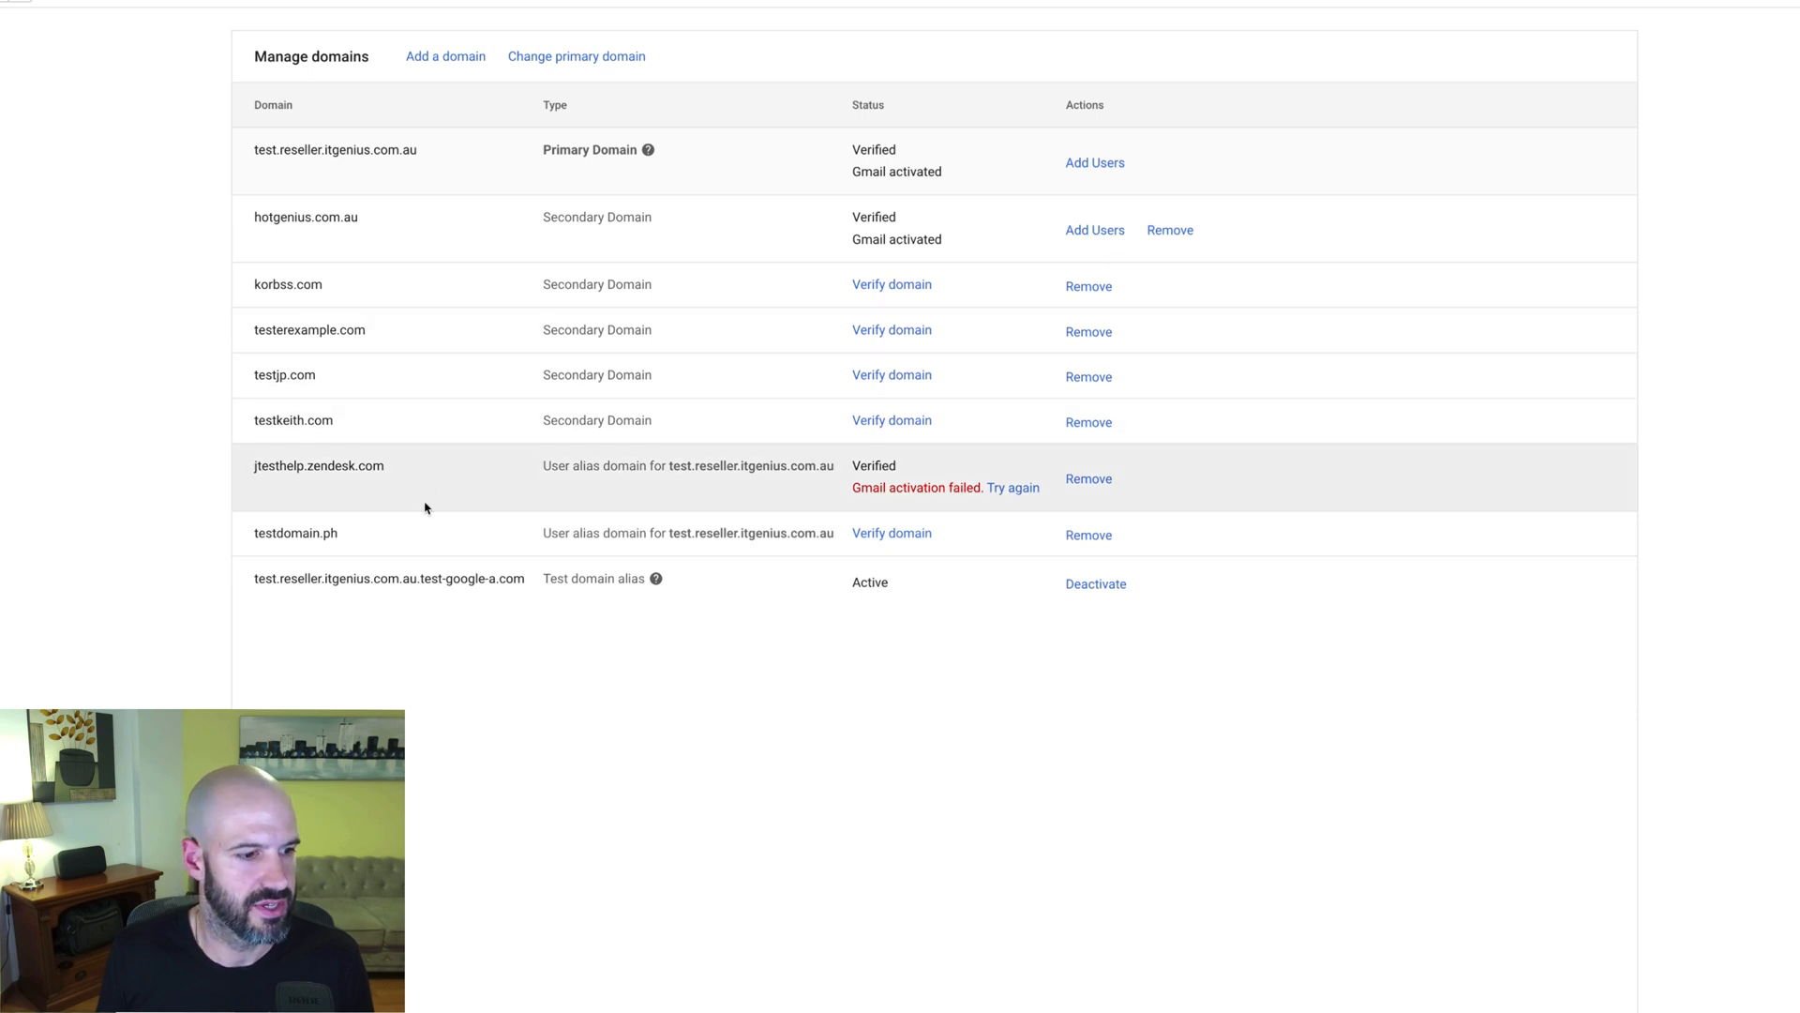
{"action": "mouse_move", "coordinate": [422, 157]}
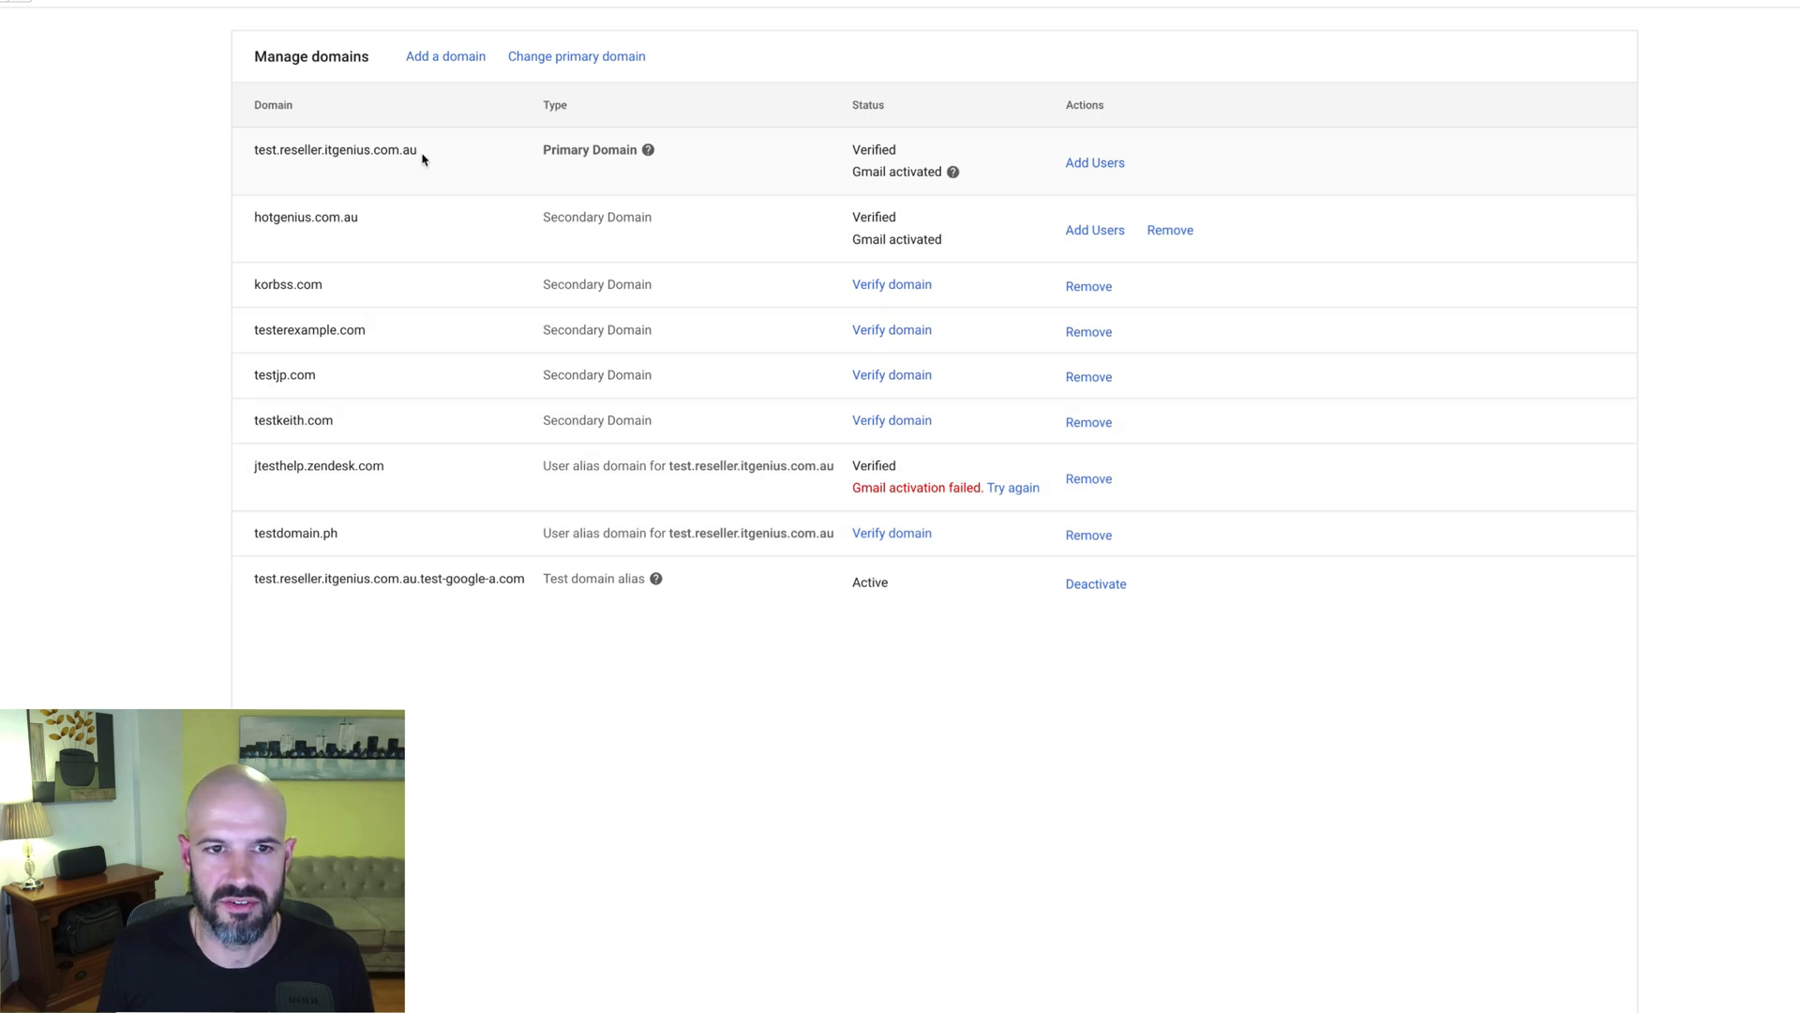
{"action": "mouse_move", "coordinate": [418, 184]}
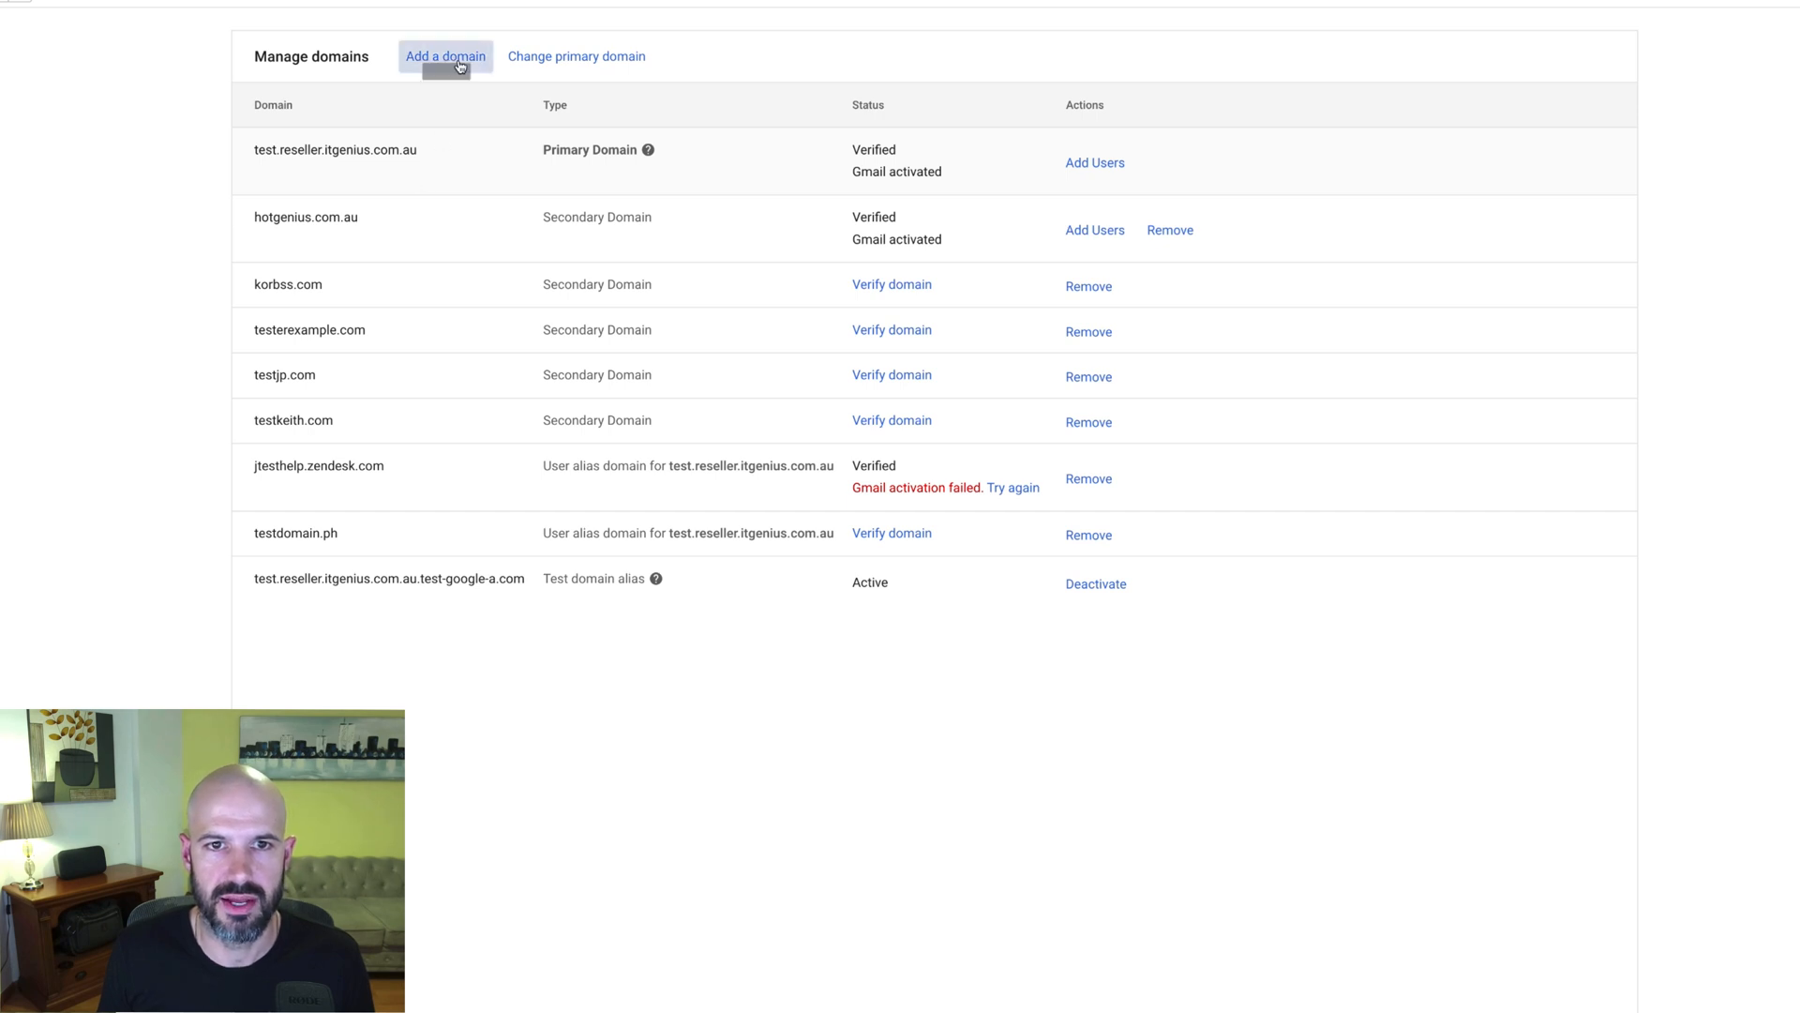
{"action": "mouse_move", "coordinate": [446, 56]}
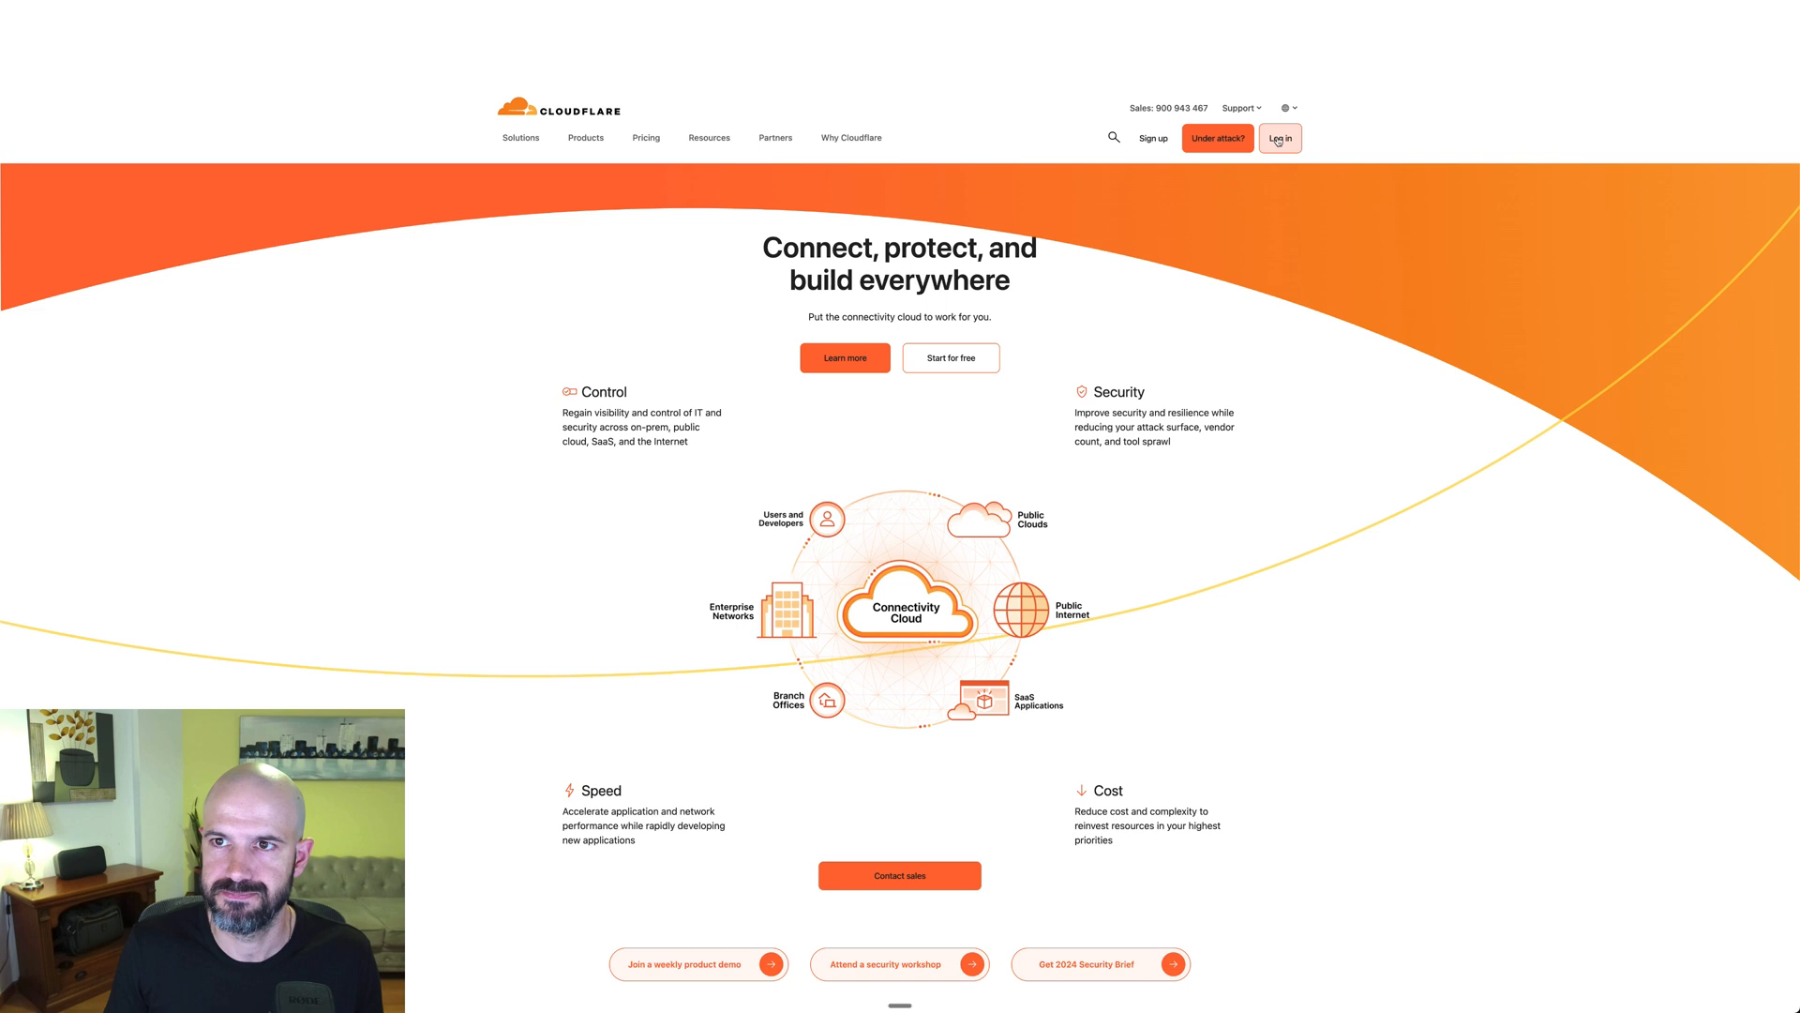
Sign in to Cloudflare, passing the human verification and entering the login email
{"action": "left_click", "coordinate": [1279, 137]}
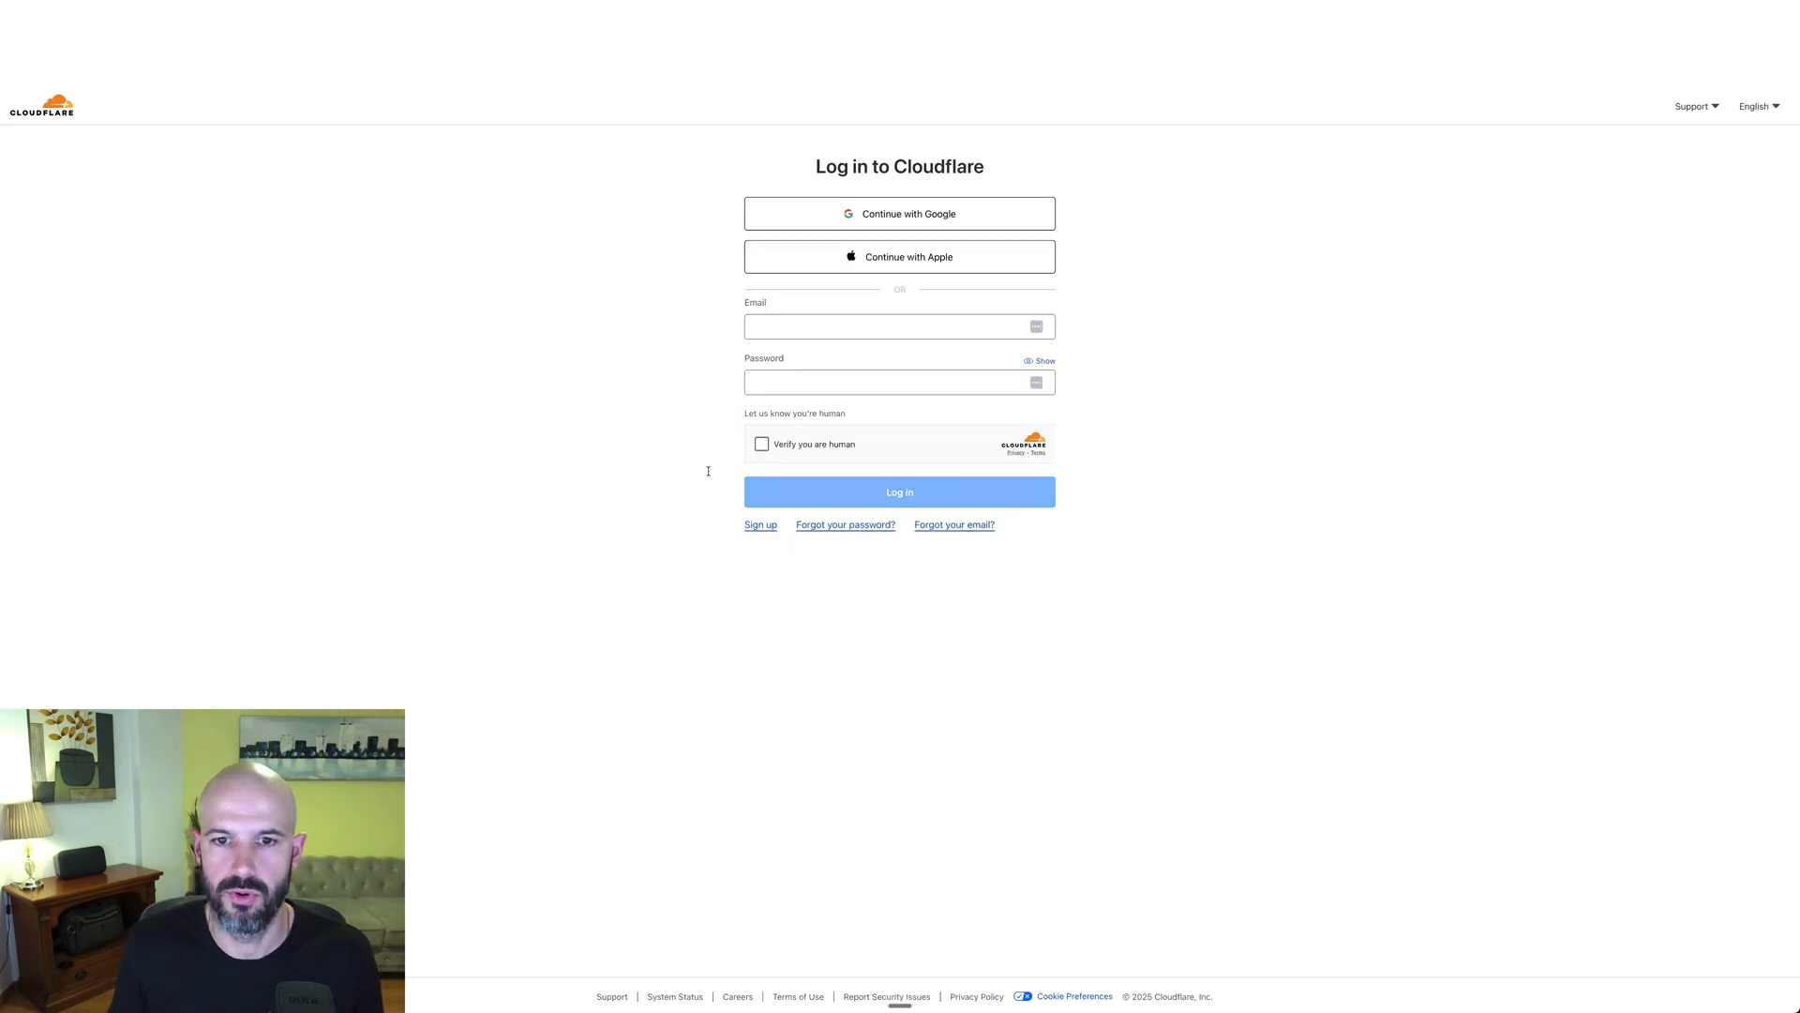
{"action": "left_click", "coordinate": [898, 326]}
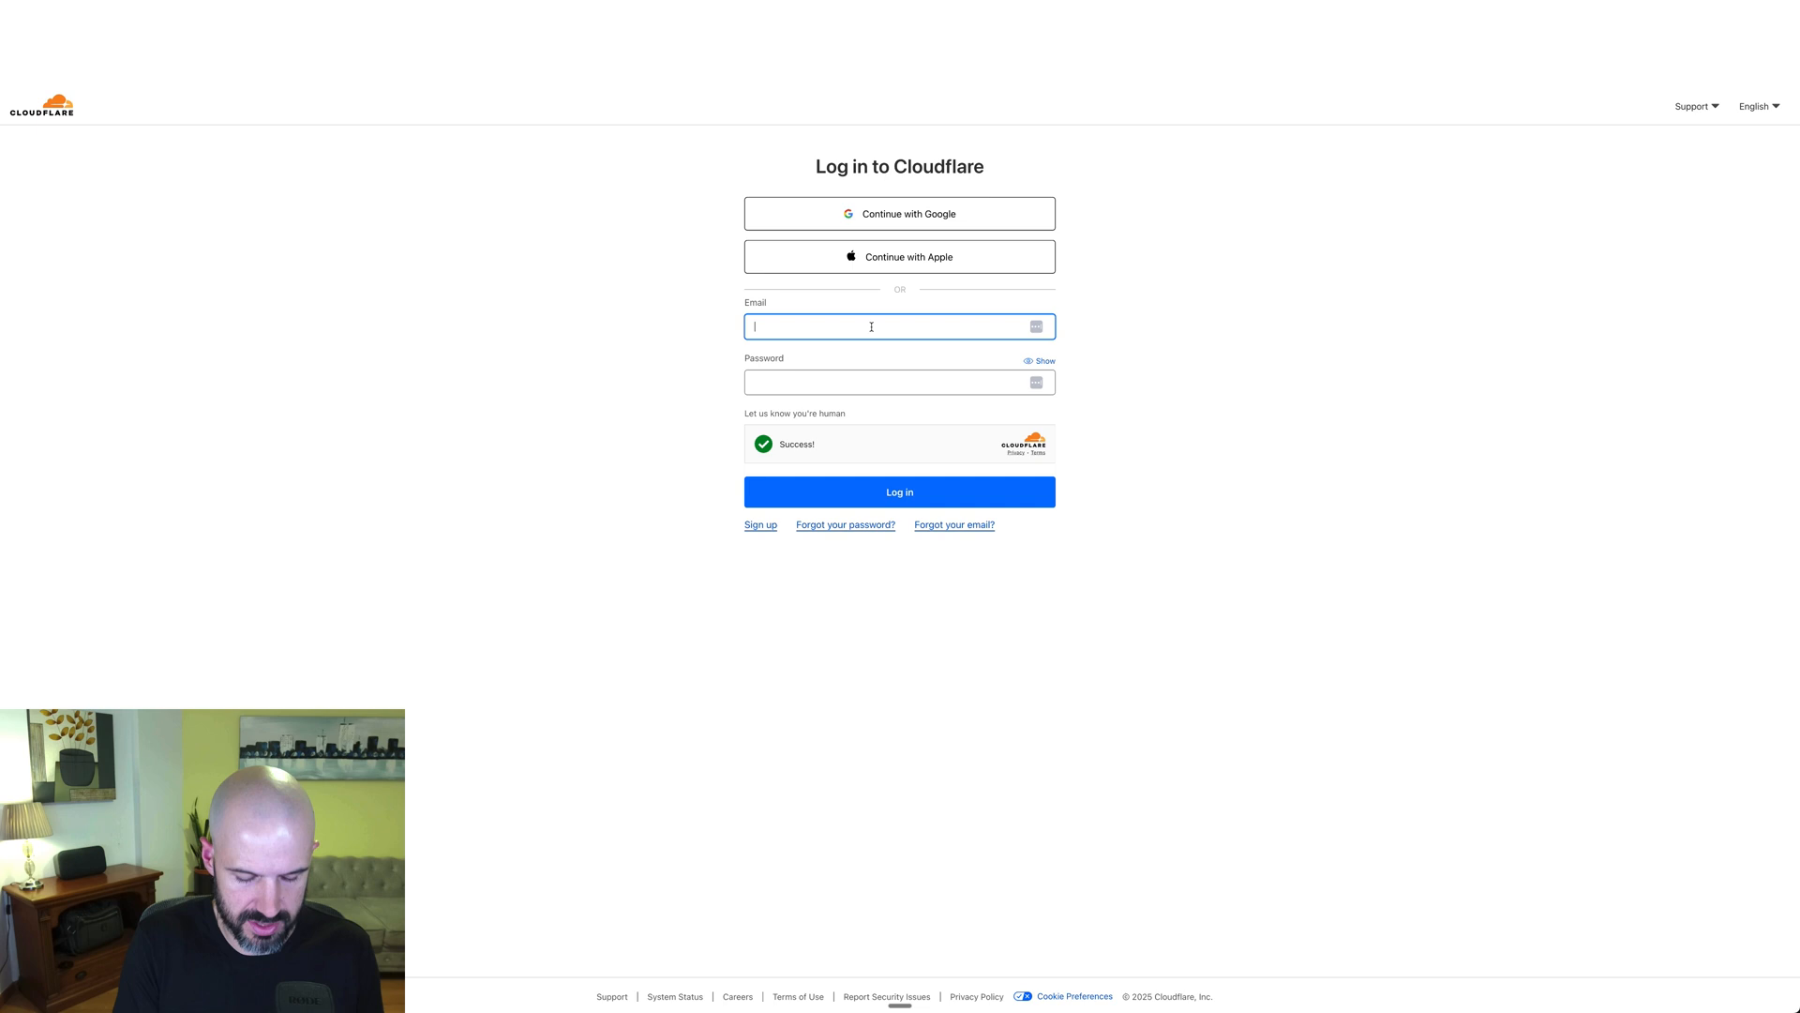
{"action": "left_click", "coordinate": [899, 491]}
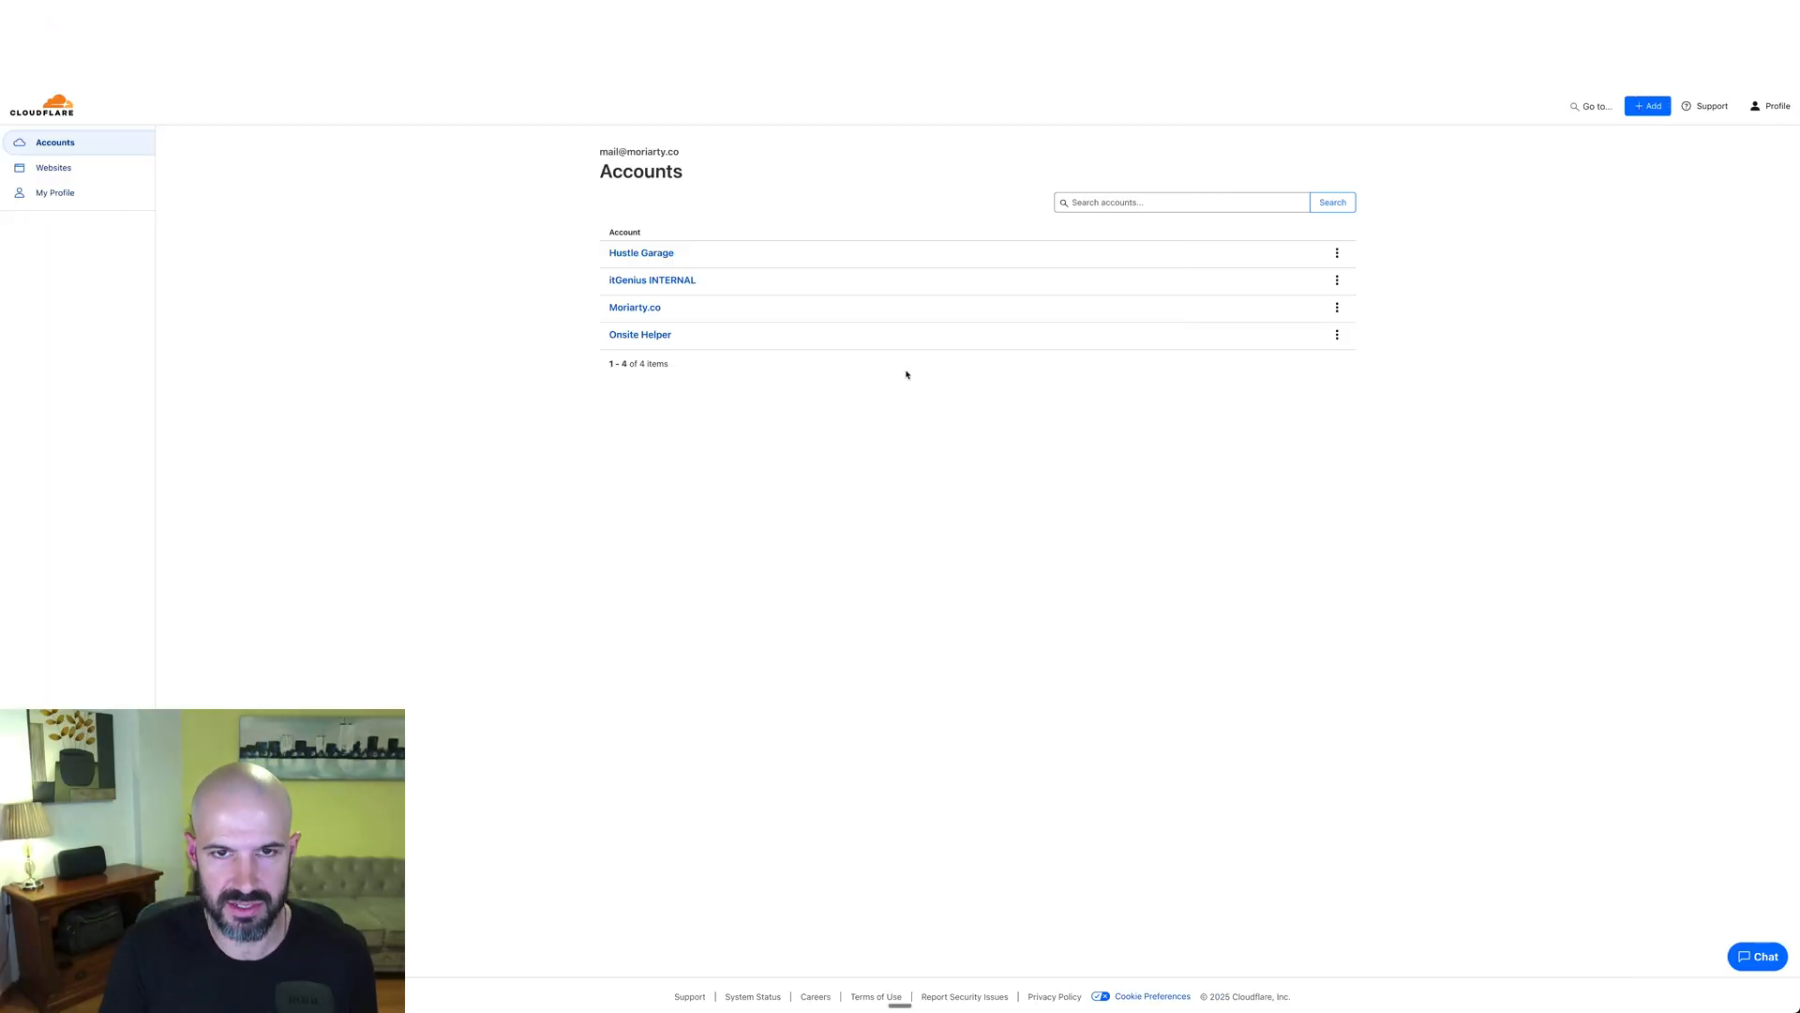
Enter the itGenius INTERNAL account and review its list of Active domains
{"action": "left_click", "coordinate": [652, 279]}
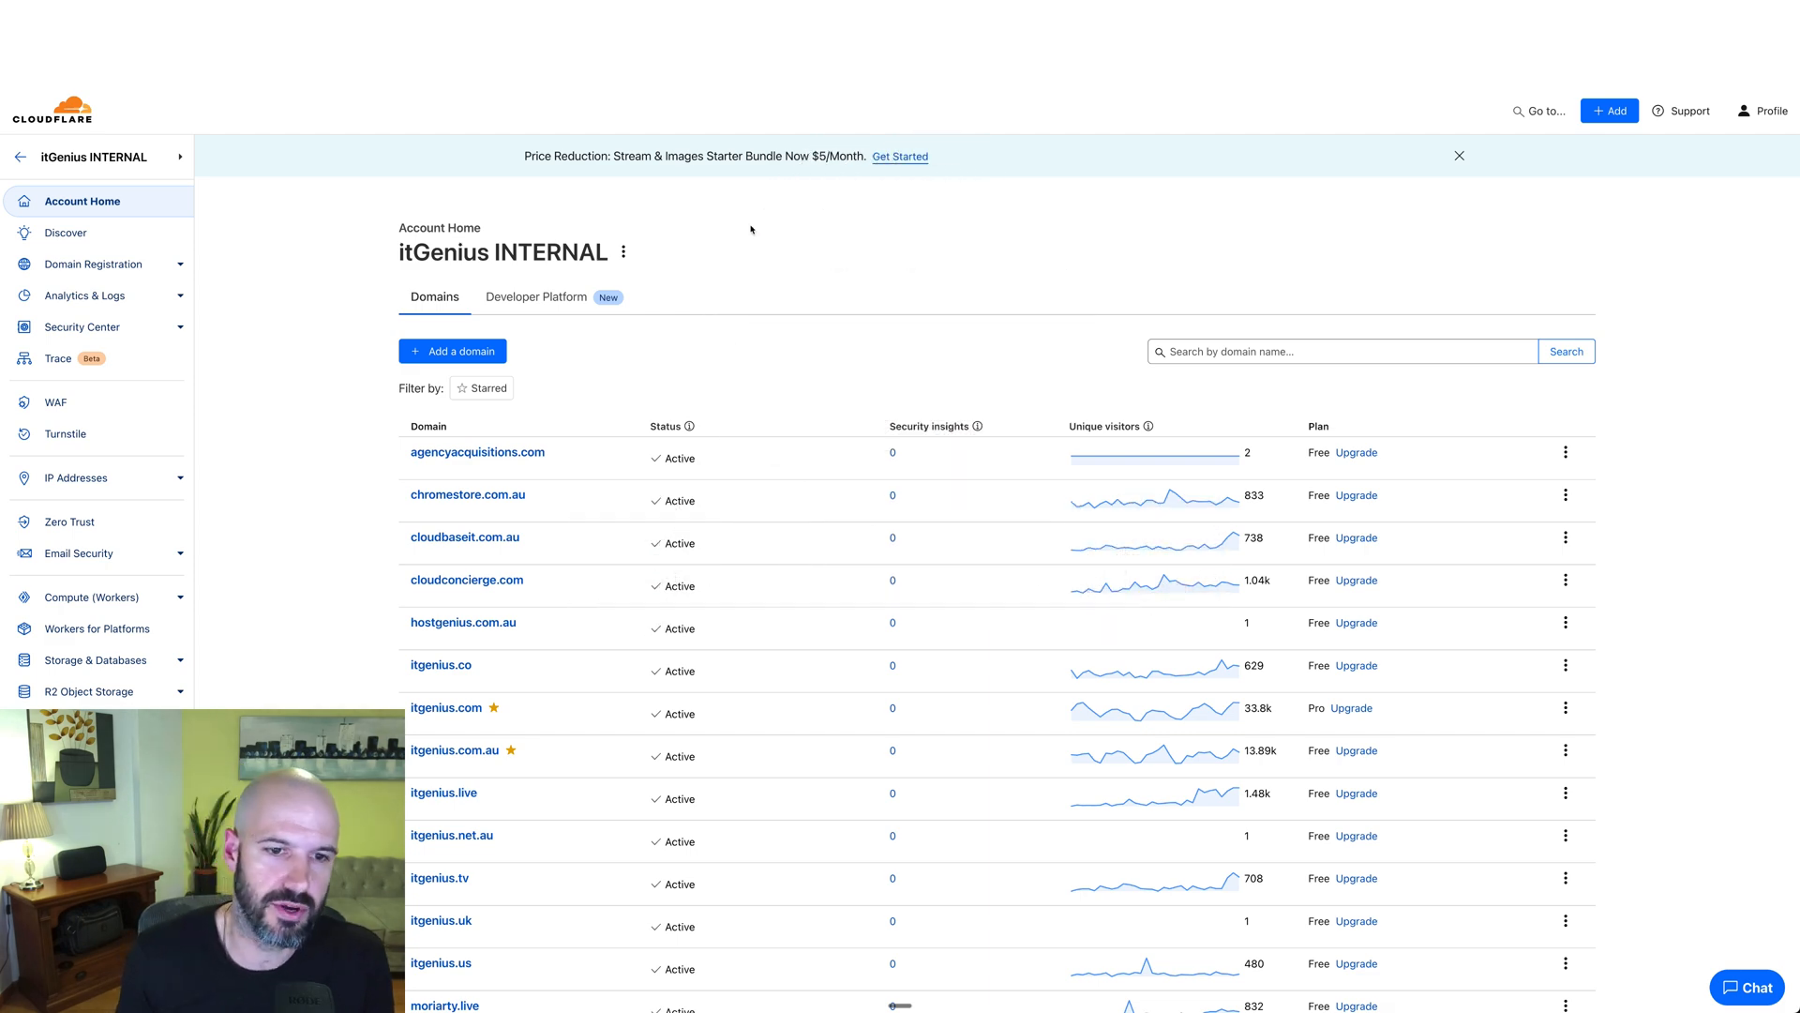
{"action": "scroll", "scroll_direction": "down", "scroll_amount": 3}
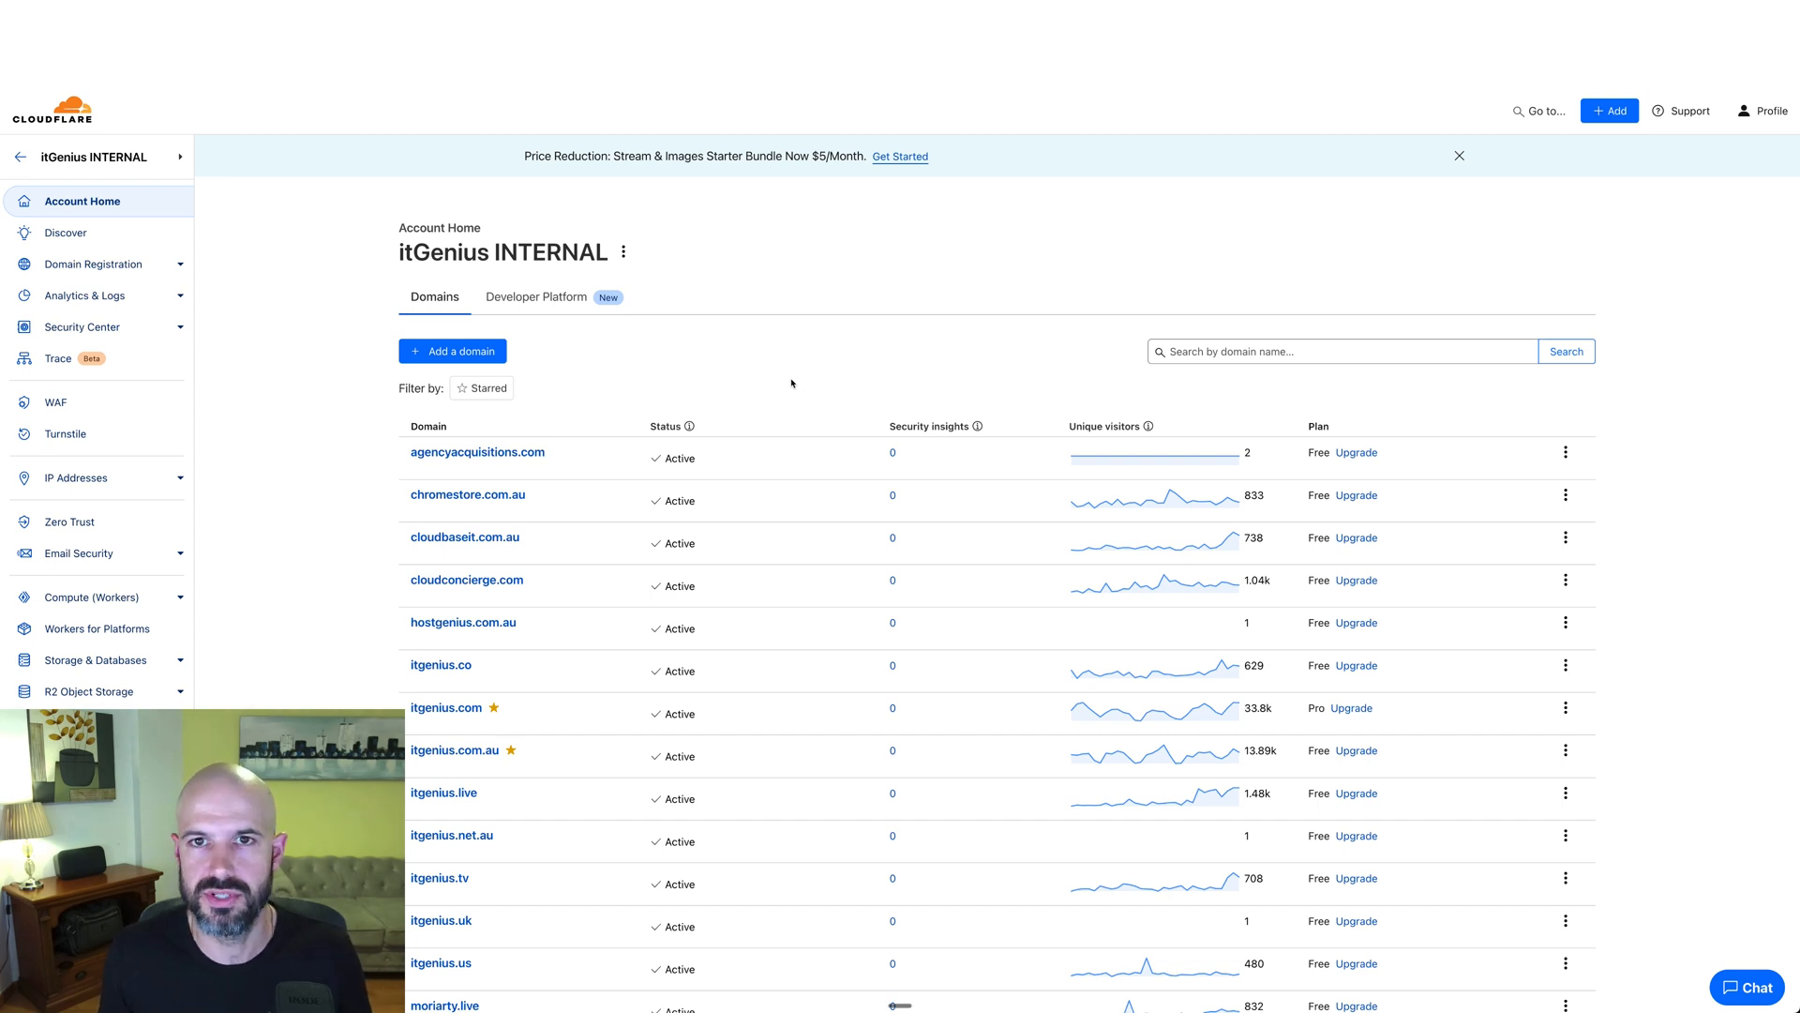
{"action": "mouse_move", "coordinate": [452, 350]}
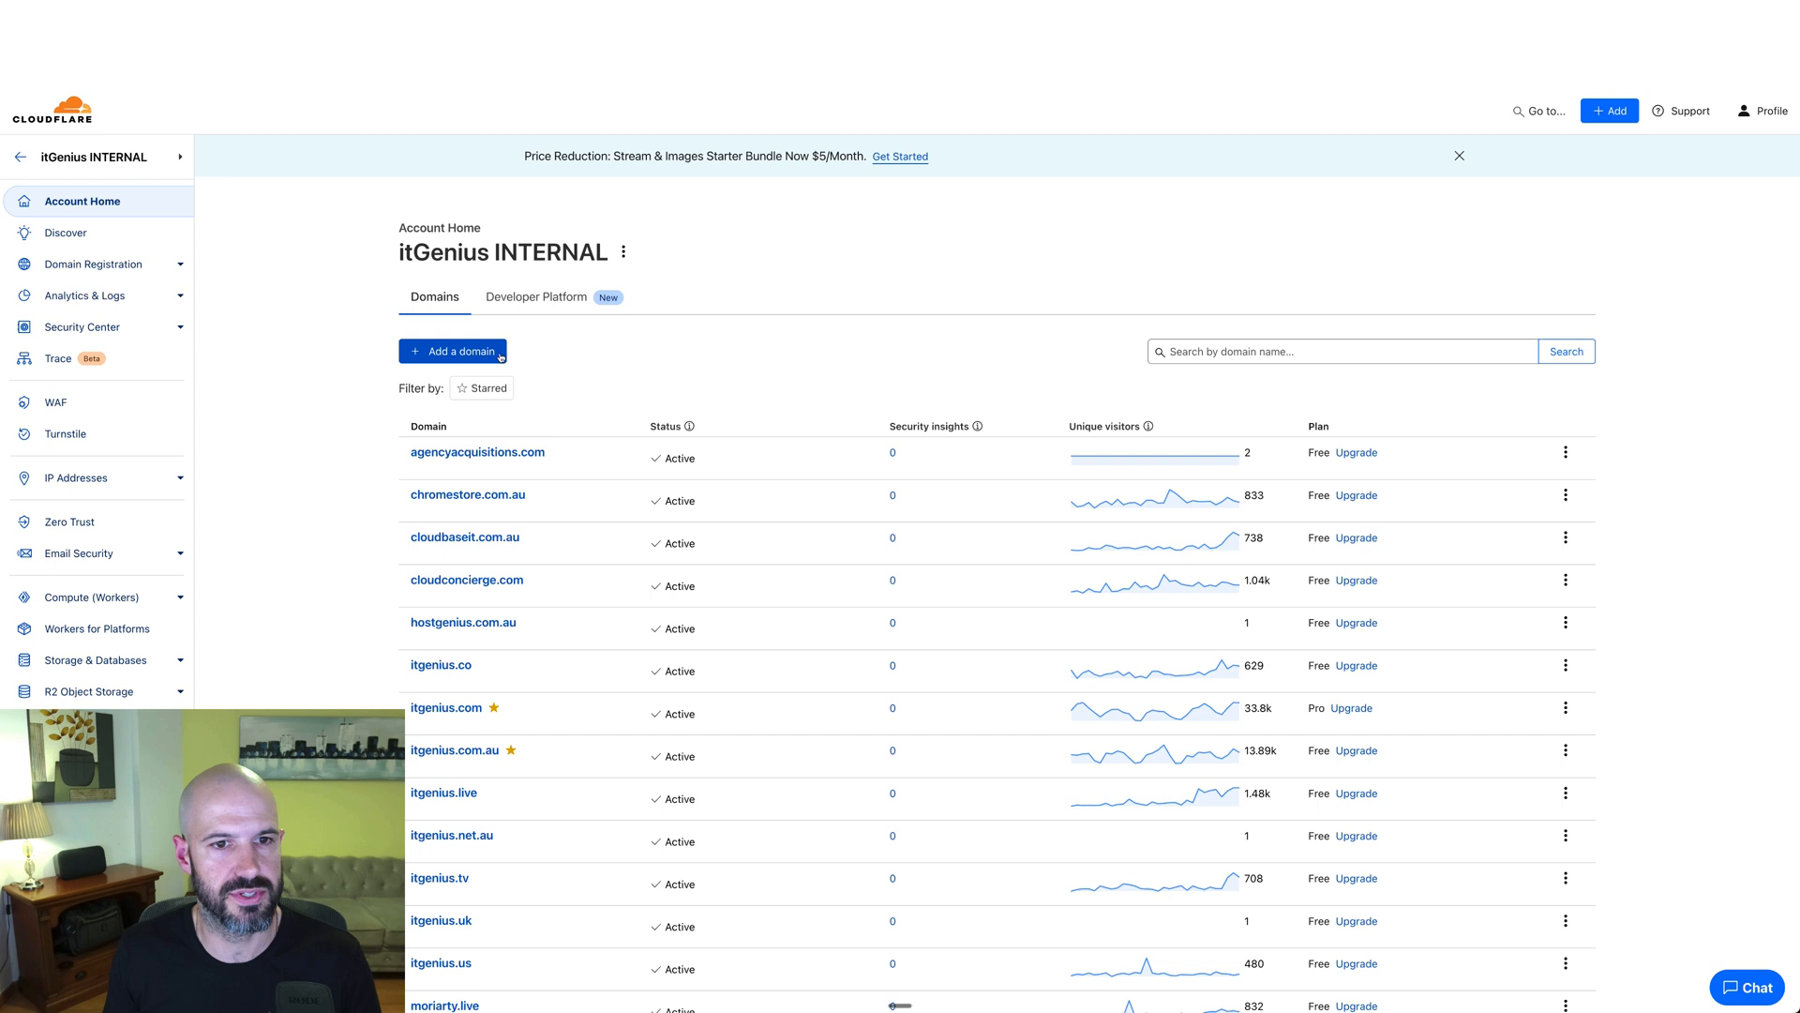
Add testgenius.co as an existing domain with Quick scan for DNS records and continue
{"action": "left_click", "coordinate": [451, 350]}
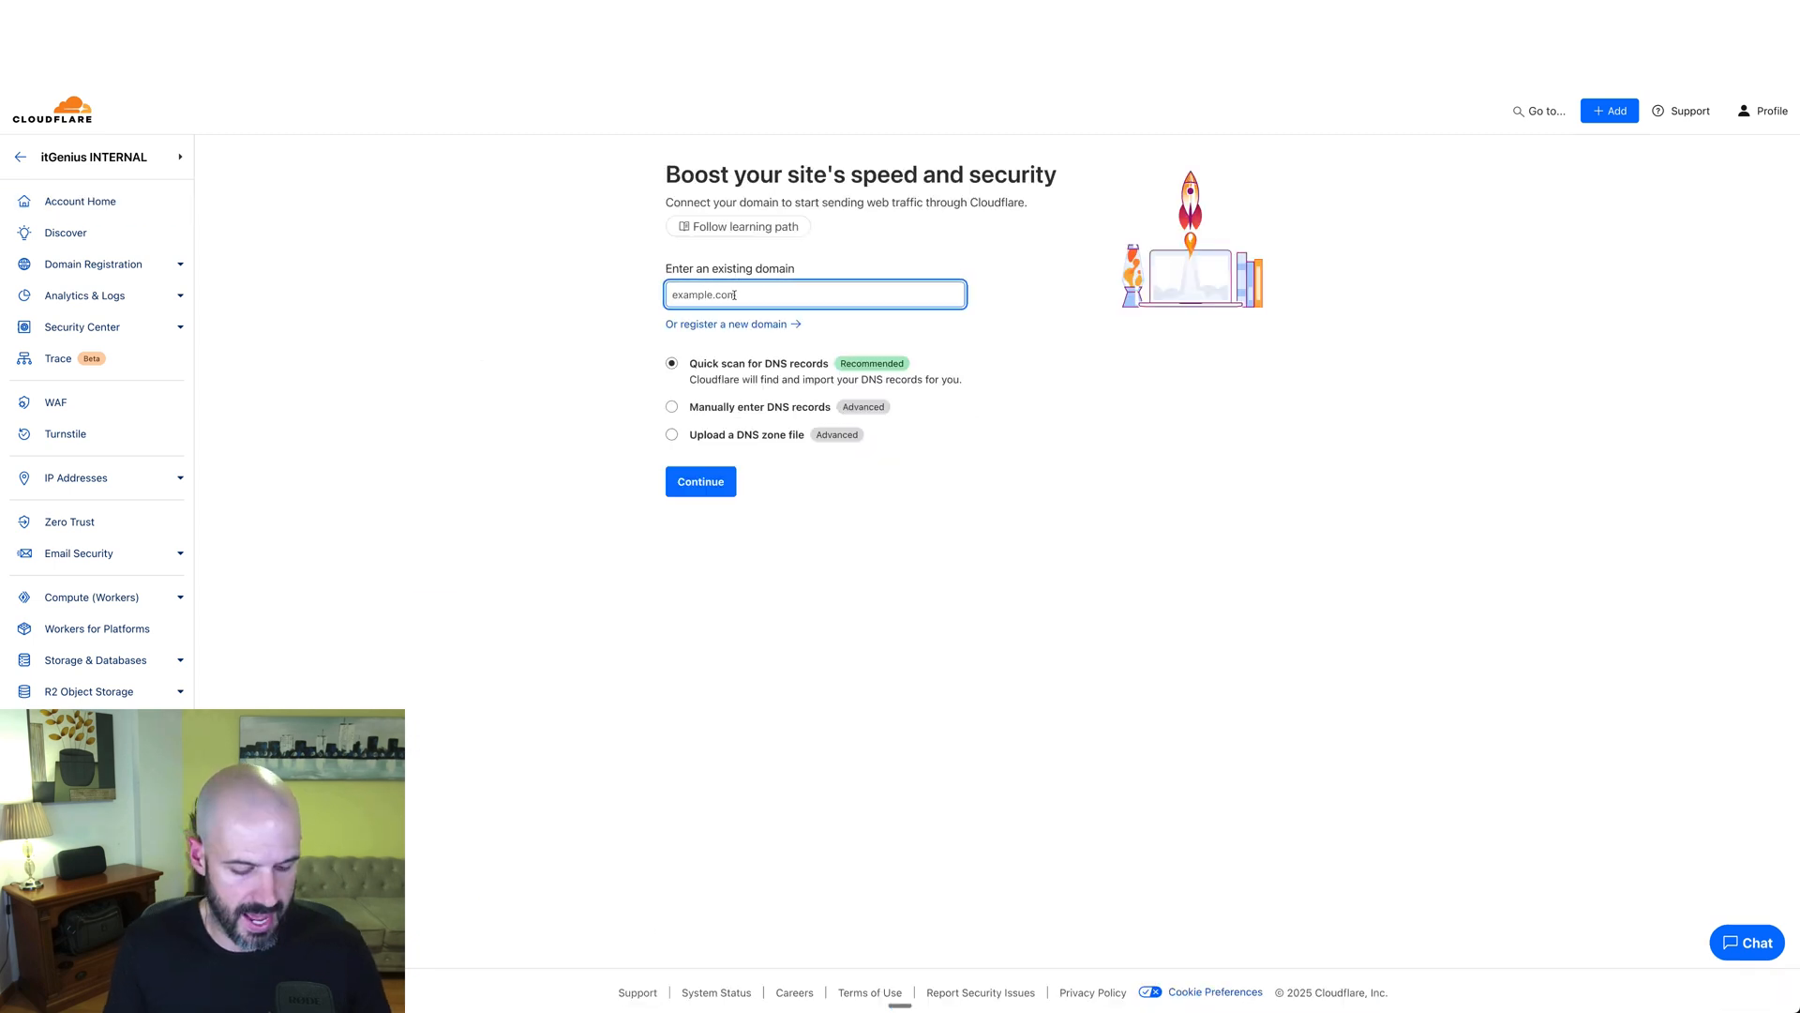
{"action": "type", "text": "testgenius.co"}
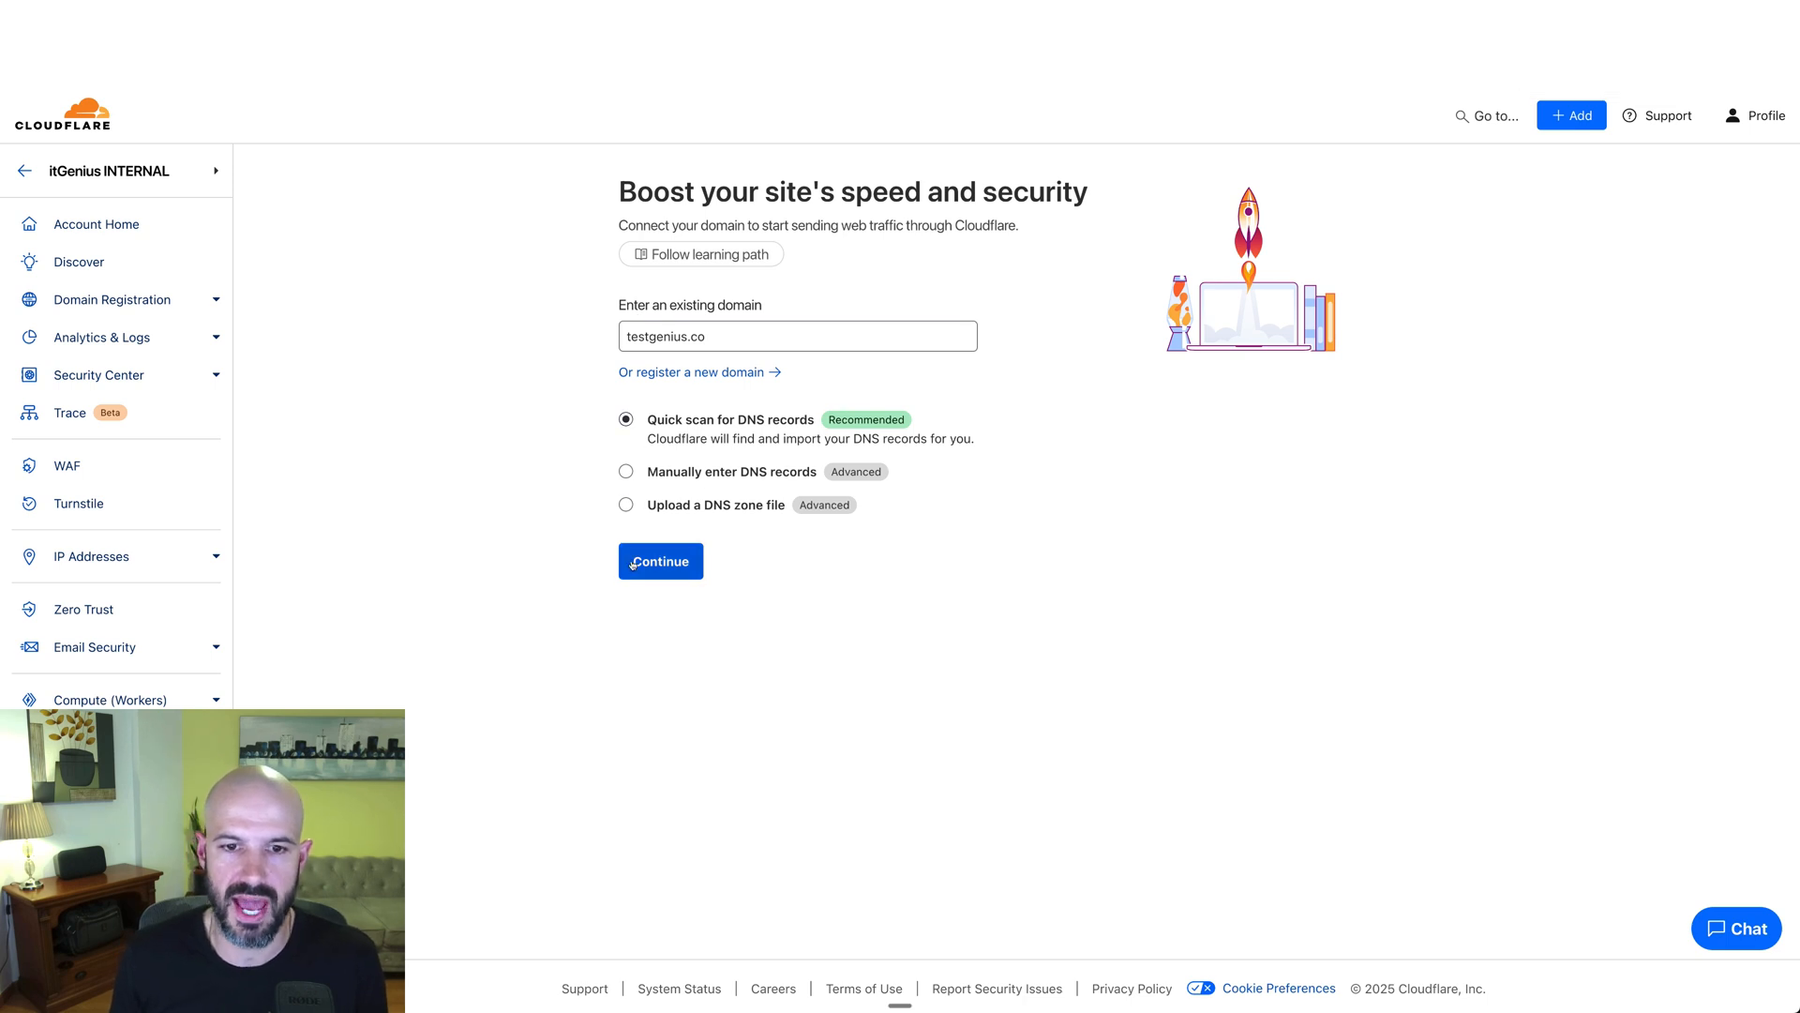
{"action": "left_click", "coordinate": [660, 561]}
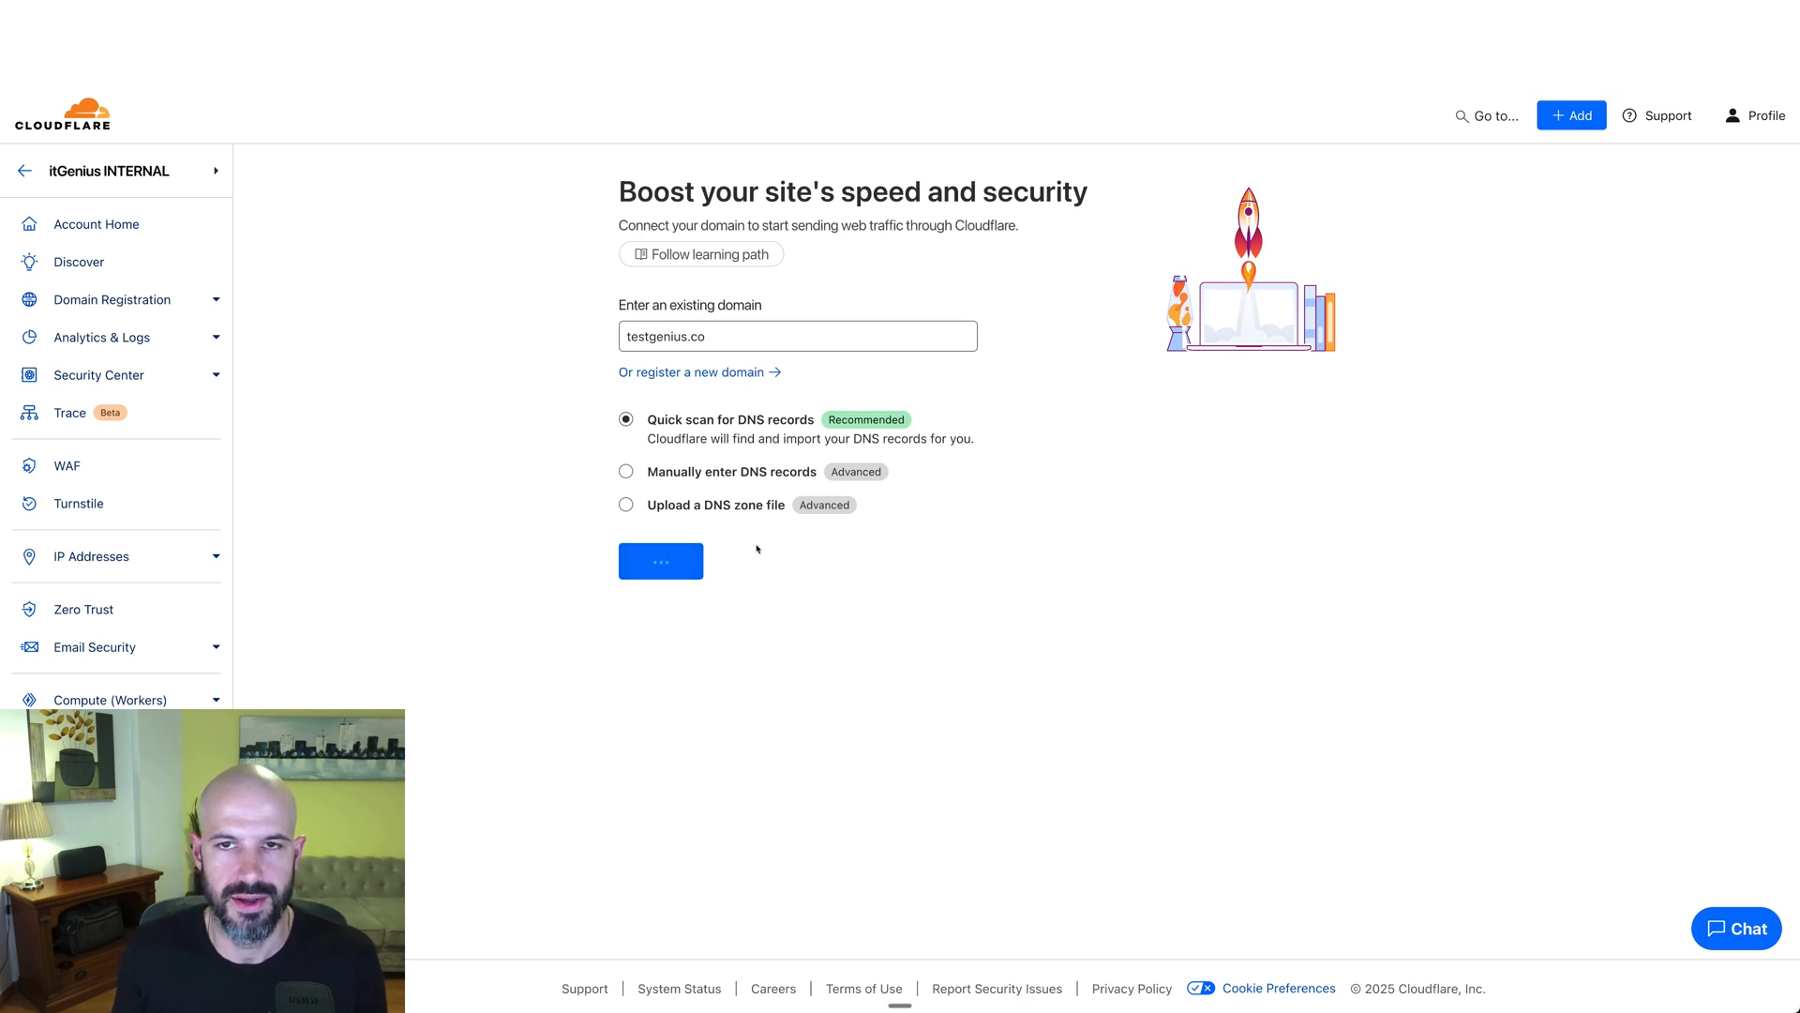
{"action": "left_click", "coordinate": [660, 560]}
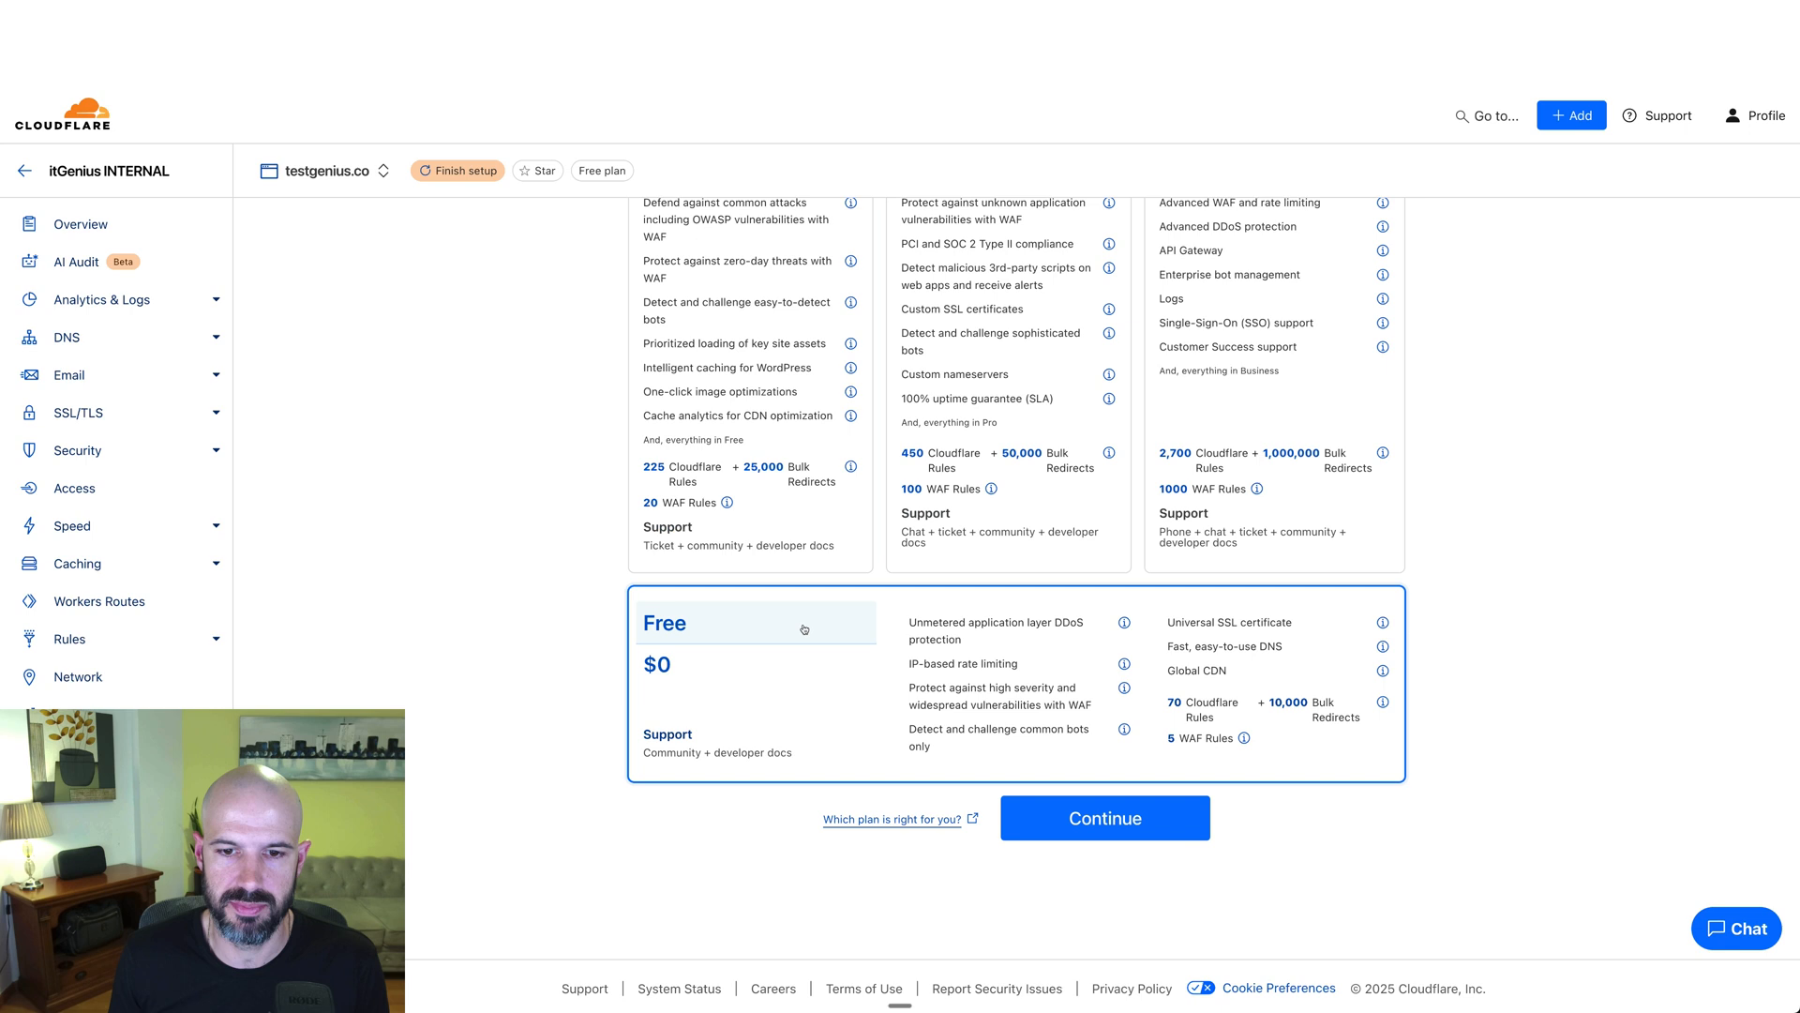
Keep testgenius.co on the Free plan and continue to the DNS records review
{"action": "left_click", "coordinate": [1102, 817]}
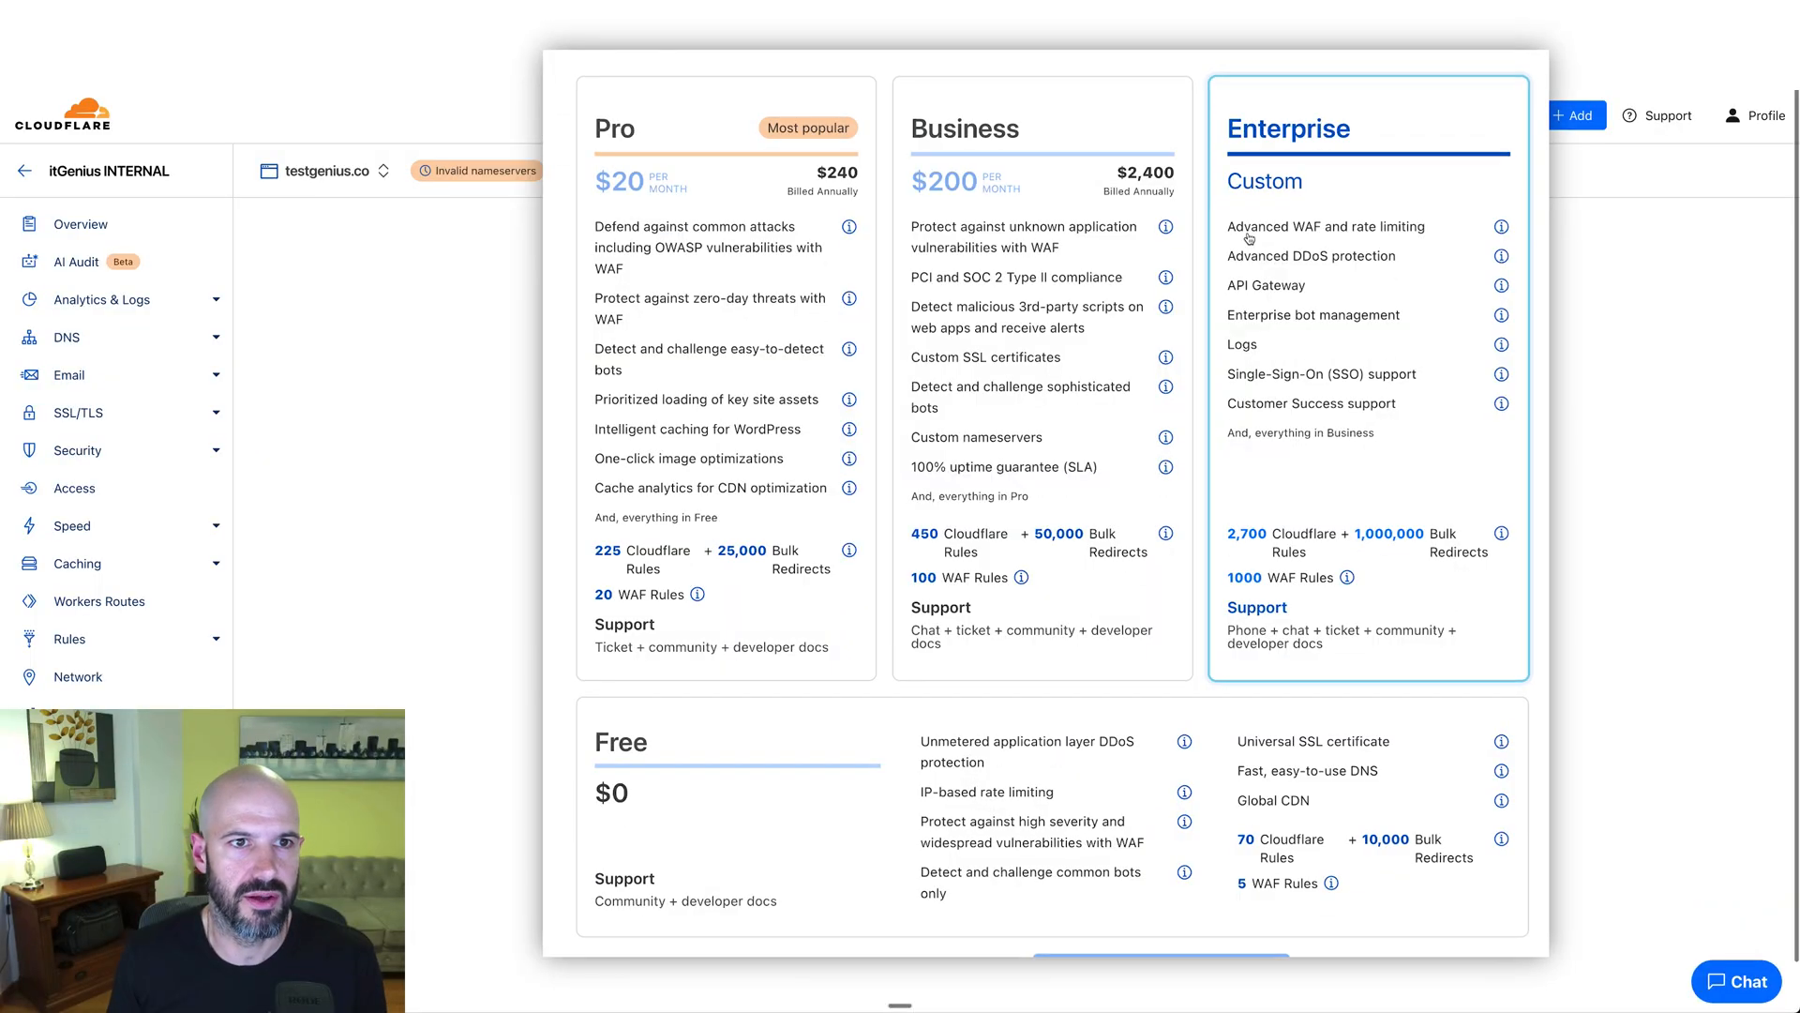
{"action": "left_click", "coordinate": [725, 373]}
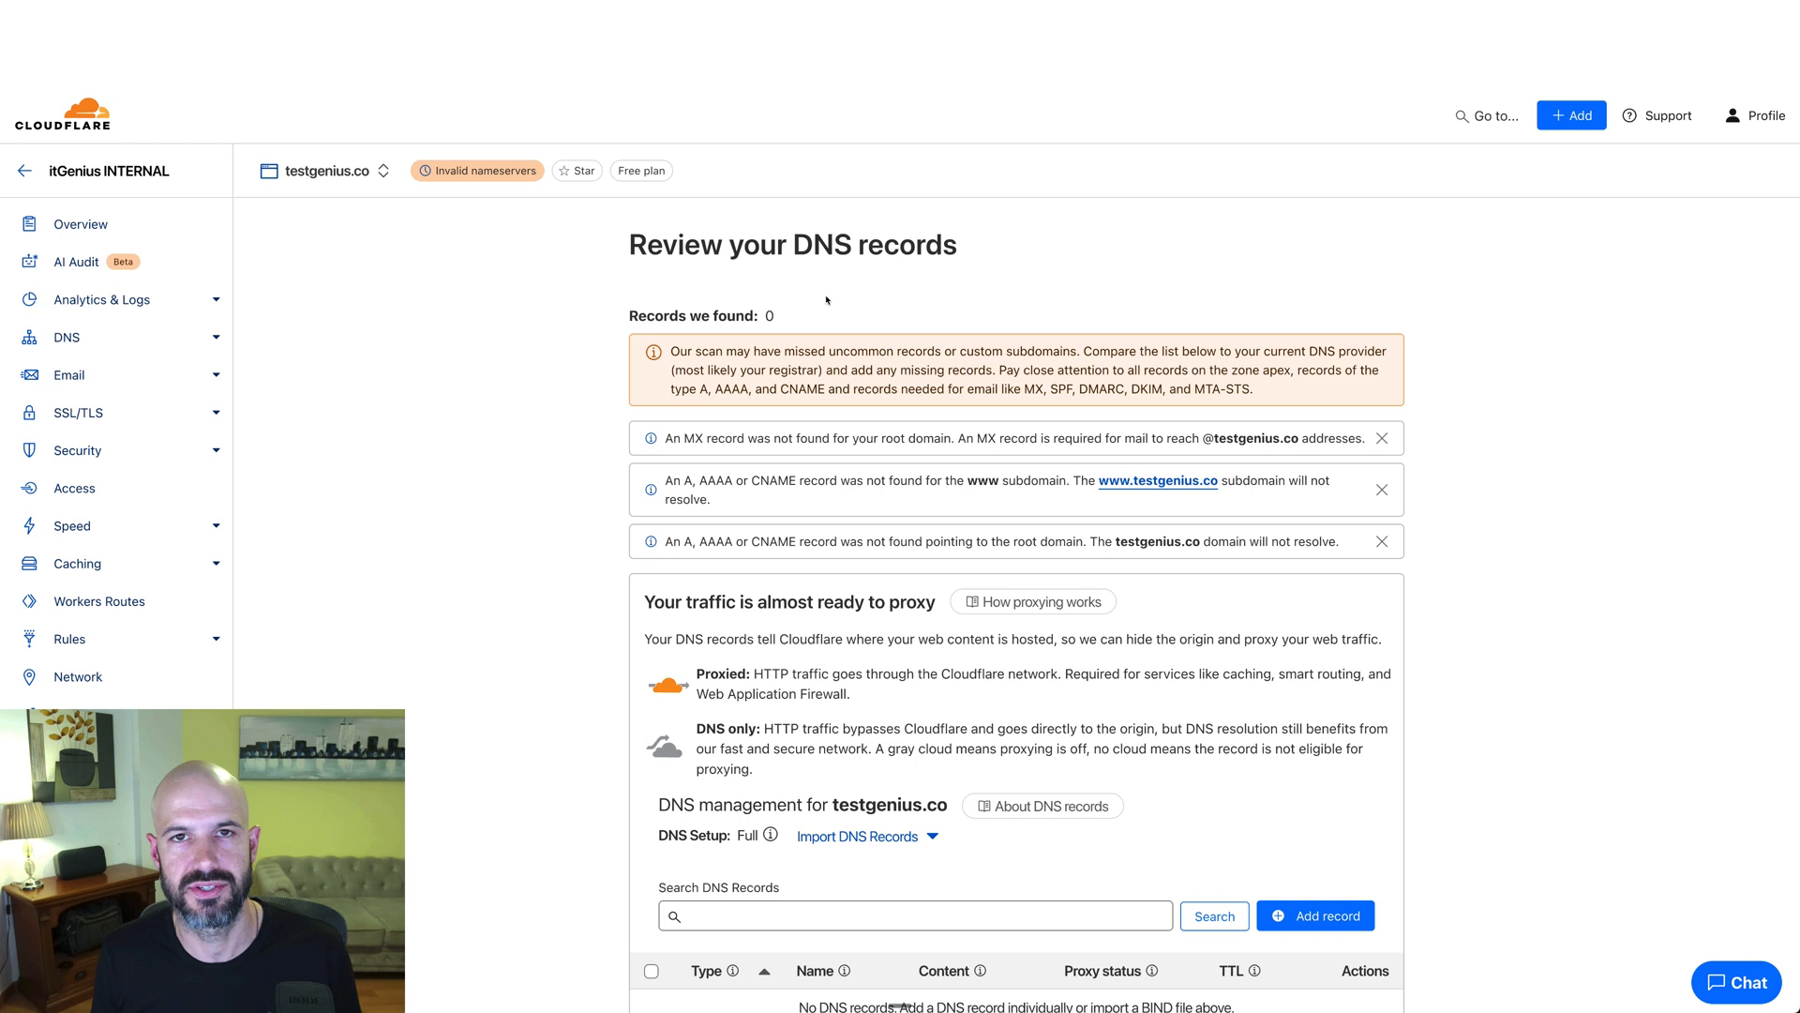
{"action": "mouse_move", "coordinate": [874, 293]}
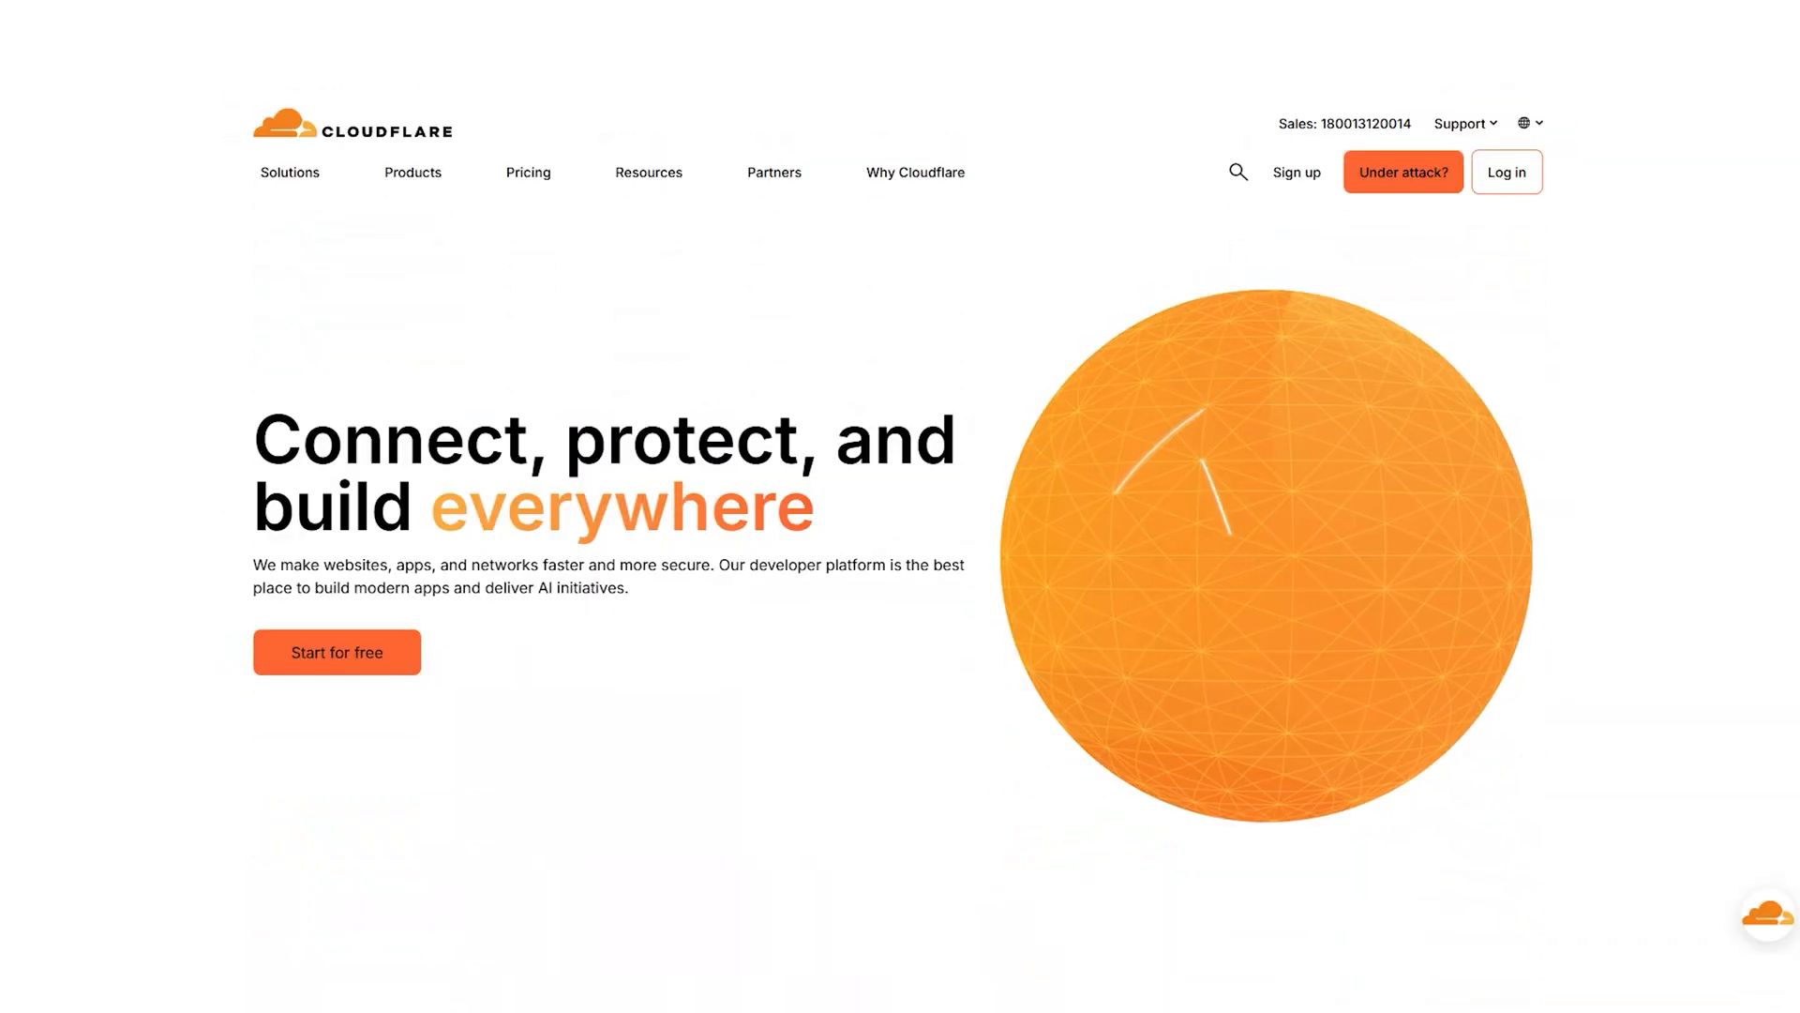
Continue to activation with zero DNS records, bringing up the Add records later warning
{"action": "scroll", "scroll_direction": "down", "scroll_amount": 3}
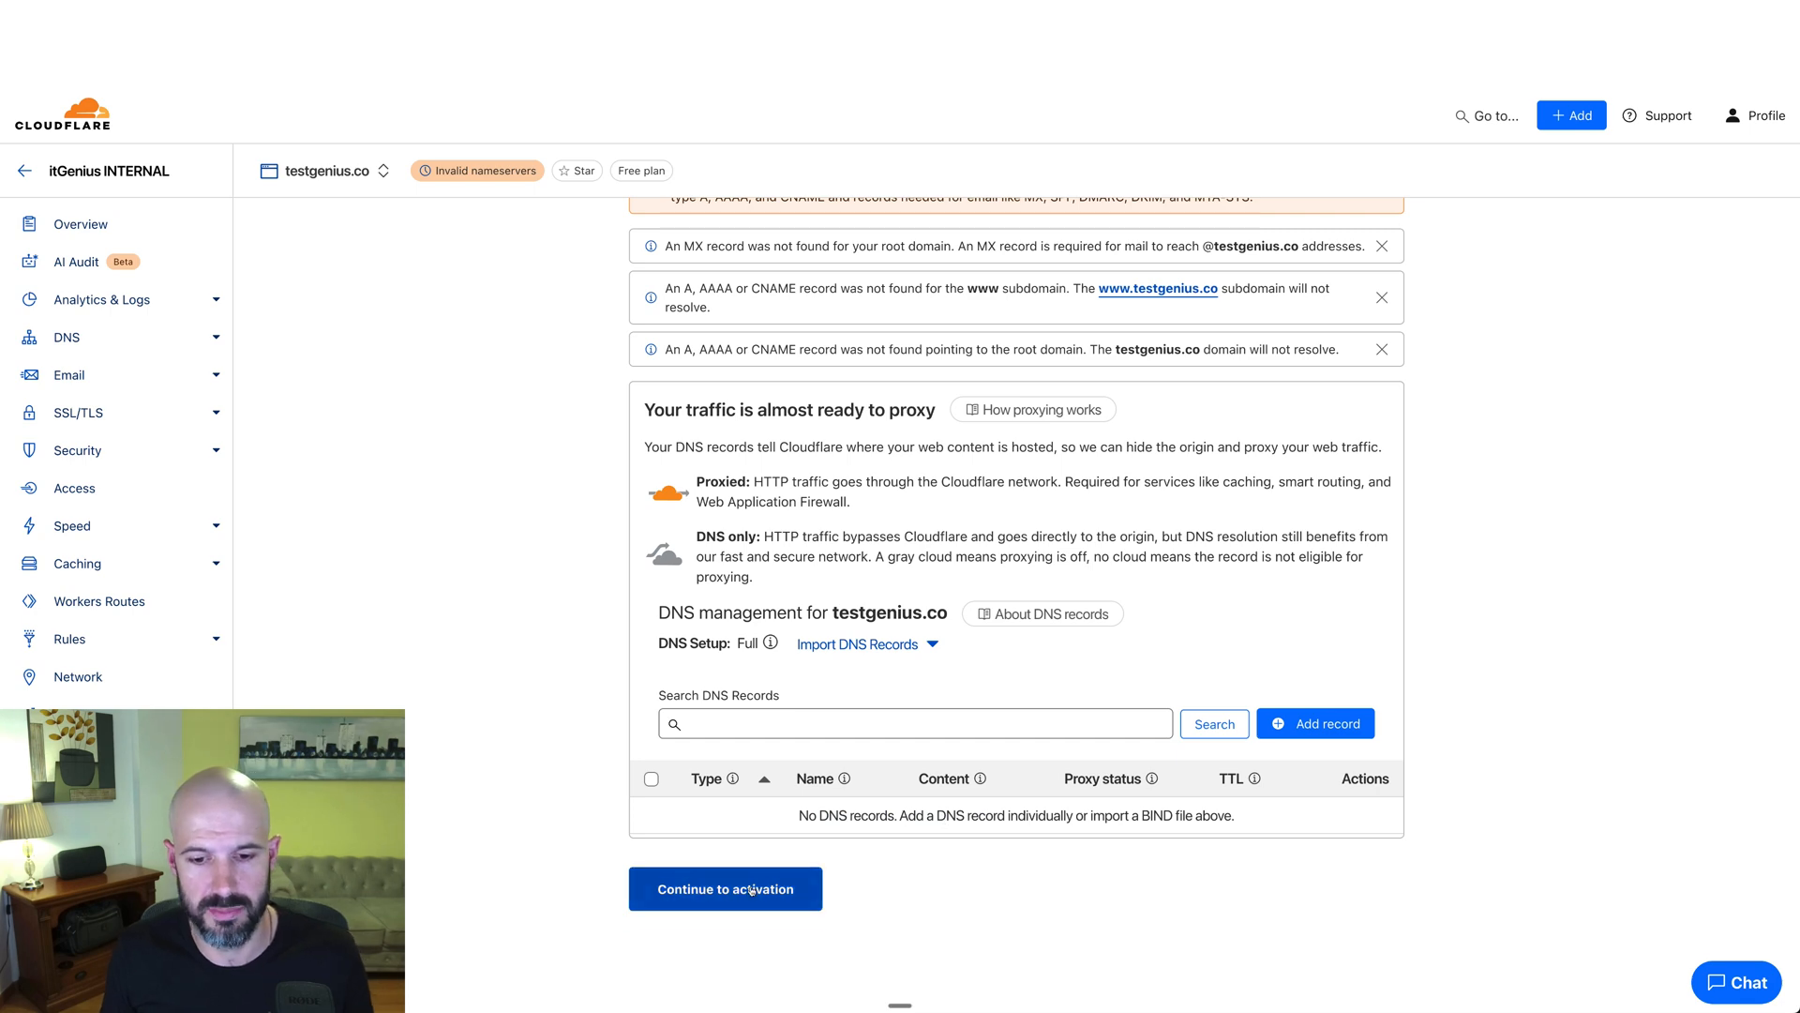
{"action": "left_click", "coordinate": [724, 887]}
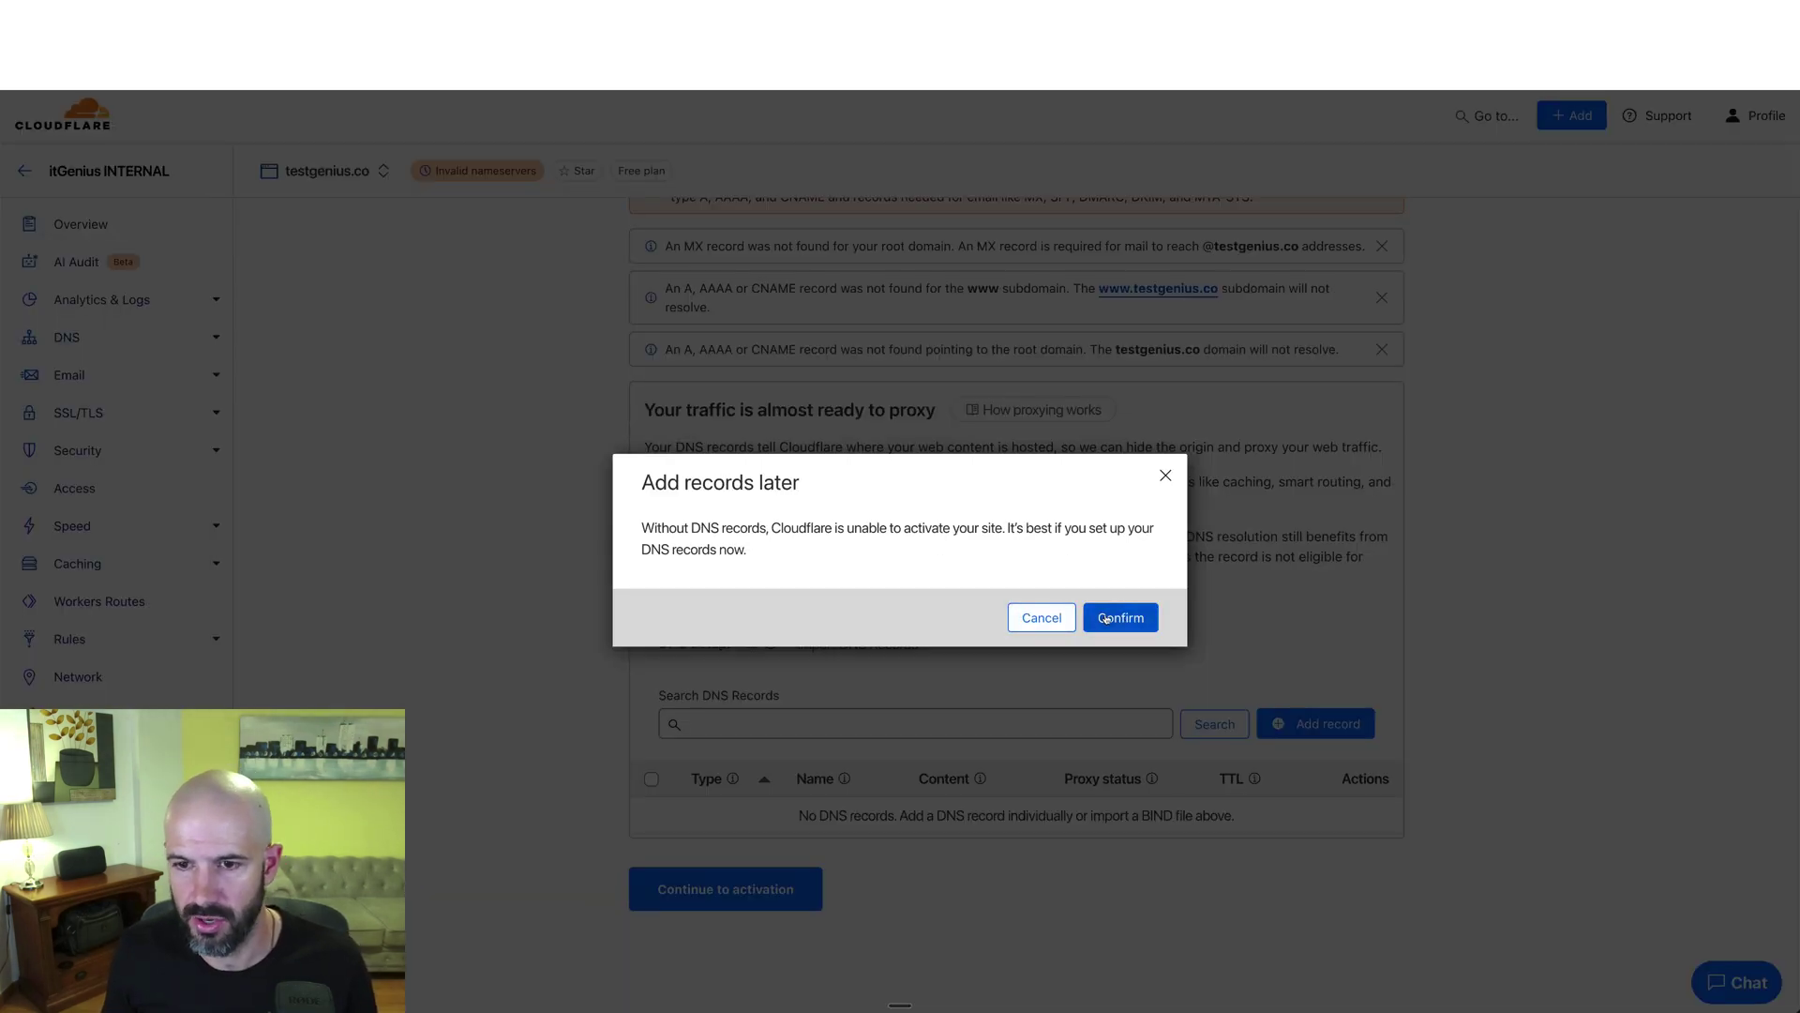
Confirm adding records later and review the alex.ns and leah.ns.cloudflare.com nameserver instructions
{"action": "left_click", "coordinate": [1117, 617]}
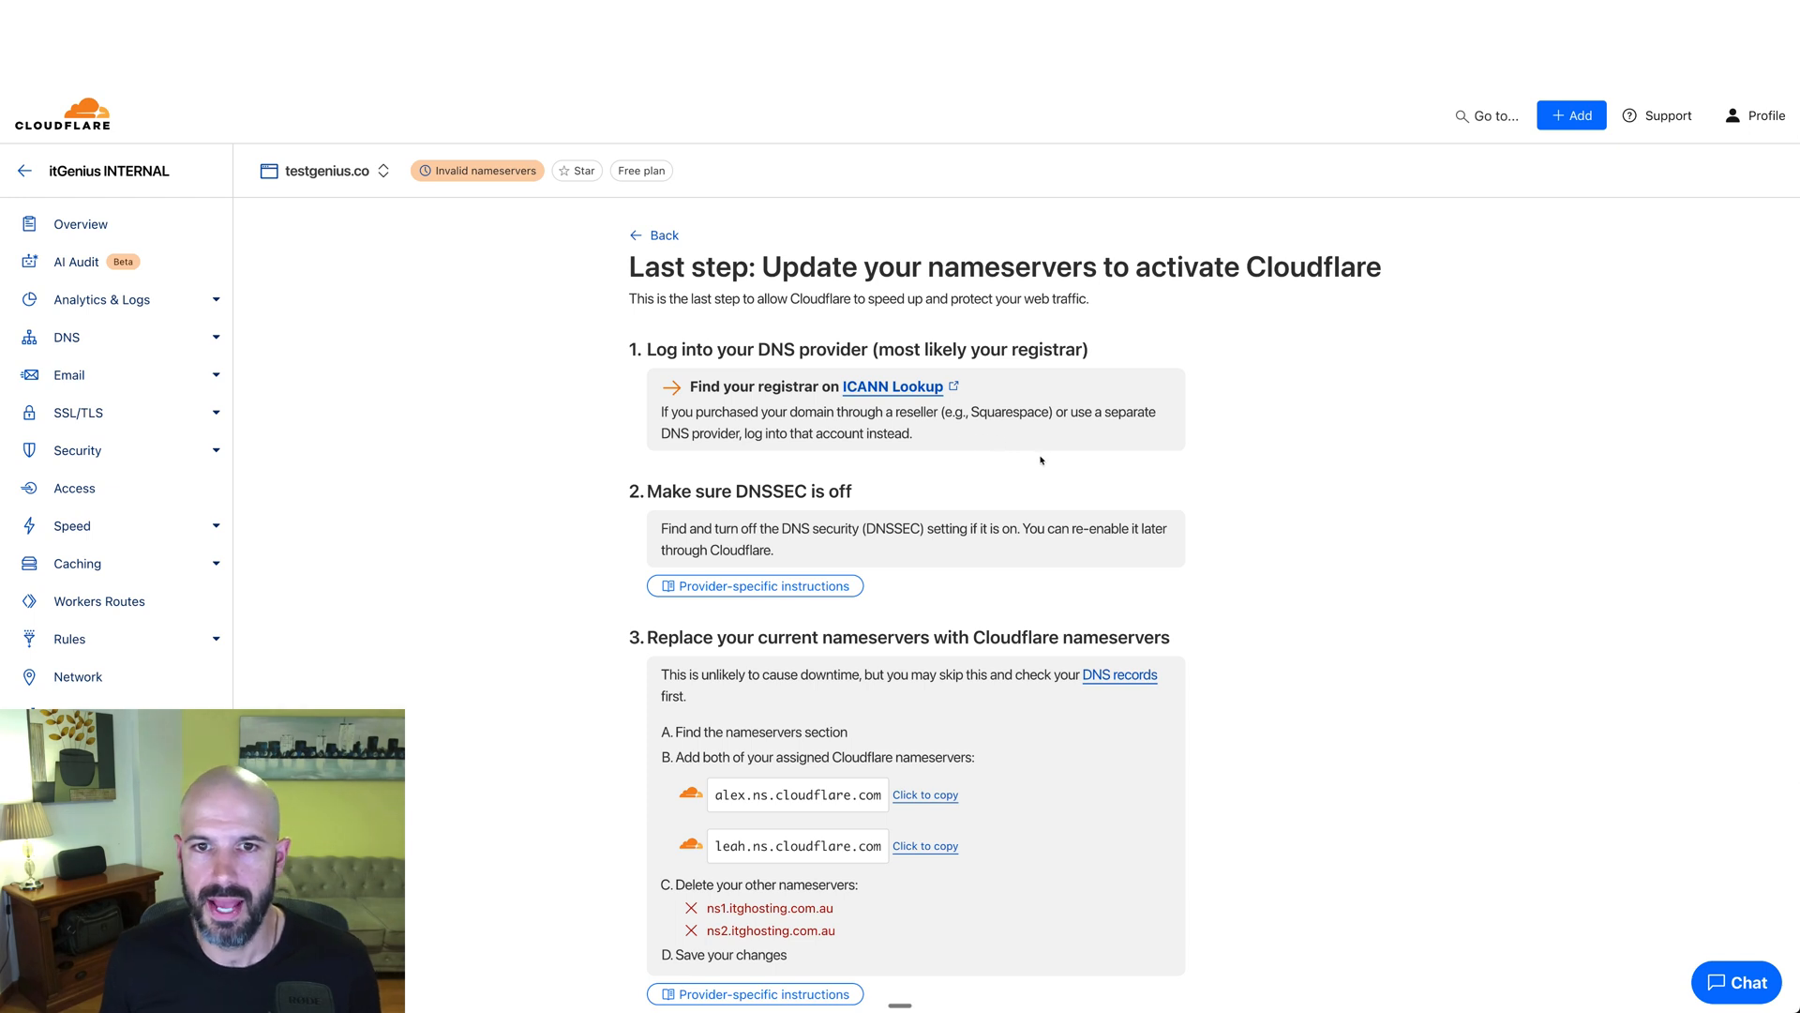
{"action": "scroll", "scroll_direction": "down", "scroll_amount": 3}
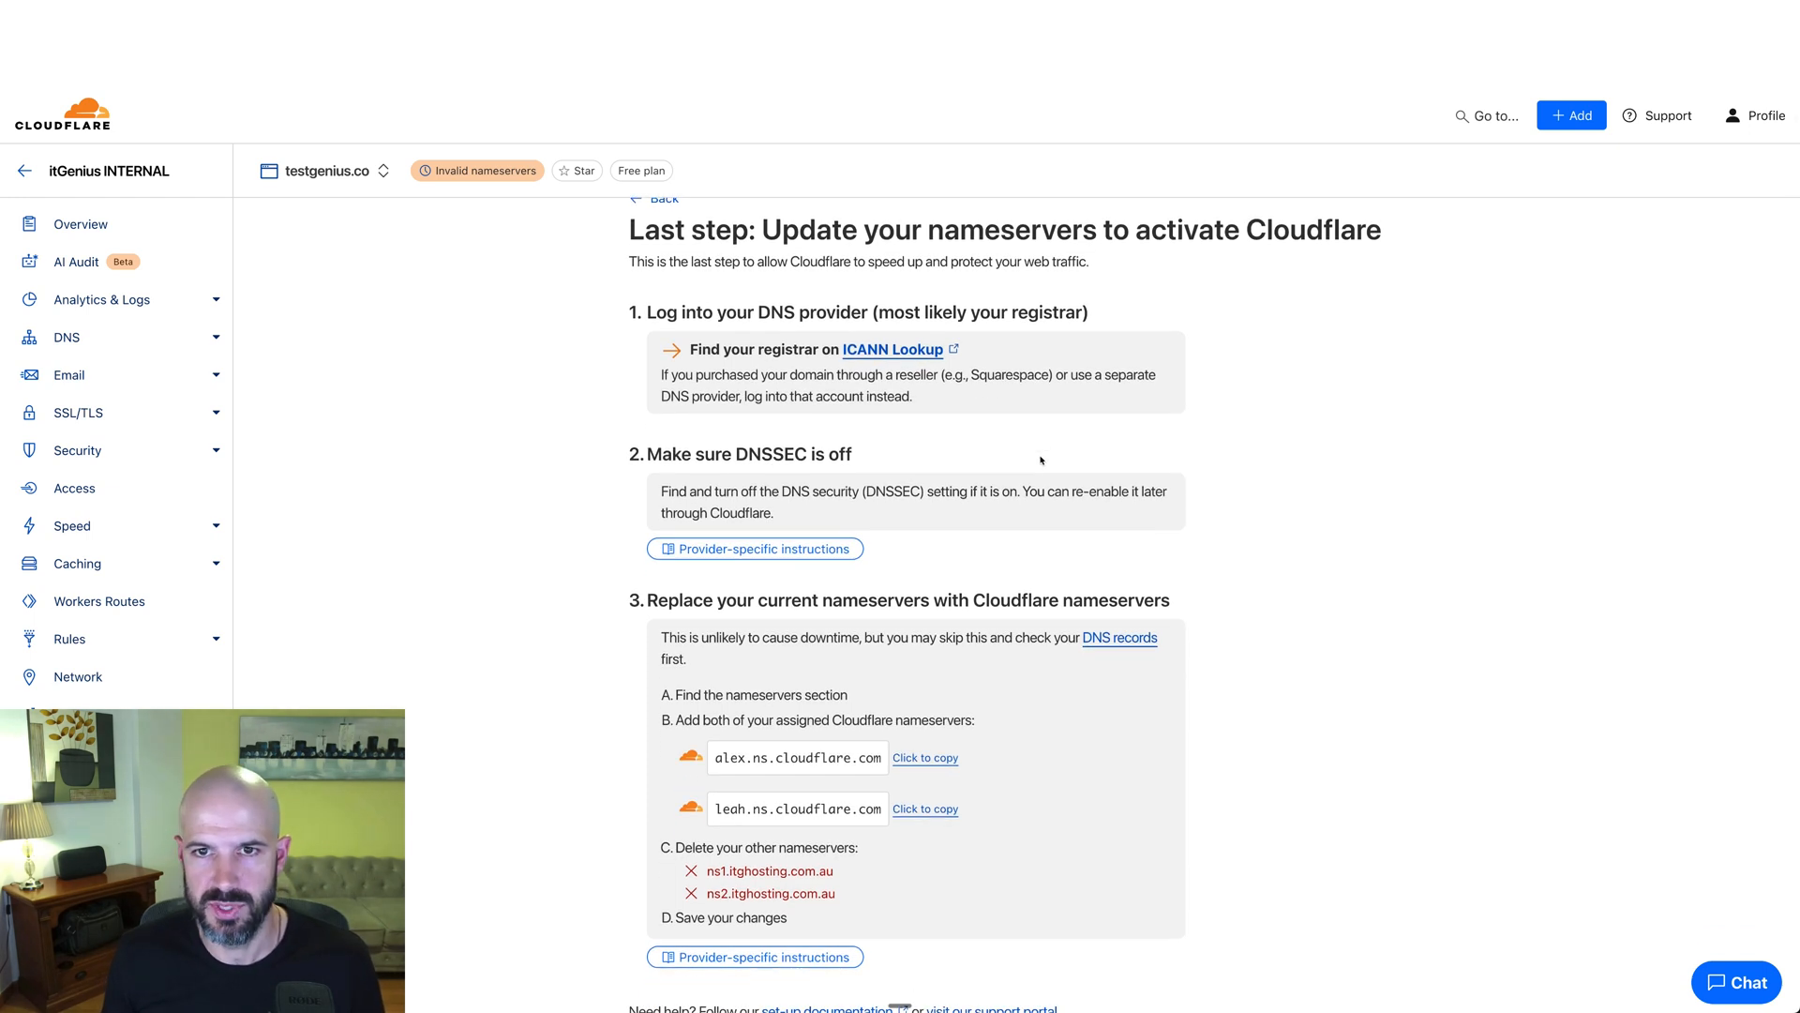
{"action": "scroll", "scroll_direction": "down", "scroll_amount": 3}
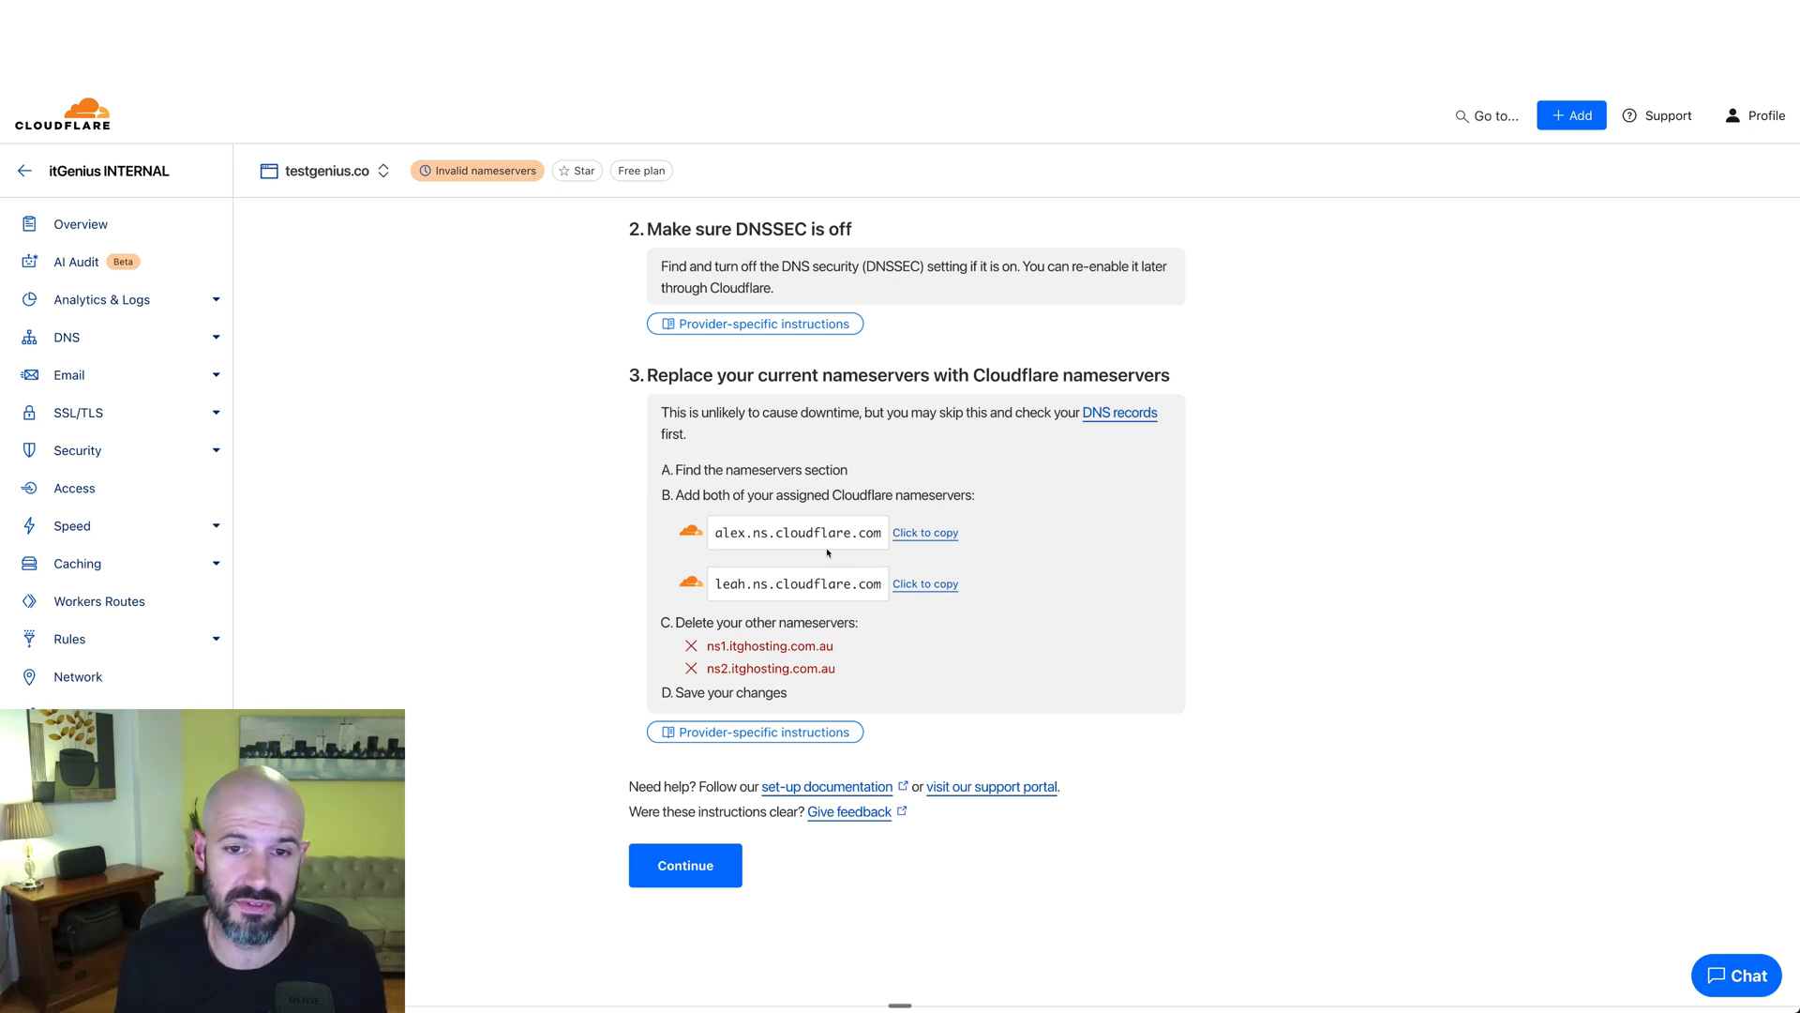
{"action": "scroll", "scroll_direction": "up", "scroll_amount": 3}
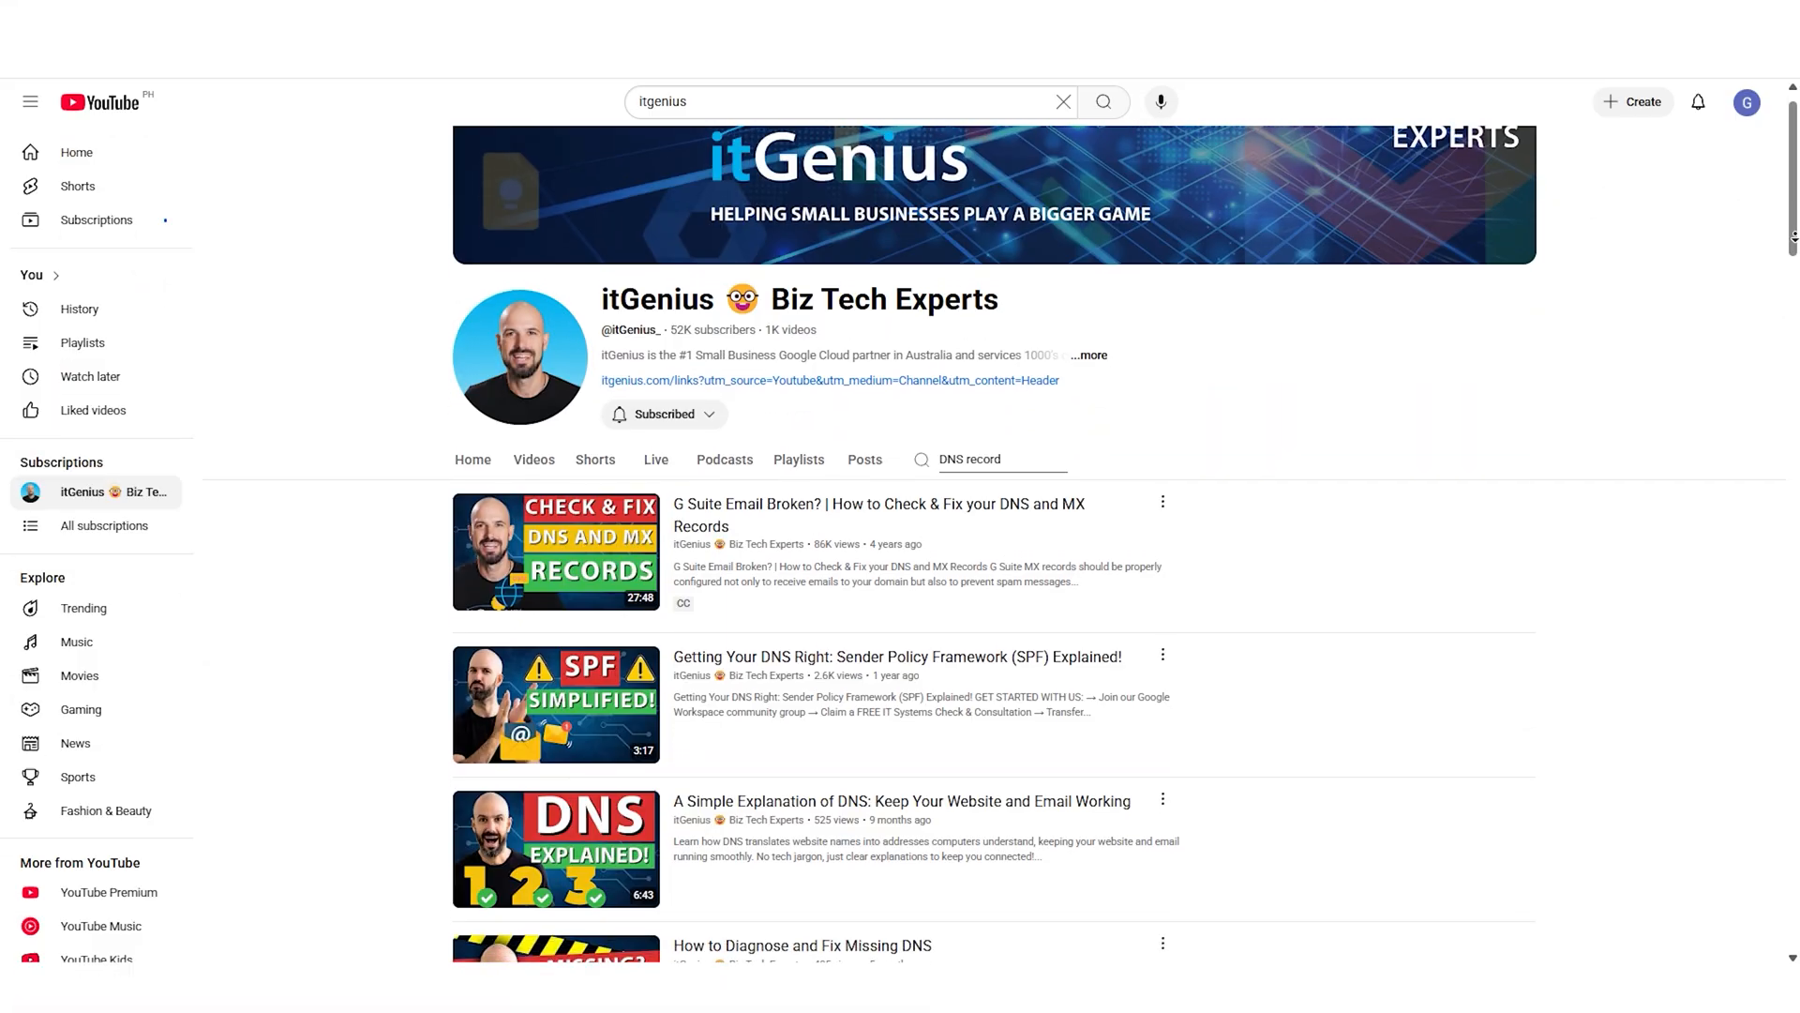
Leave YouTube behind and bring up testgenius.co's details in the Dreamscape registrar panel
{"action": "scroll", "scroll_direction": "down", "scroll_amount": 3}
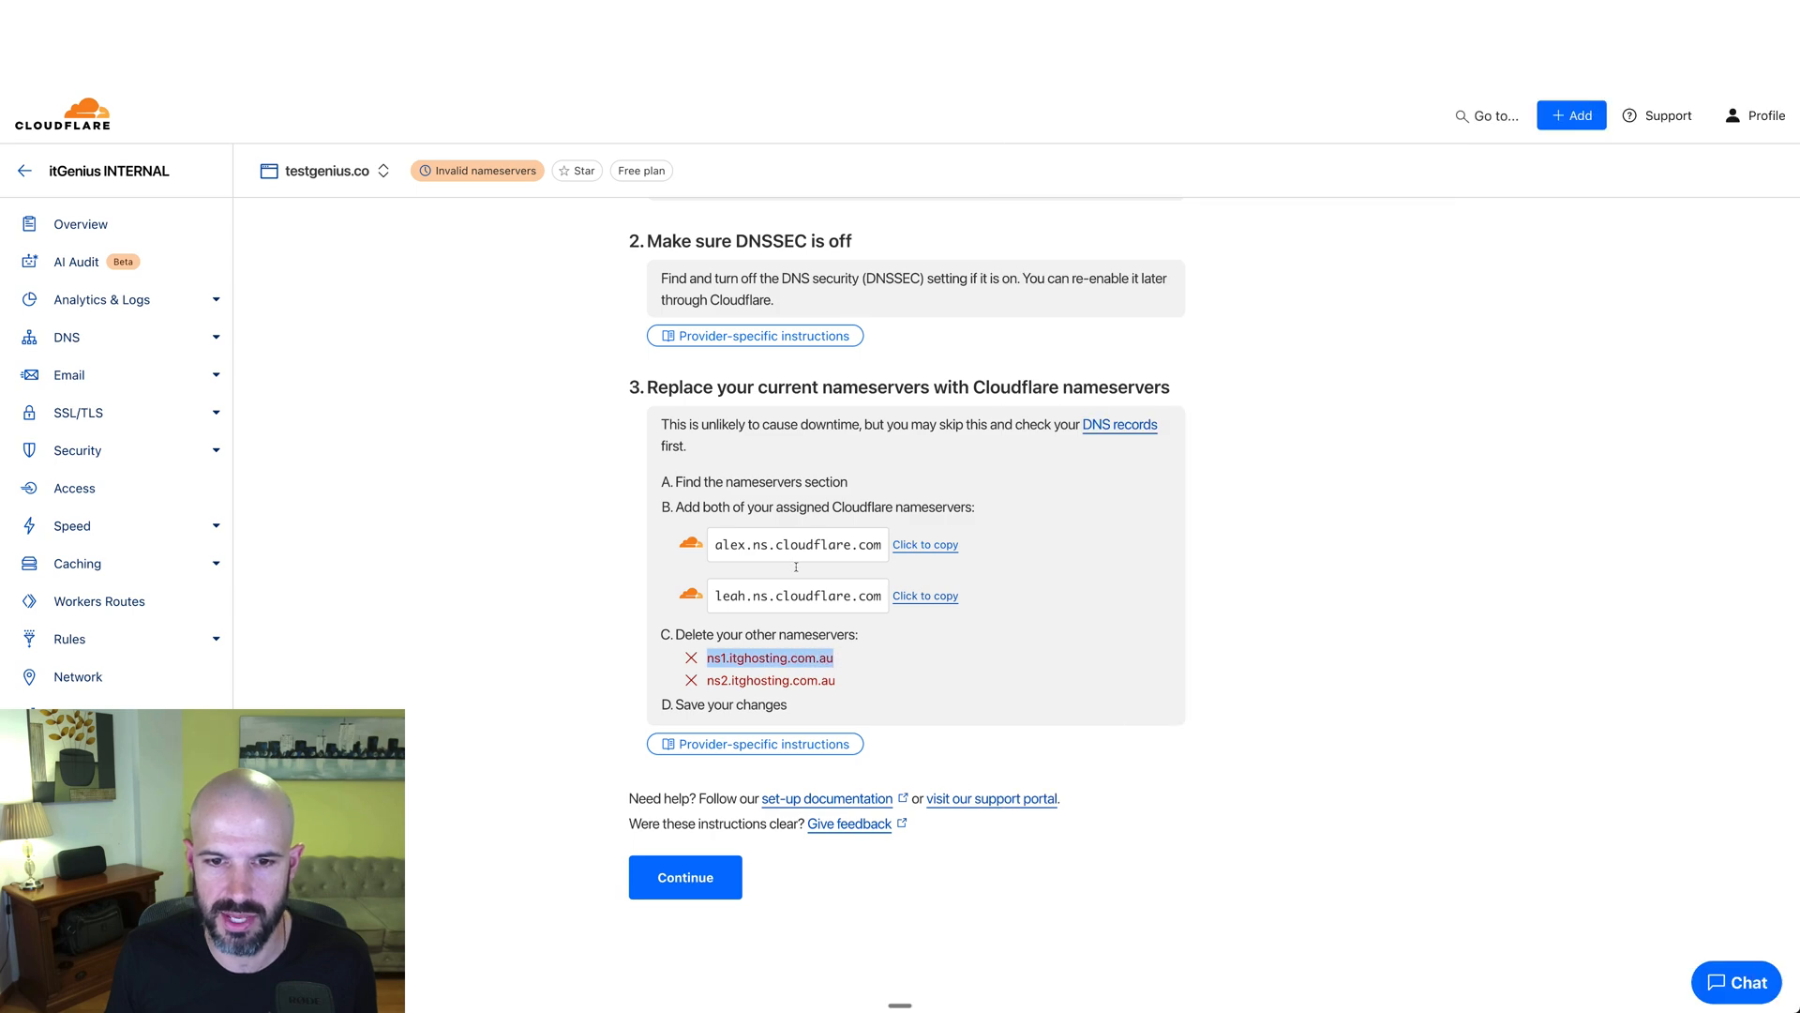
{"action": "left_click", "coordinate": [925, 543]}
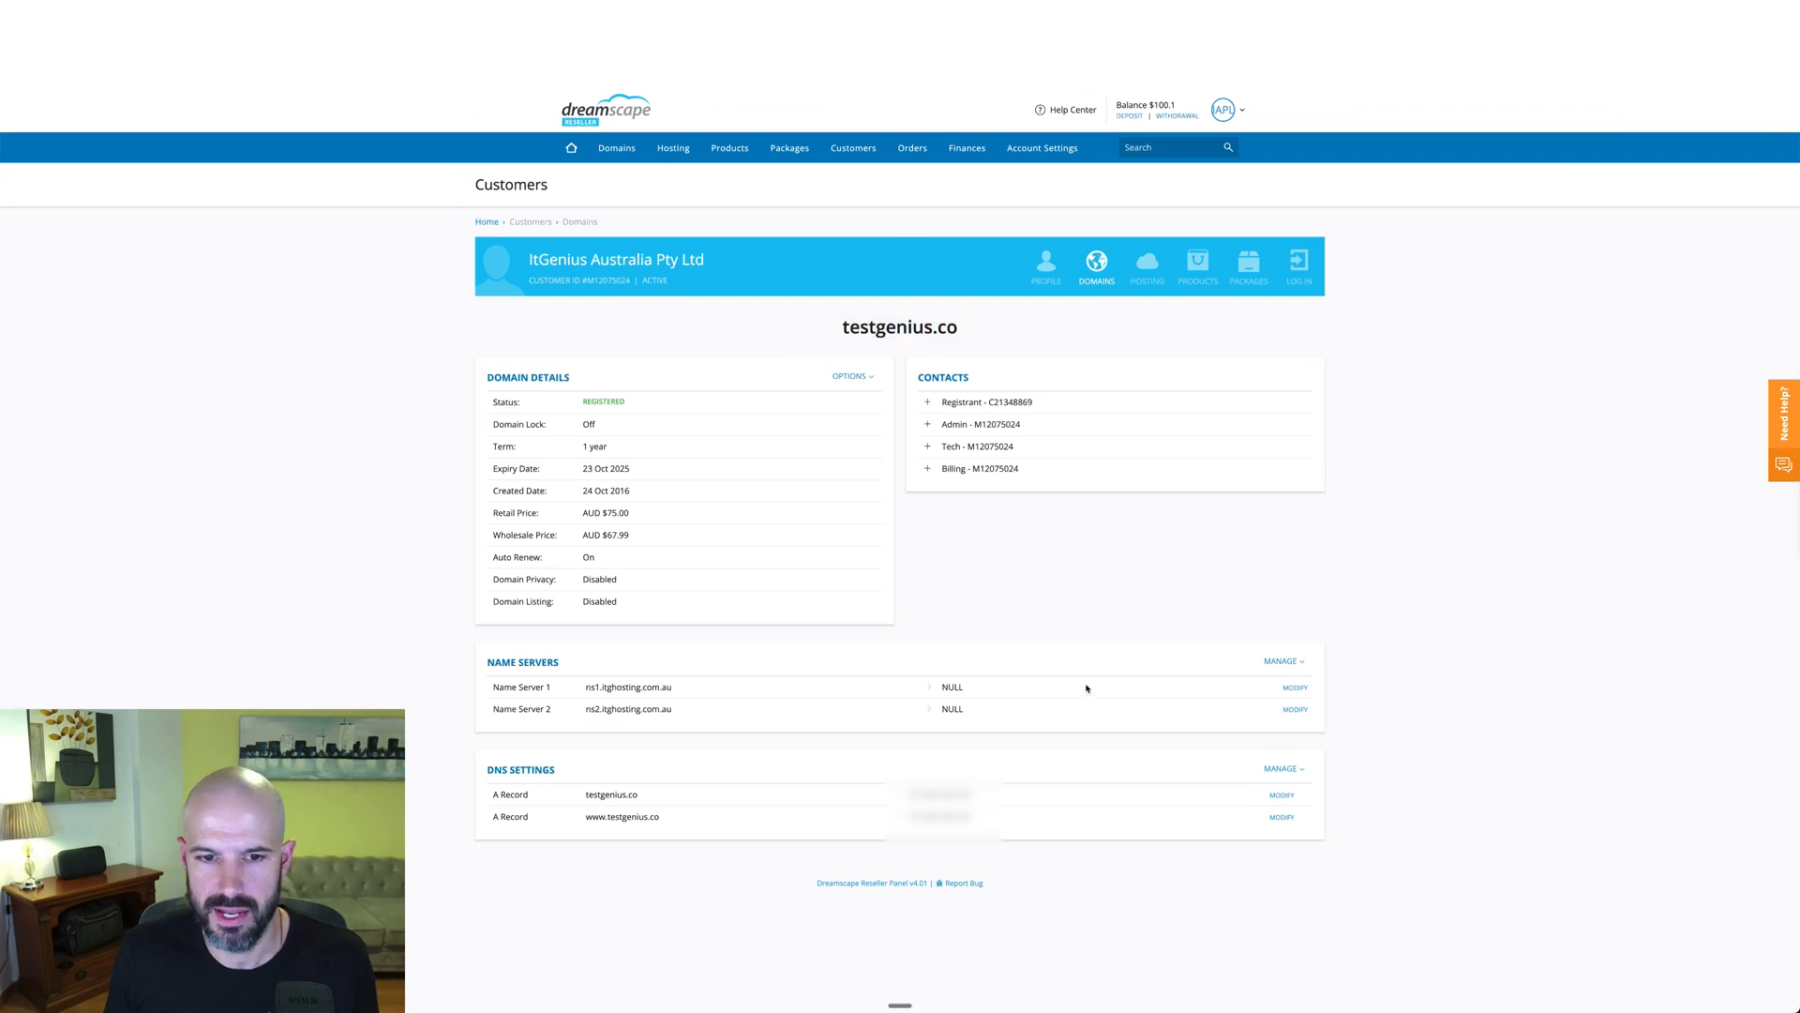
Replace the itghosting.com.au name servers with alex.ns.cloudflare.com and leah.ns.cloudflare.com and save
{"action": "left_click", "coordinate": [1294, 686]}
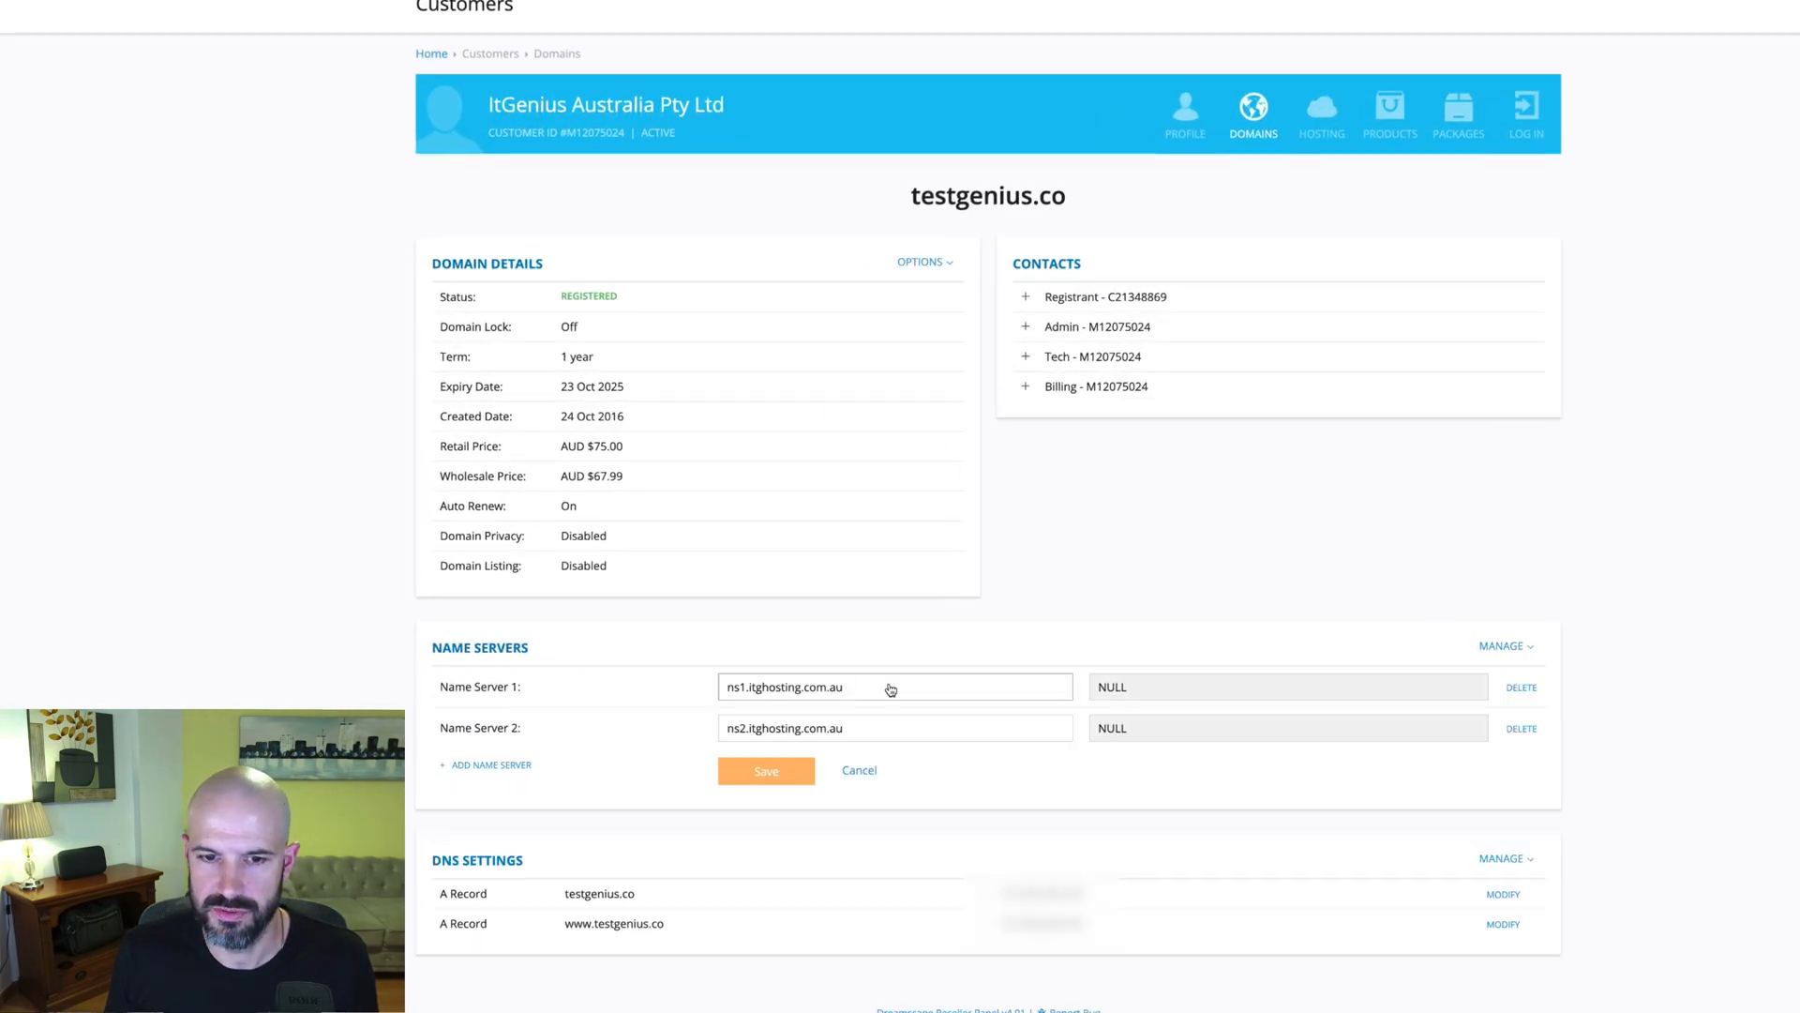
{"action": "type", "text": "alex.ns.cloudflare.com"}
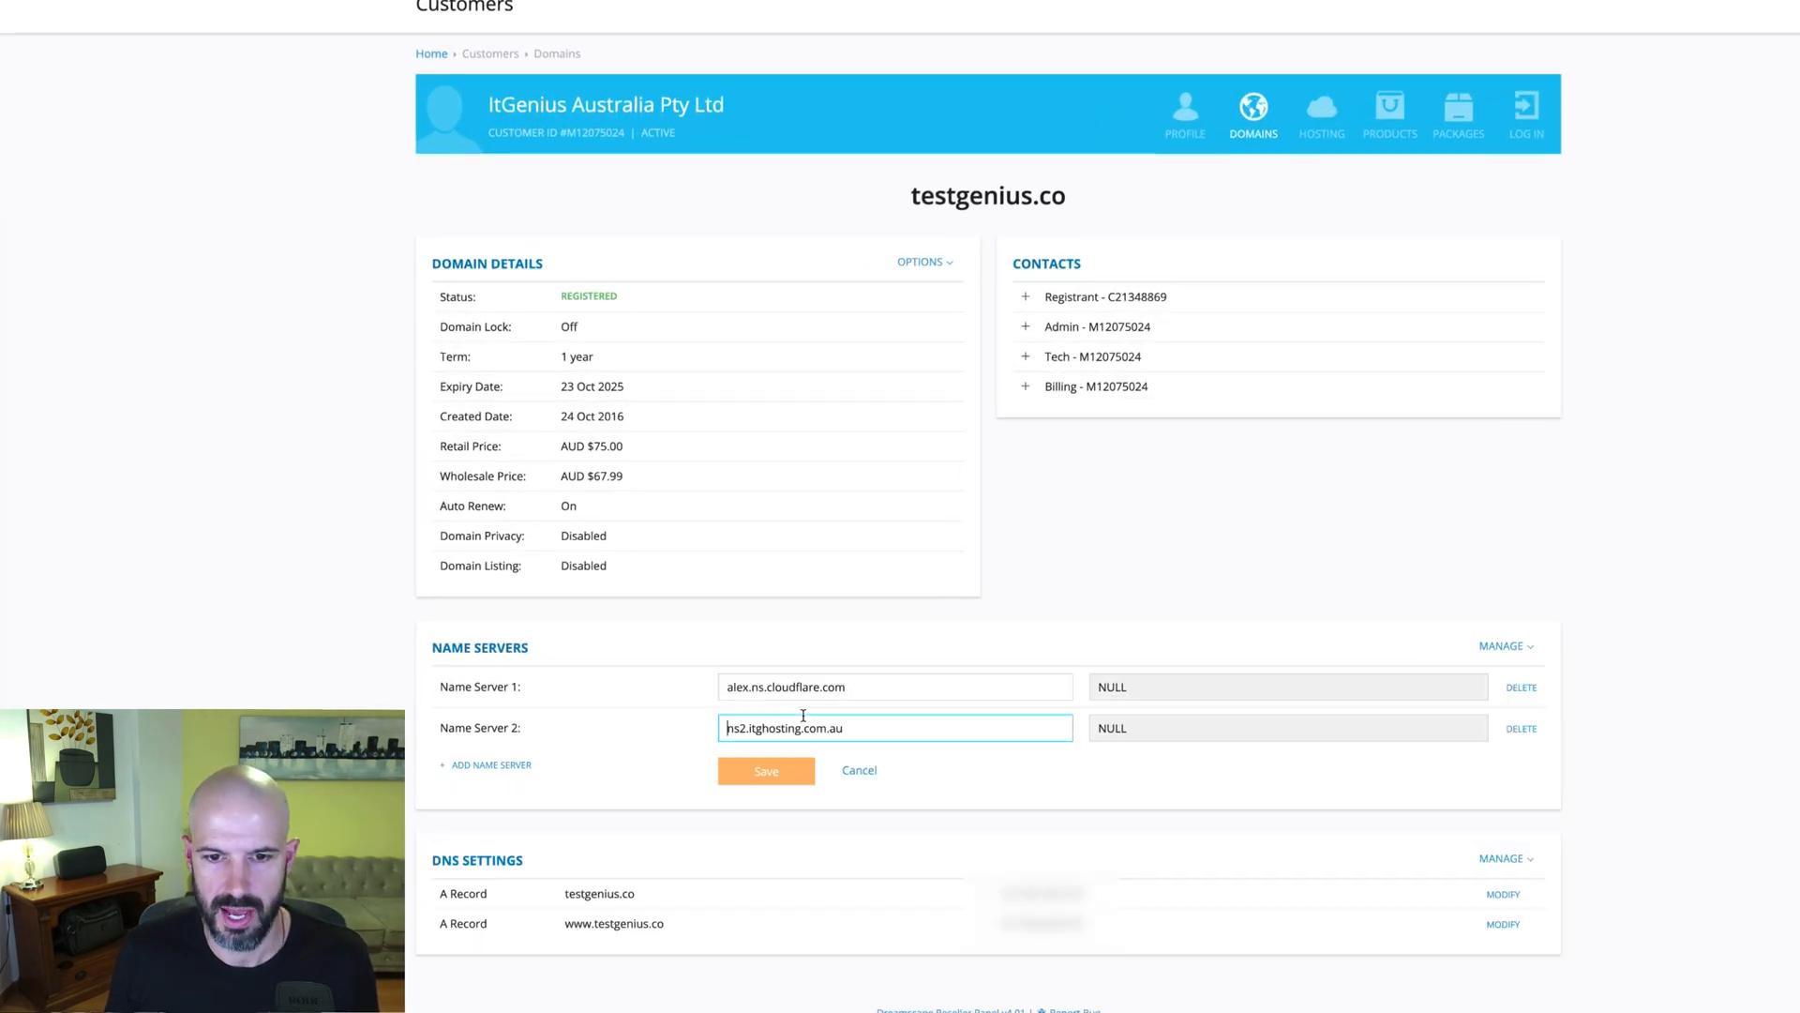
{"action": "type", "text": "alex.ns.cloudflare.com"}
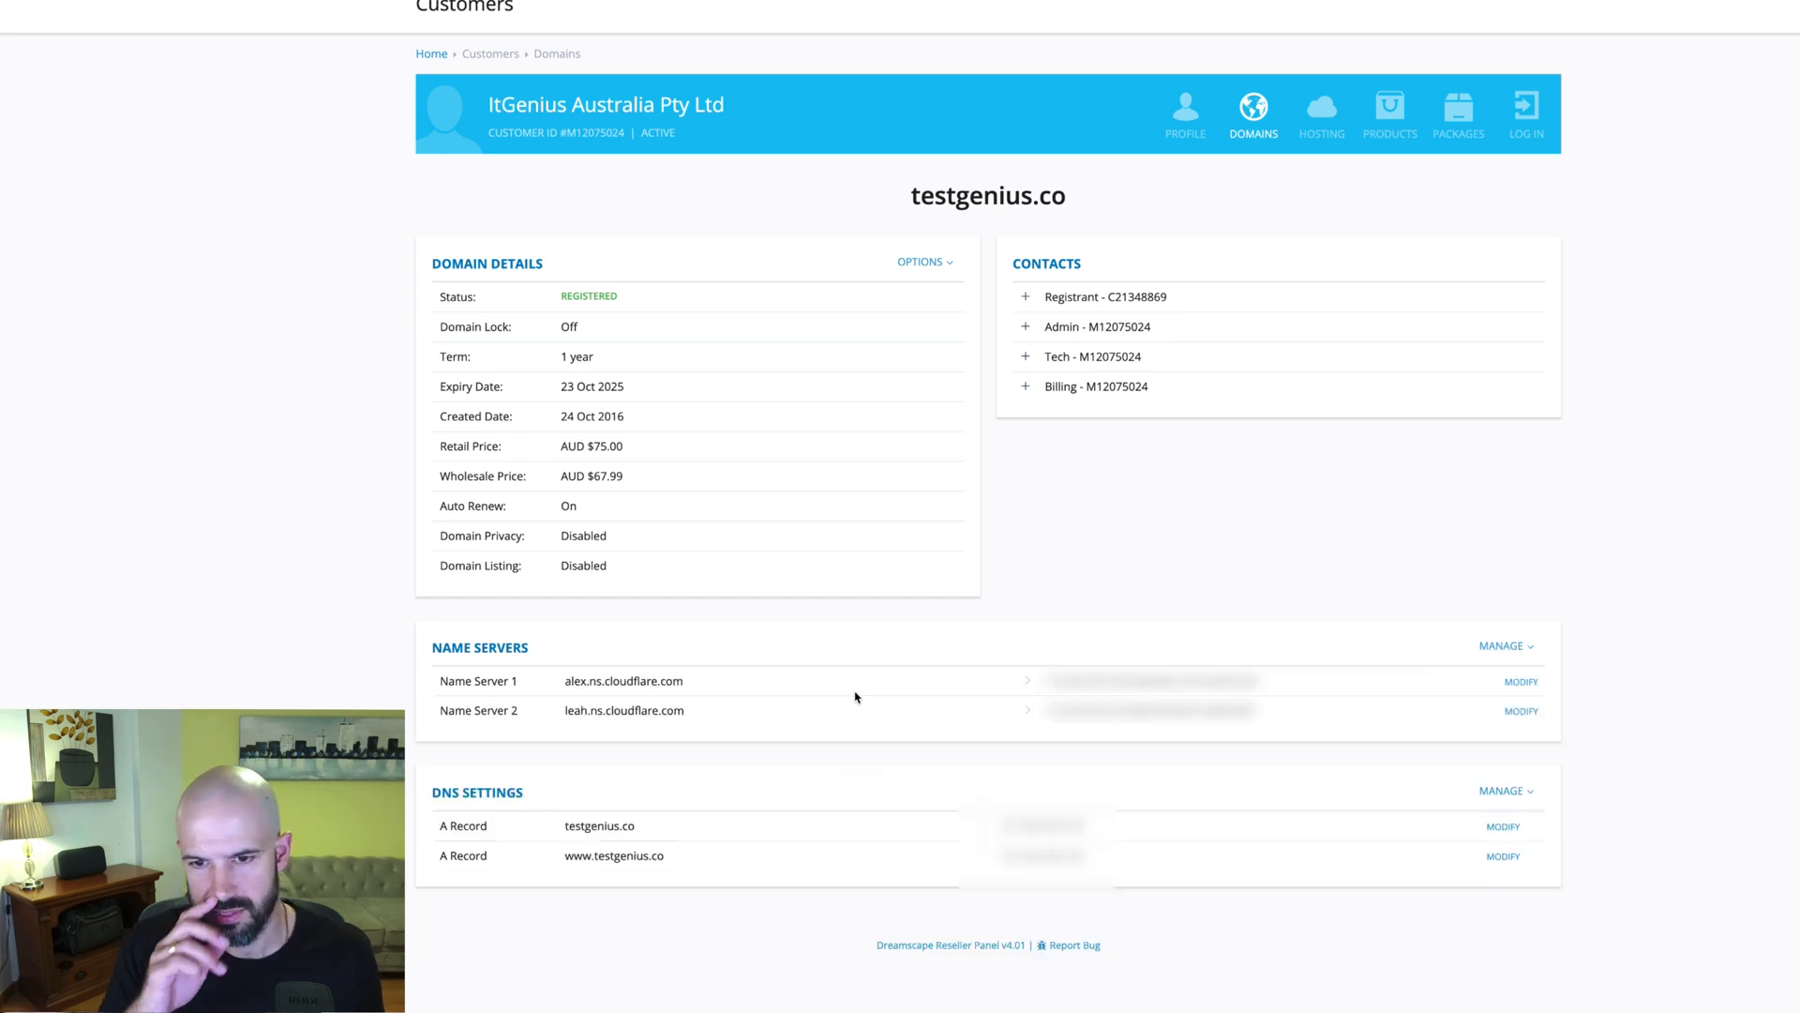
{"action": "mouse_move", "coordinate": [975, 482]}
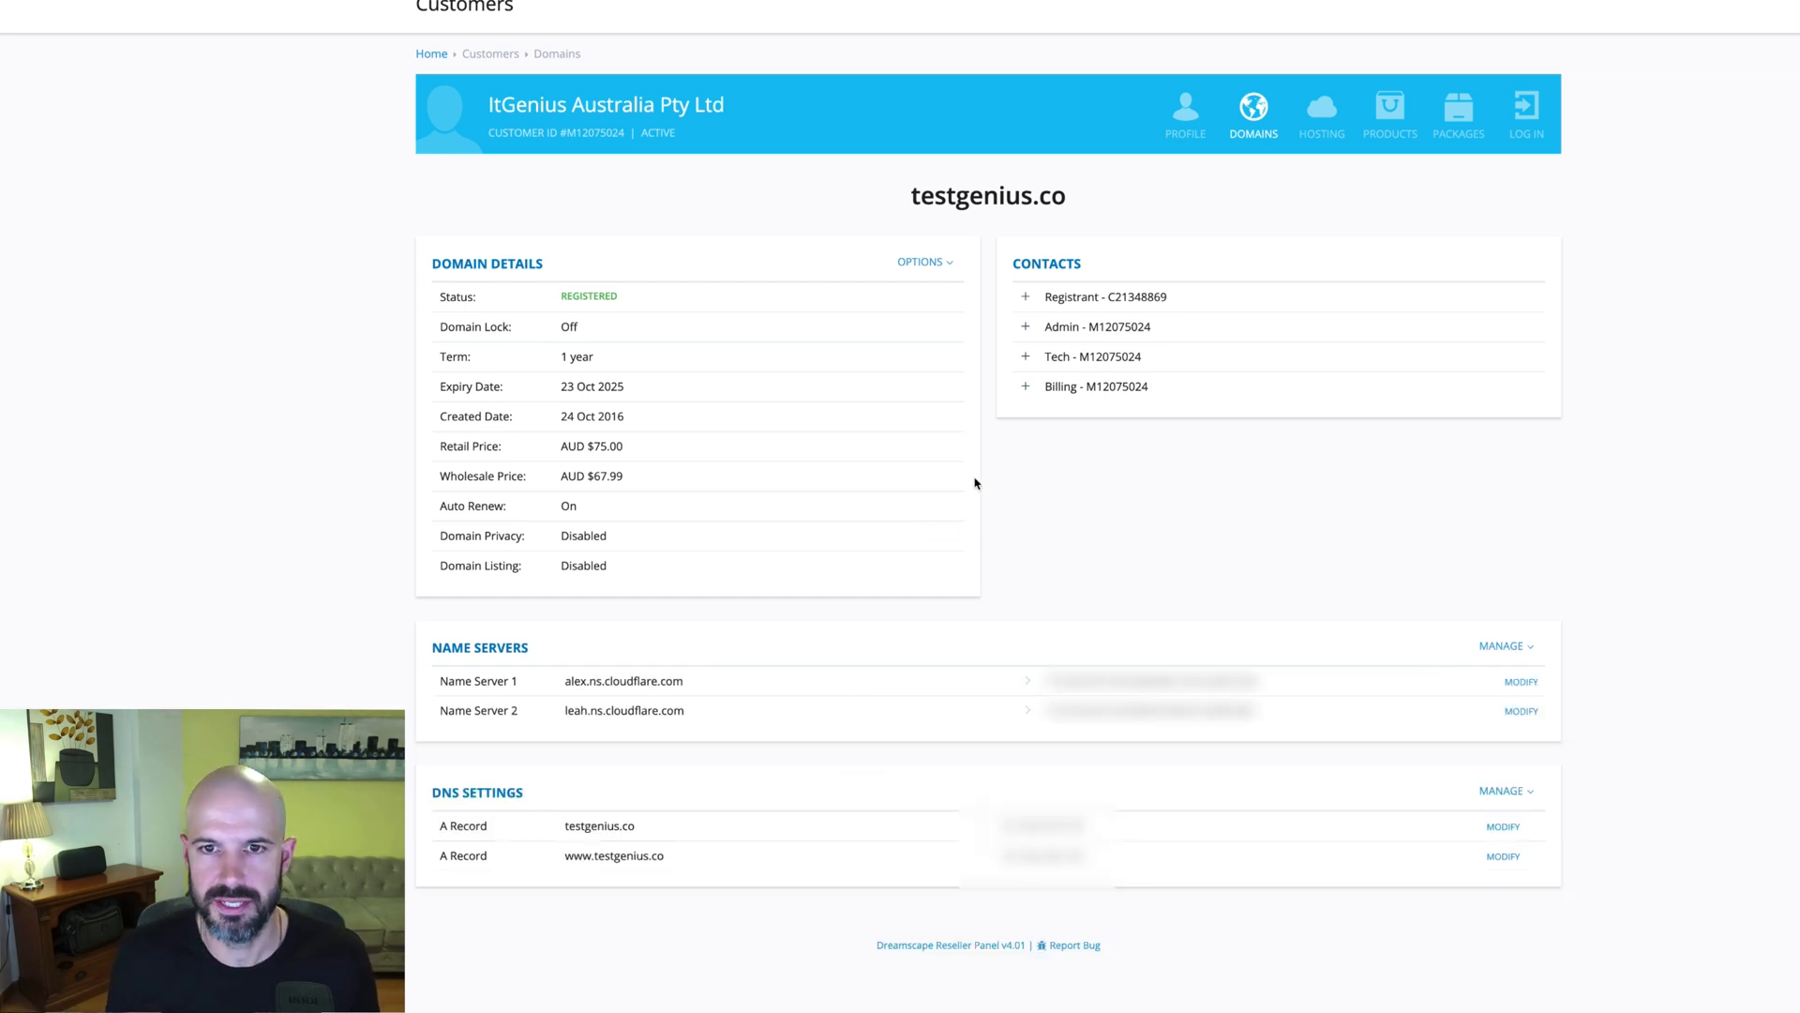
{"action": "mouse_move", "coordinate": [565, 207]}
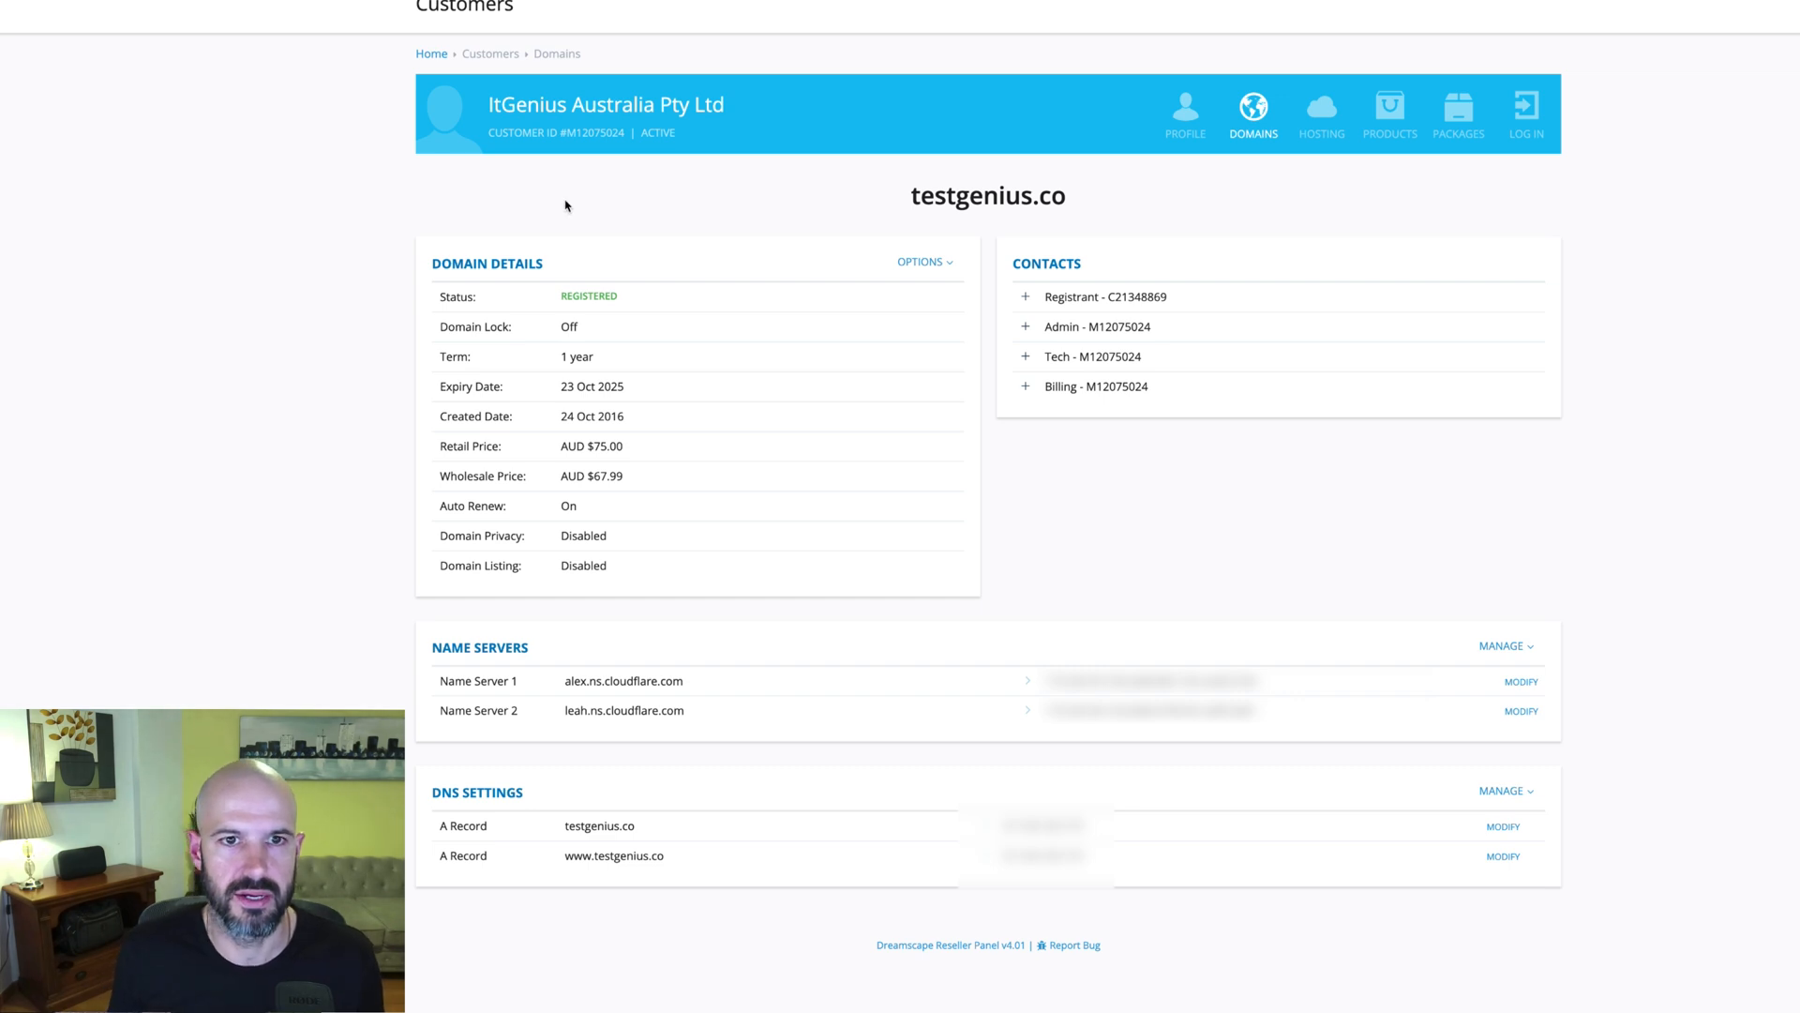
{"action": "mouse_move", "coordinate": [628, 208]}
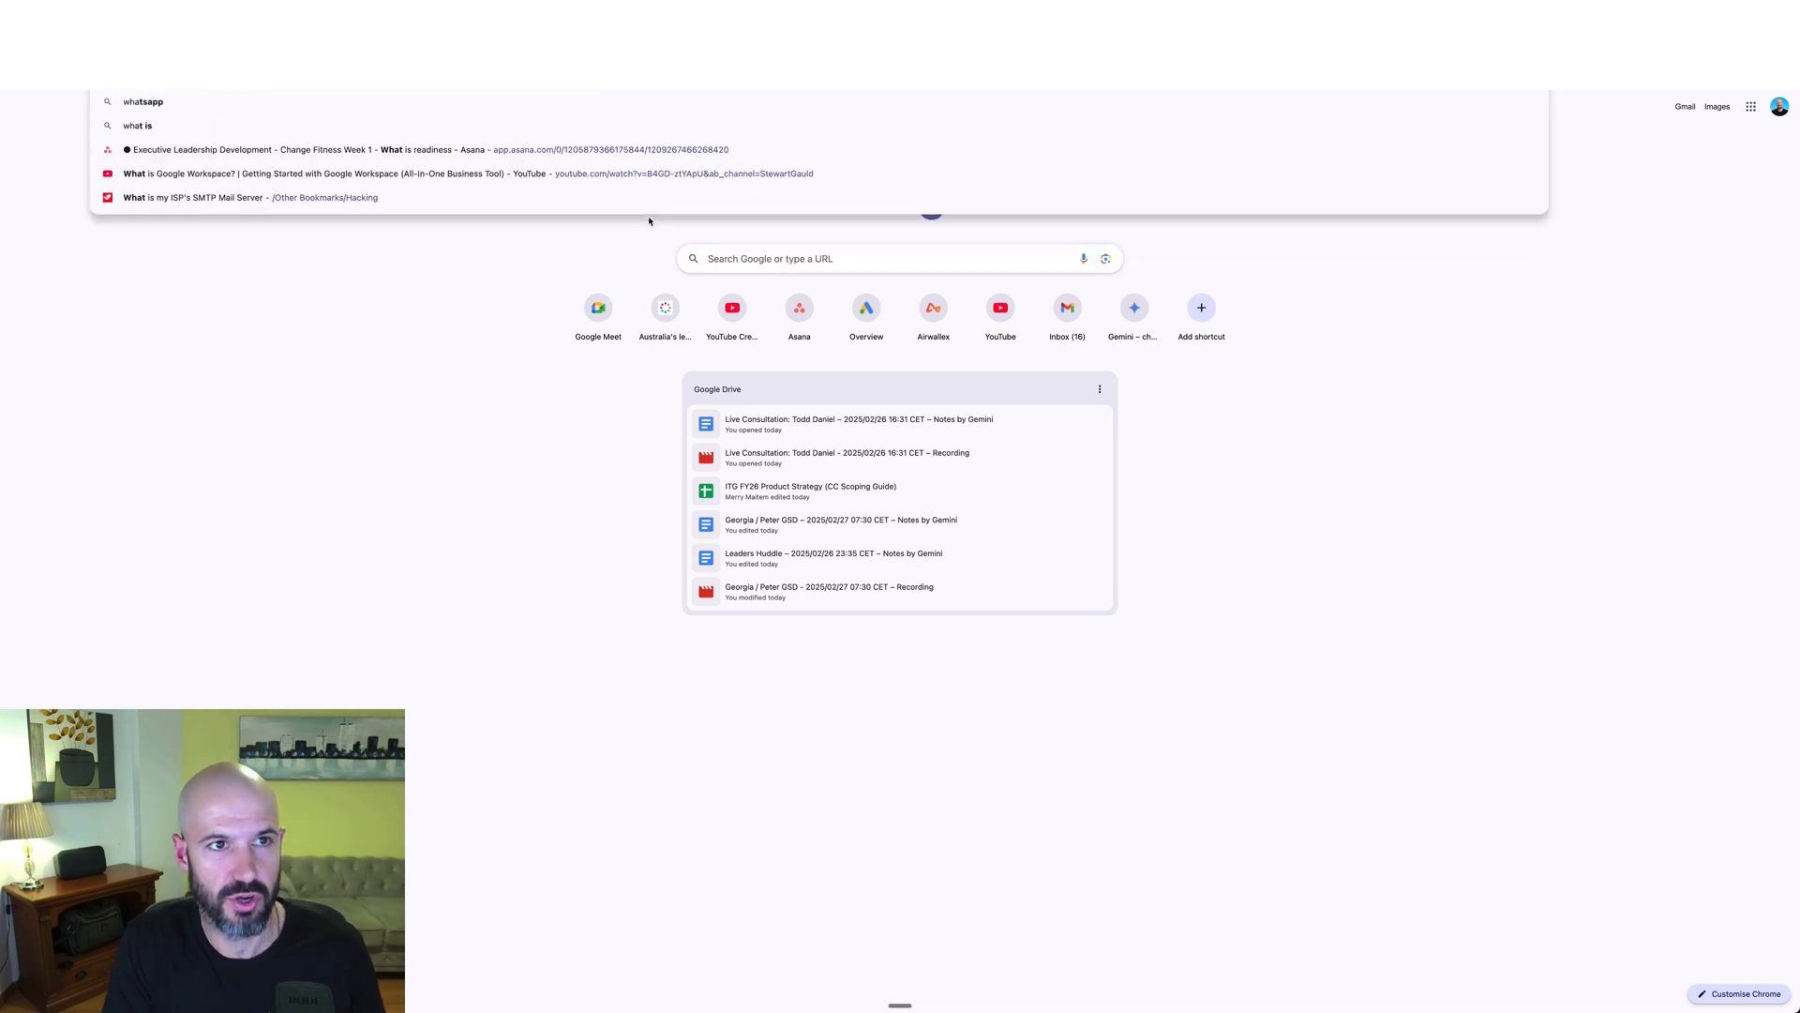
Search 'whatsmyipaddress' from the address bar to reach the whatsmydns.net propagation checker
{"action": "type", "text": "whatsmyipaddress"}
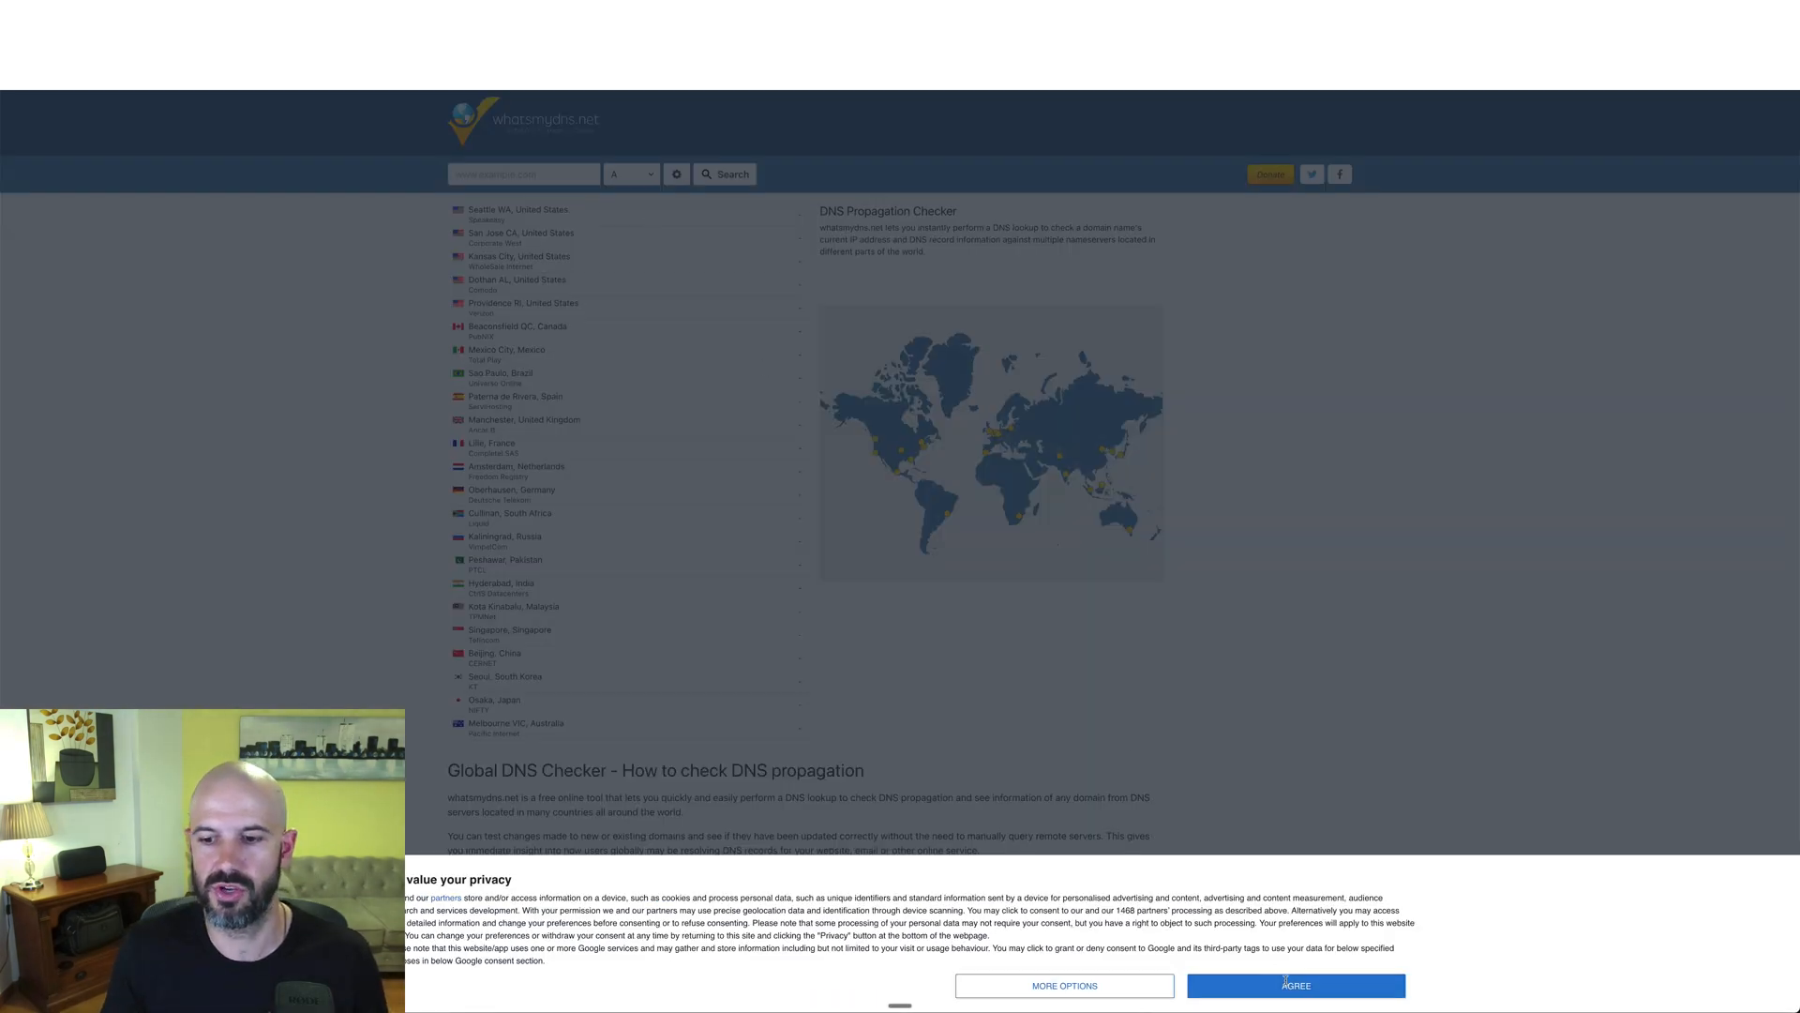
Accept the consent notice and set up an NS record lookup for testgenius.co
{"action": "left_click", "coordinate": [1295, 984]}
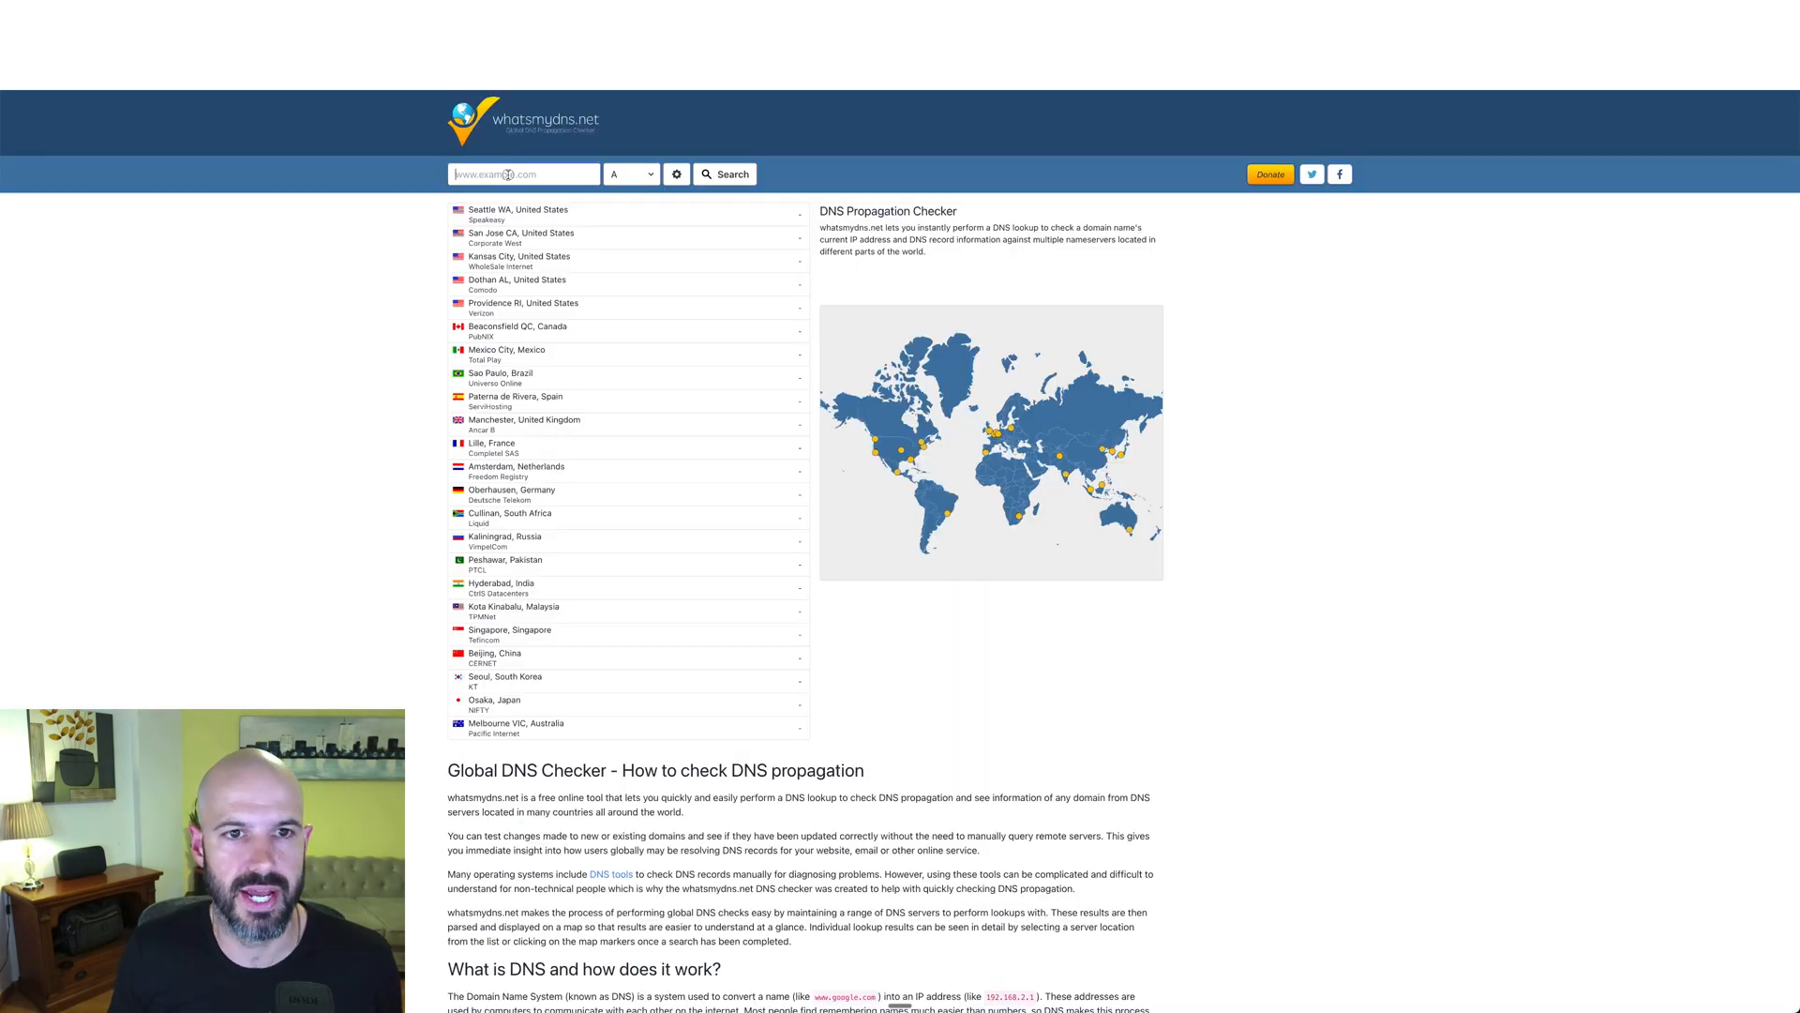
{"action": "left_click", "coordinate": [630, 172]}
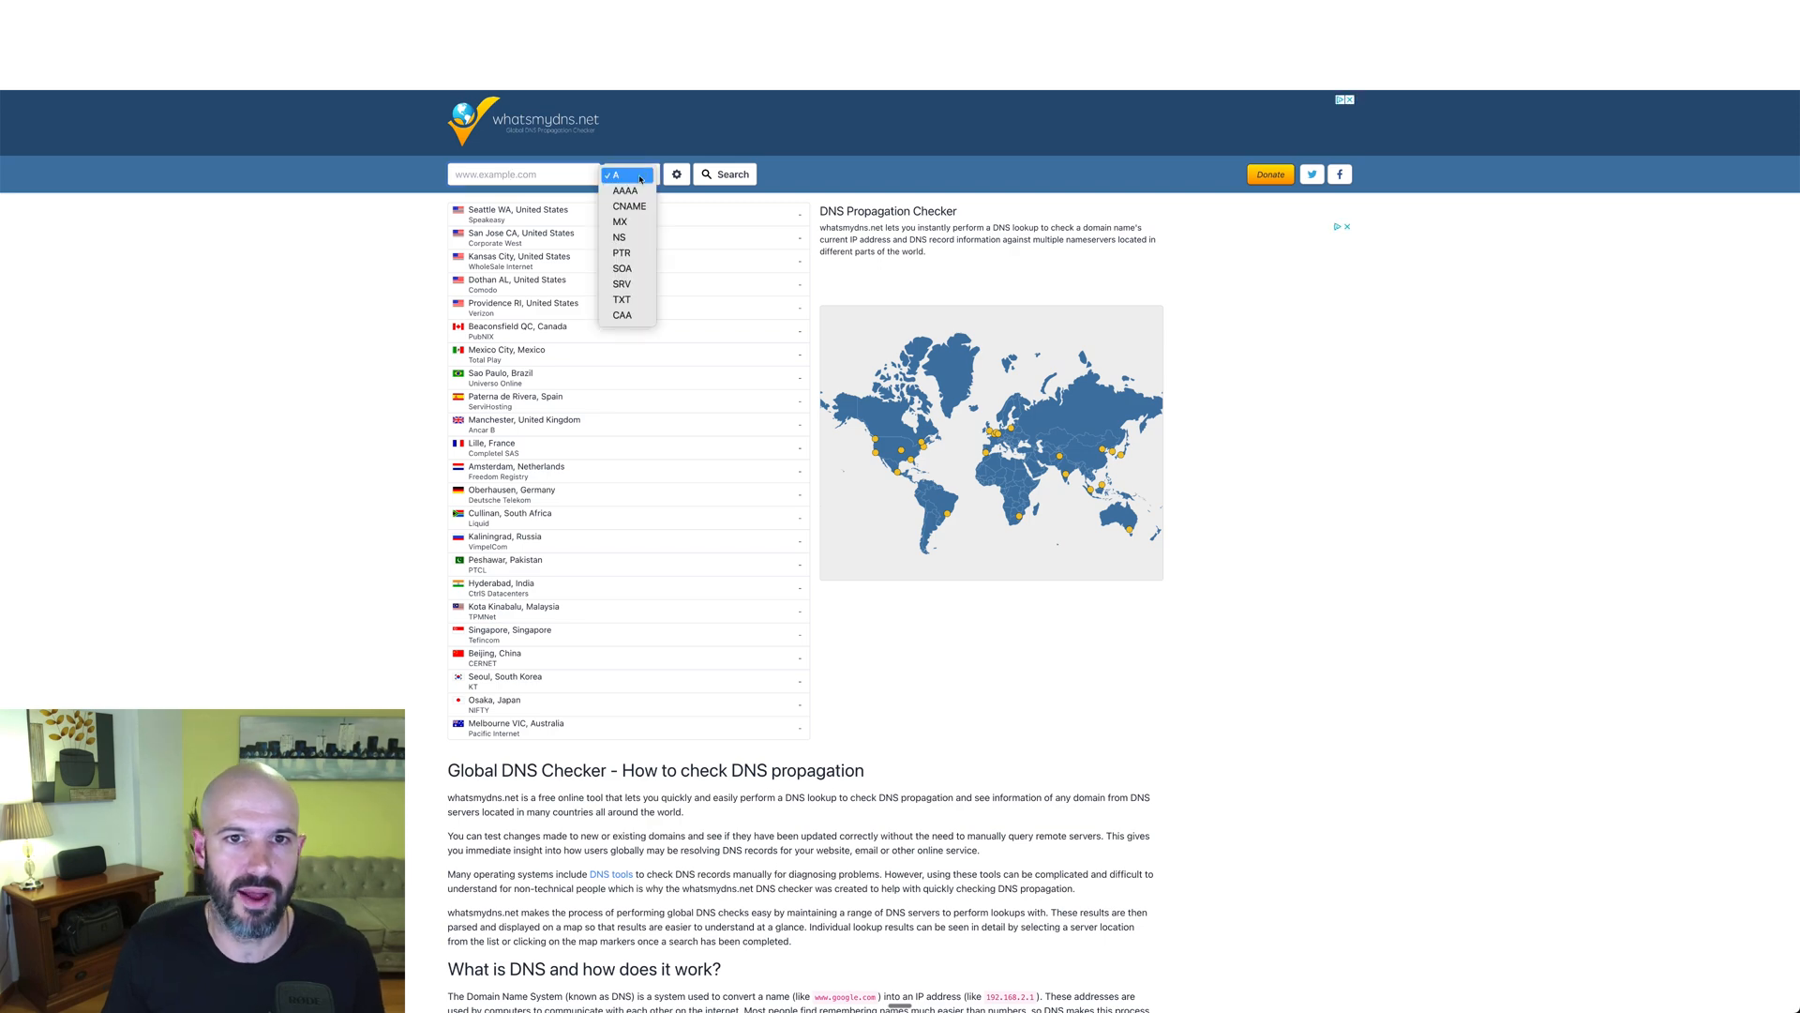
{"action": "left_click", "coordinate": [621, 236]}
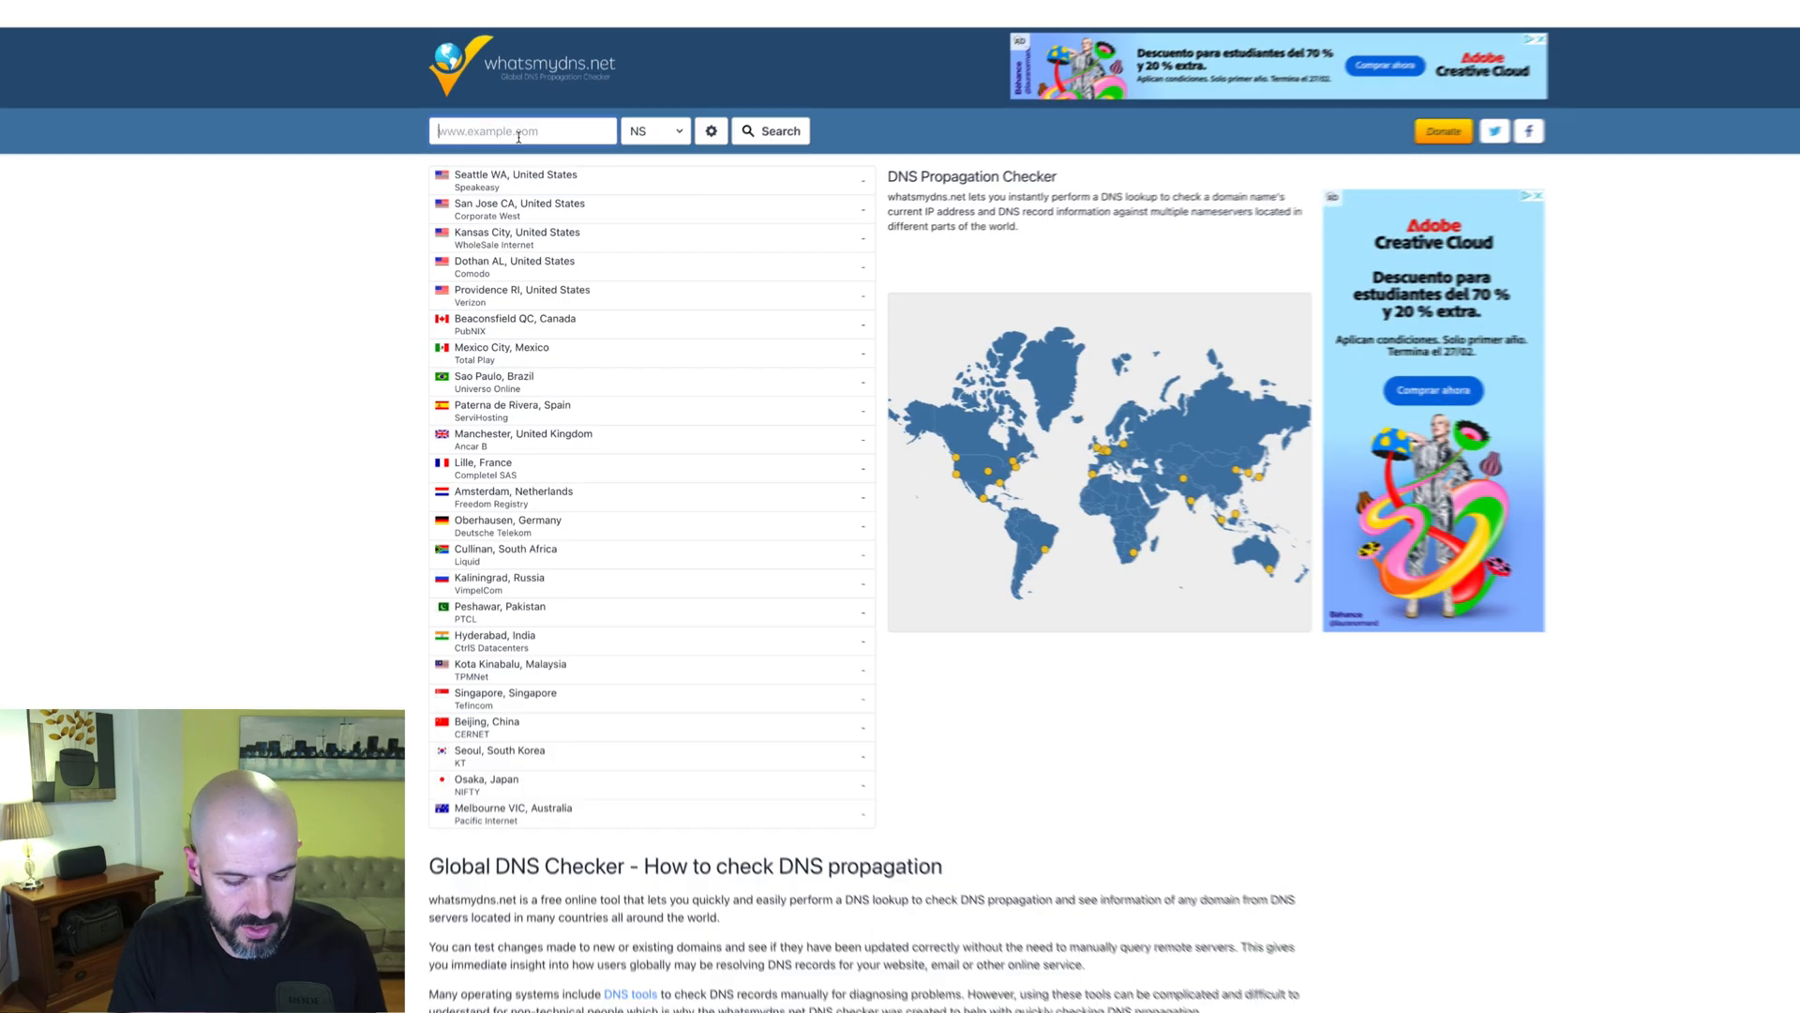
{"action": "type", "text": "testg"}
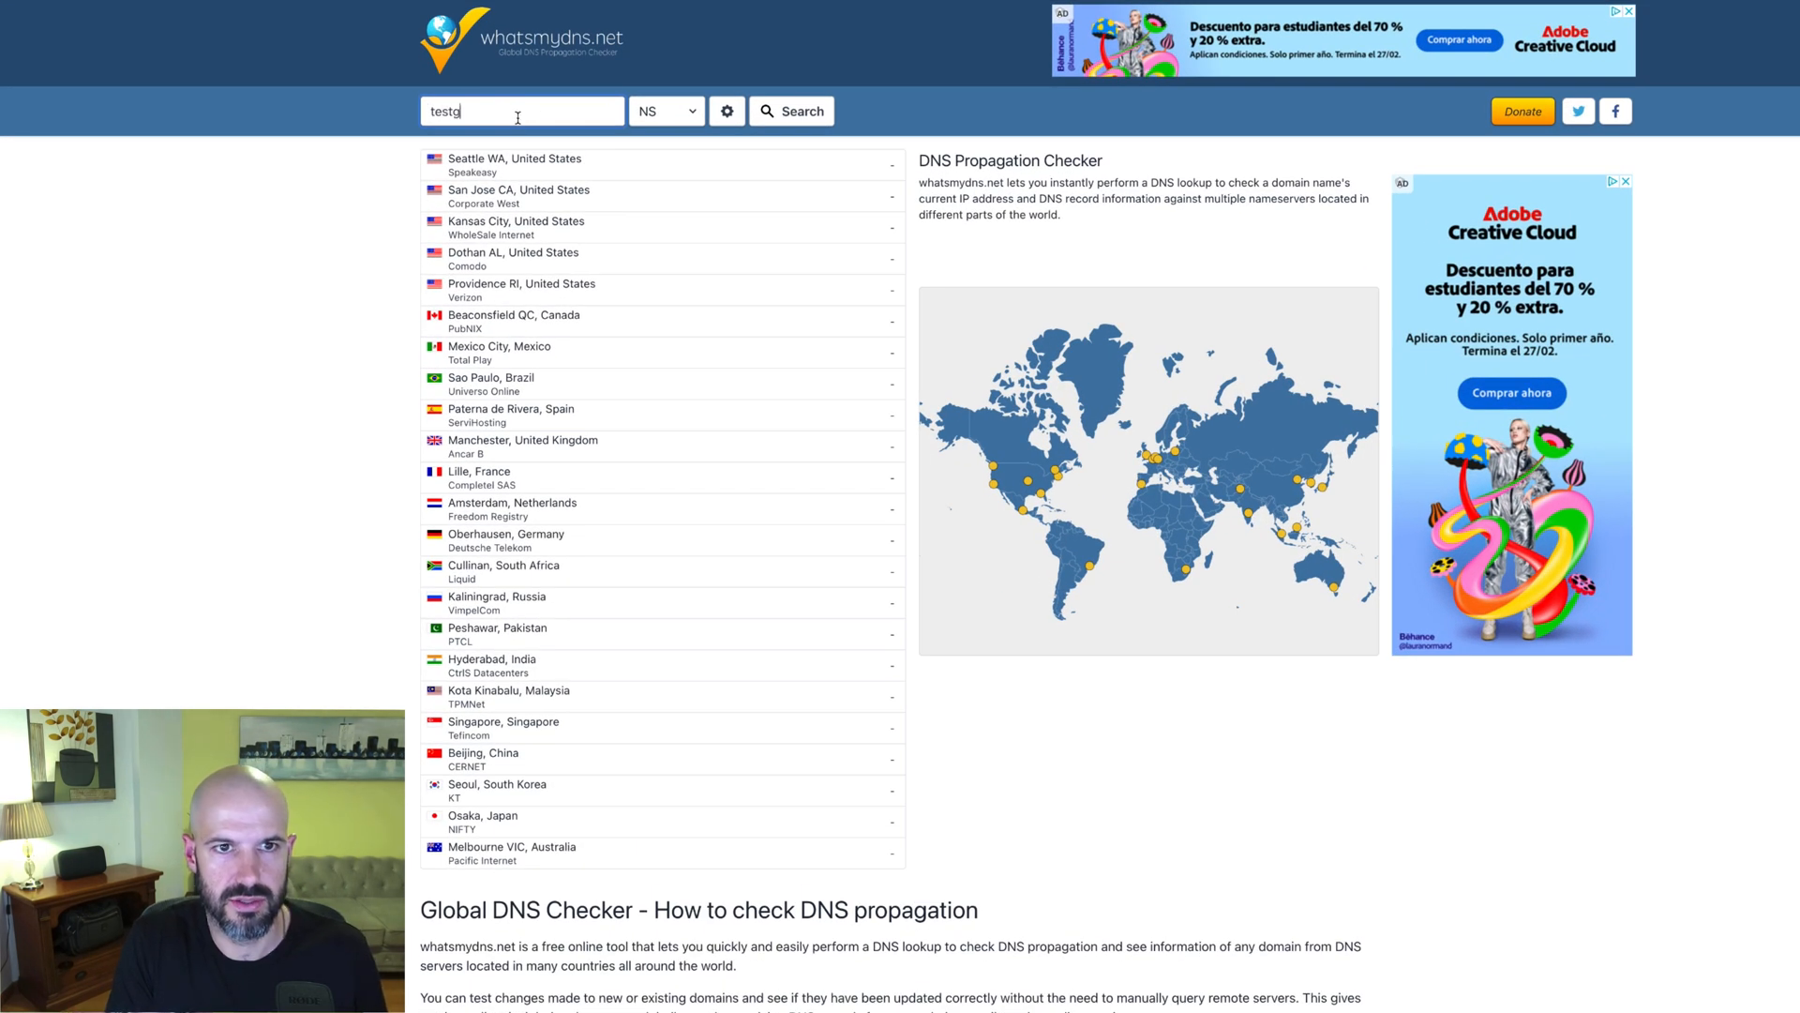
{"action": "type", "text": "genius.co"}
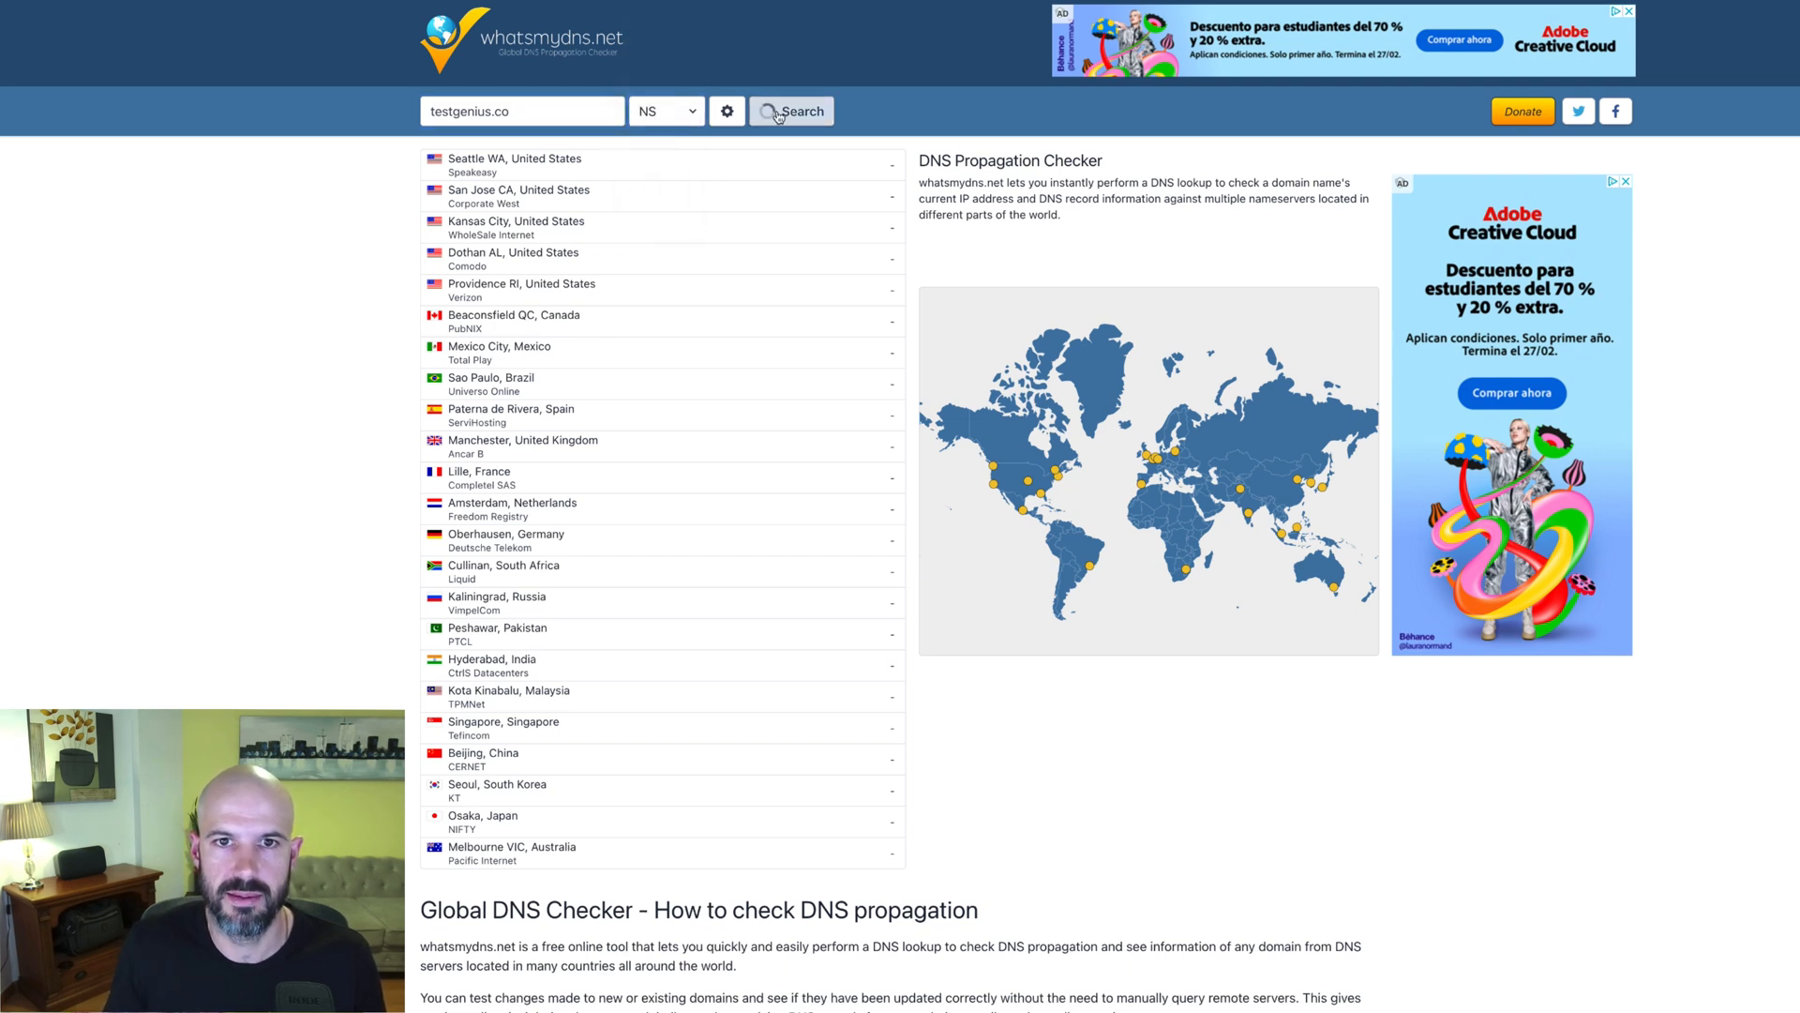
Run the NS check repeatedly, watching most locations fail and a few return the old itghosting nameservers
{"action": "left_click", "coordinate": [792, 111]}
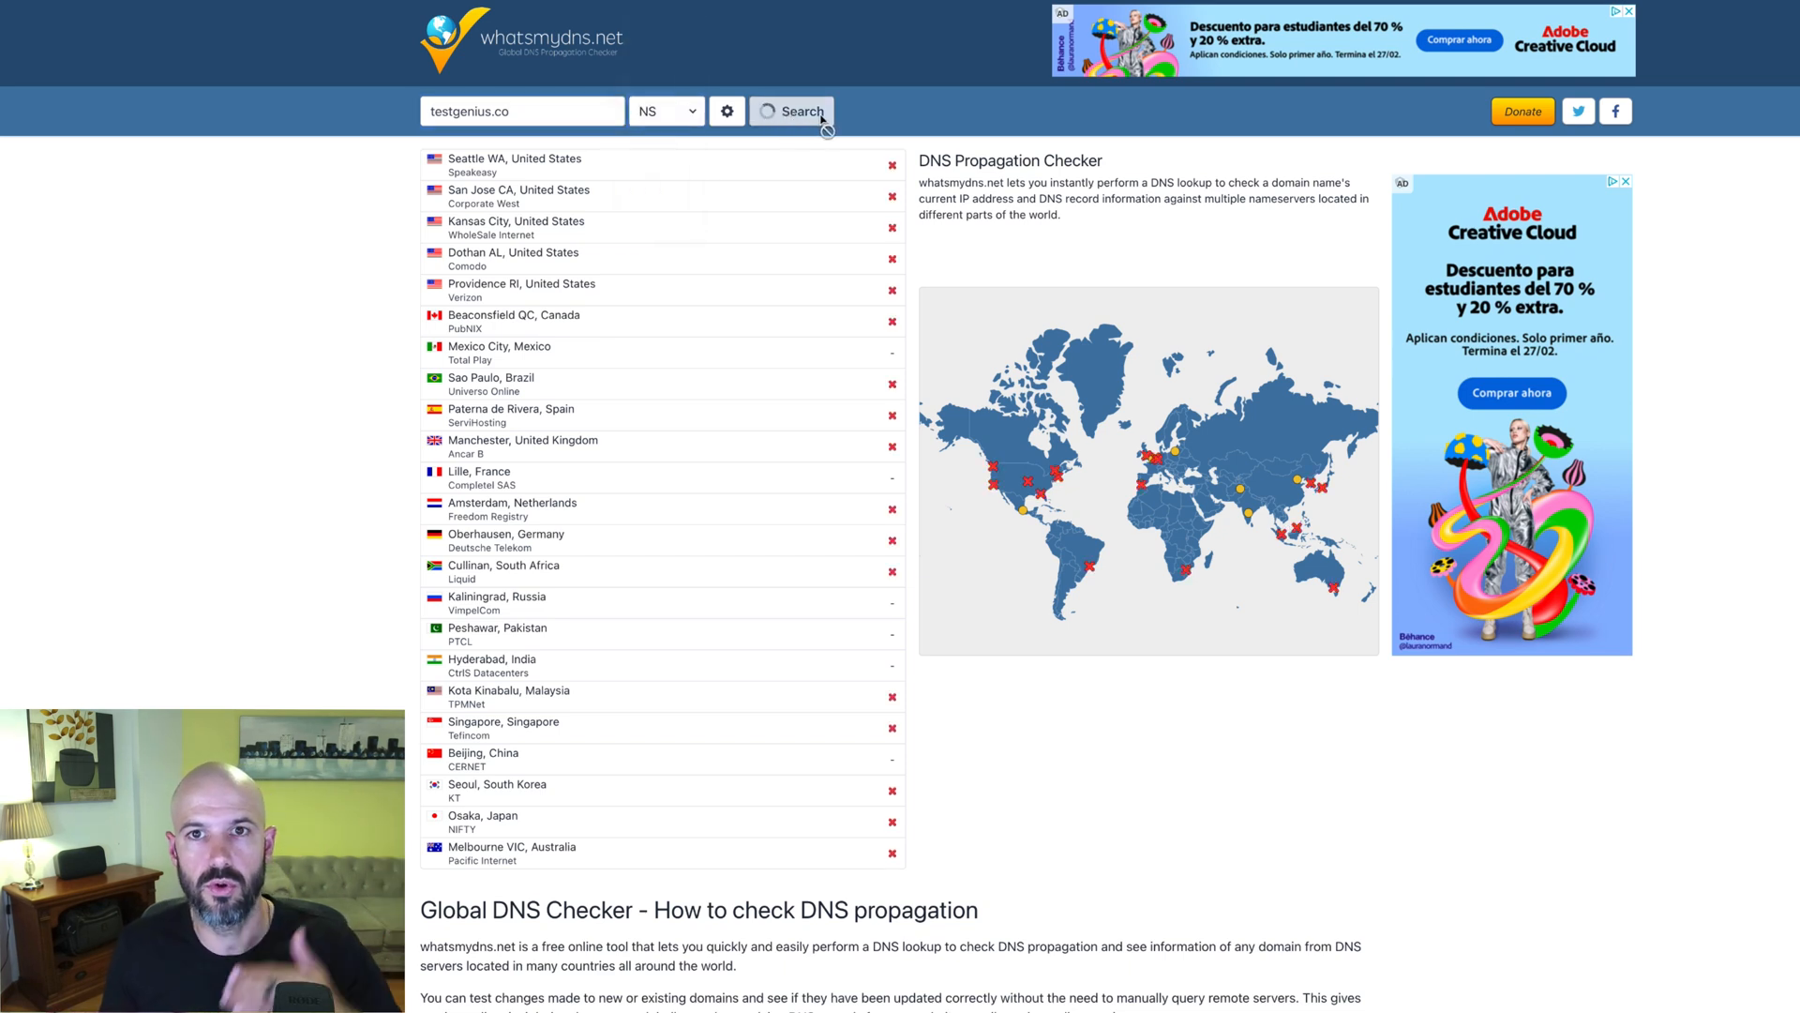
{"action": "left_click", "coordinate": [791, 111]}
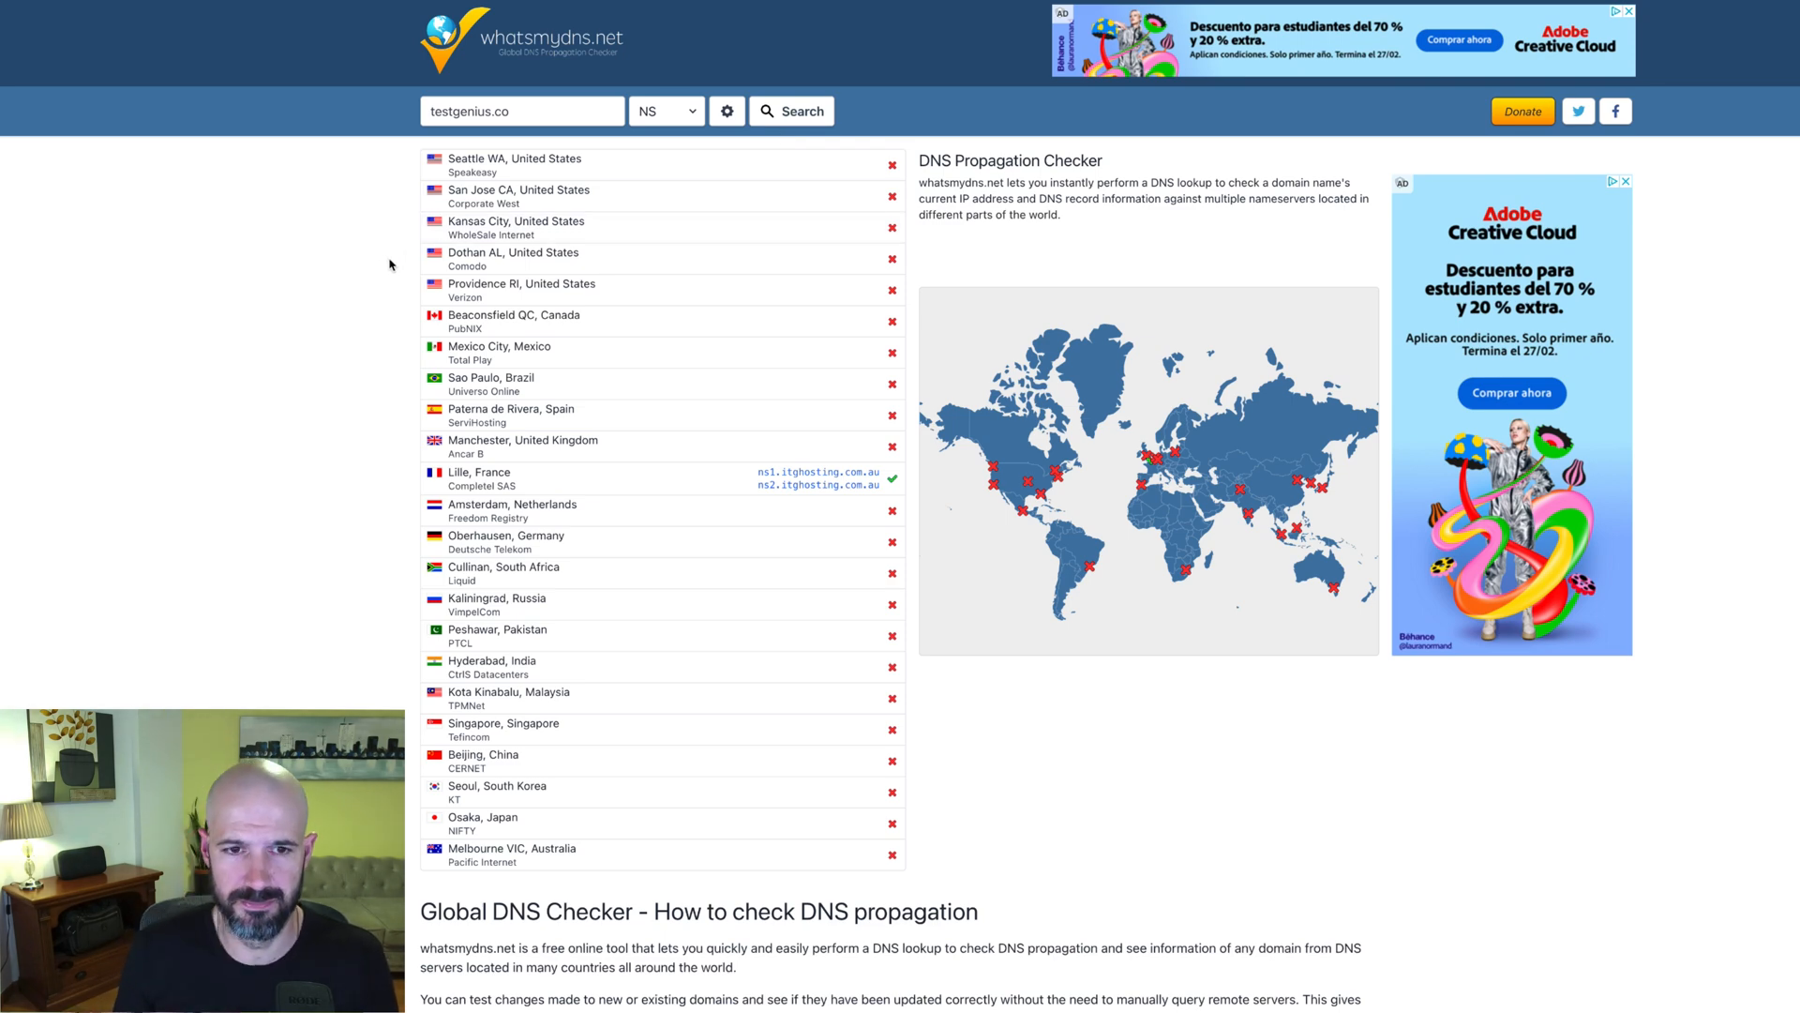
{"action": "left_click", "coordinate": [792, 111]}
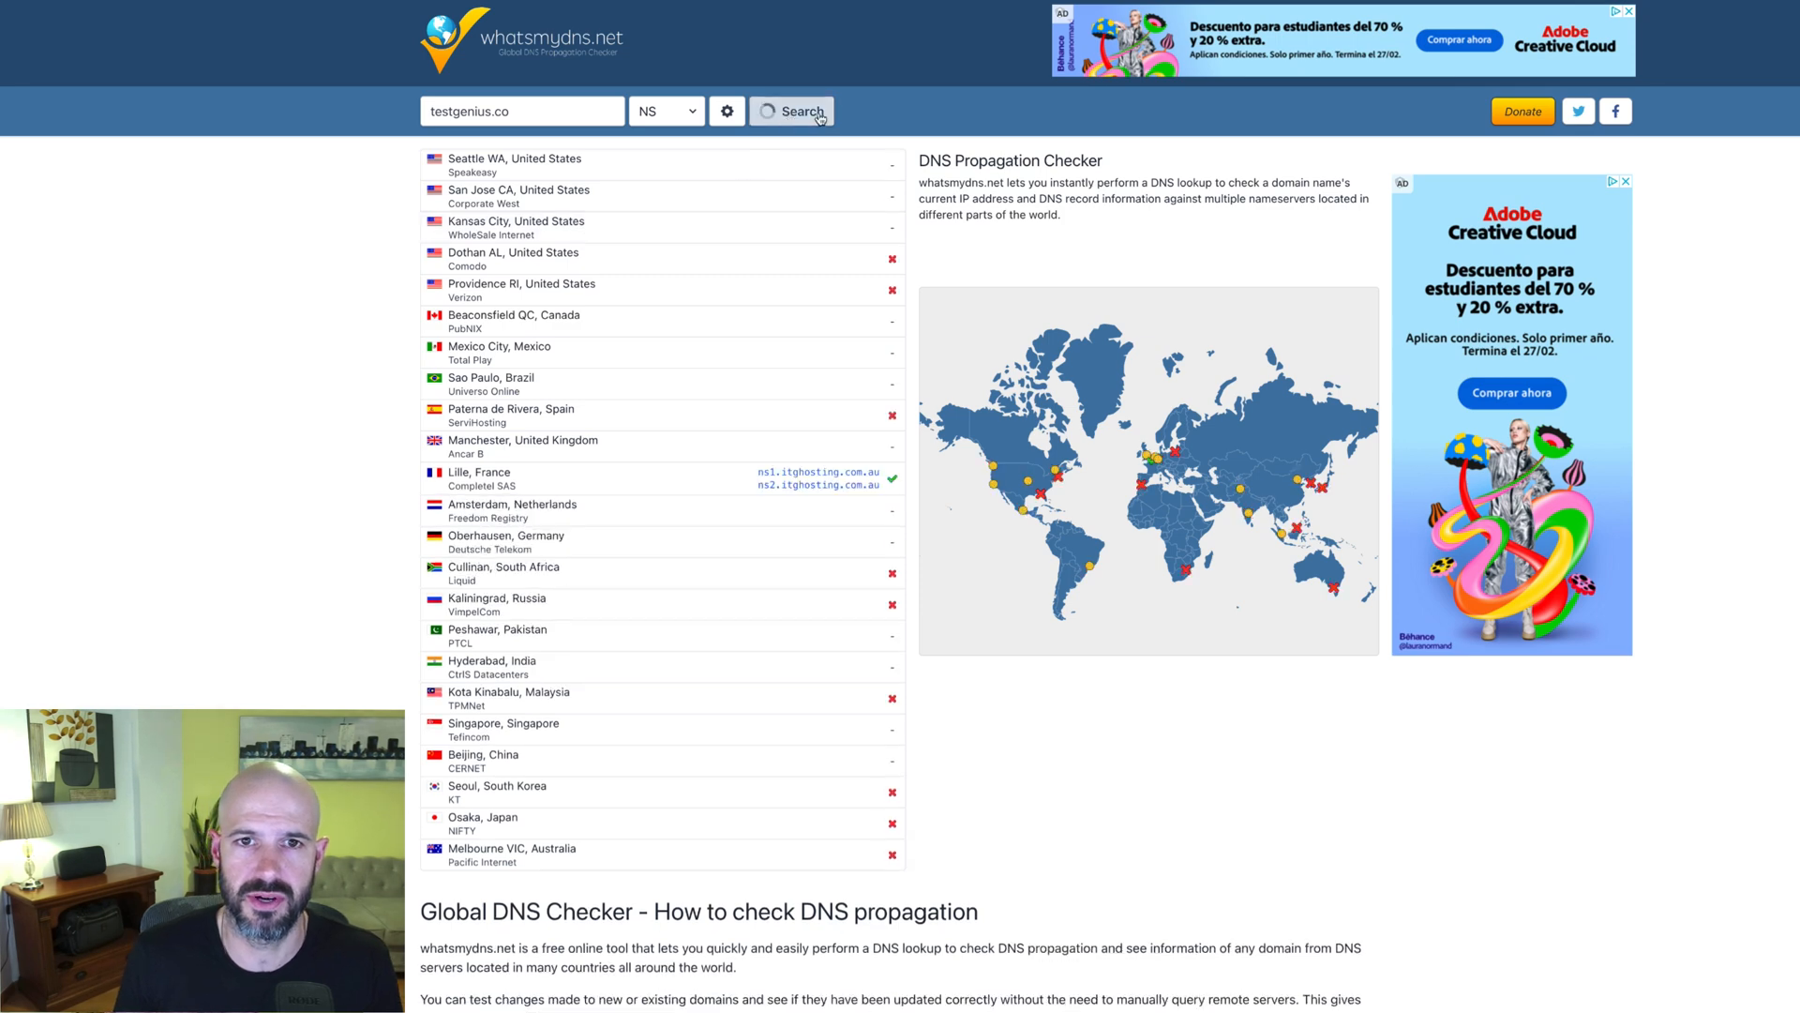
{"action": "left_click", "coordinate": [790, 110]}
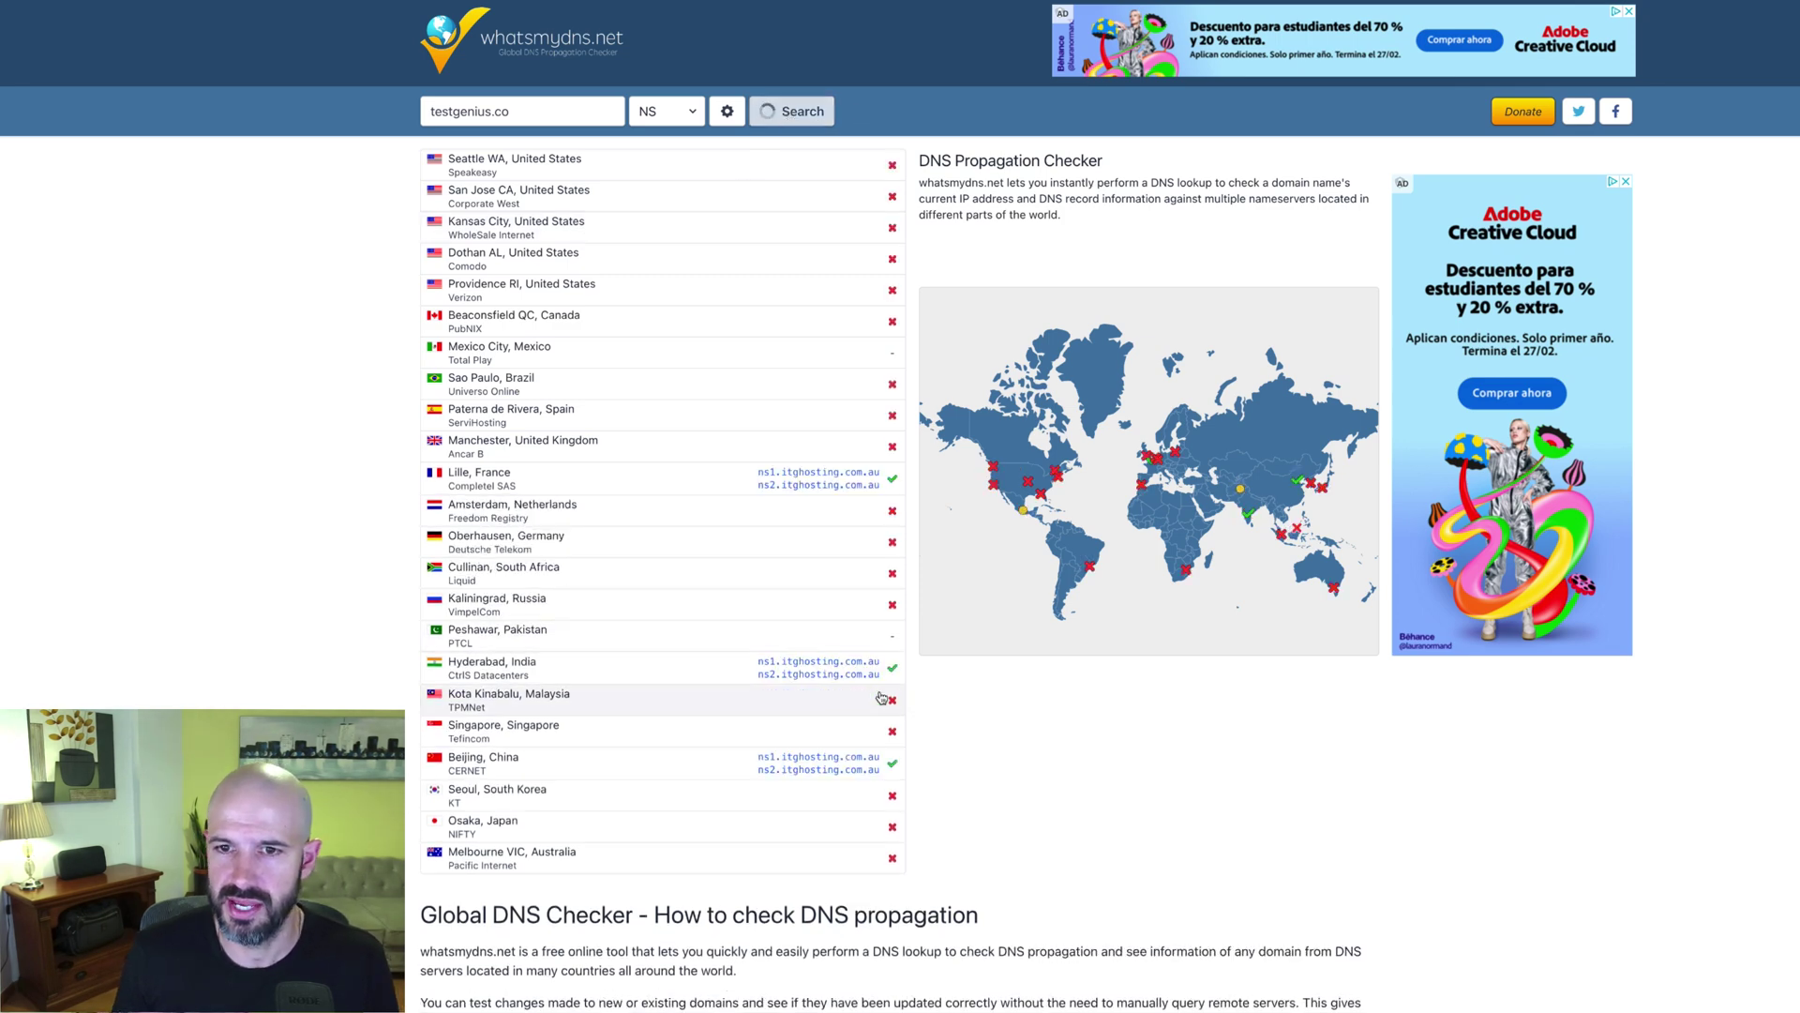
{"action": "mouse_move", "coordinate": [834, 673]}
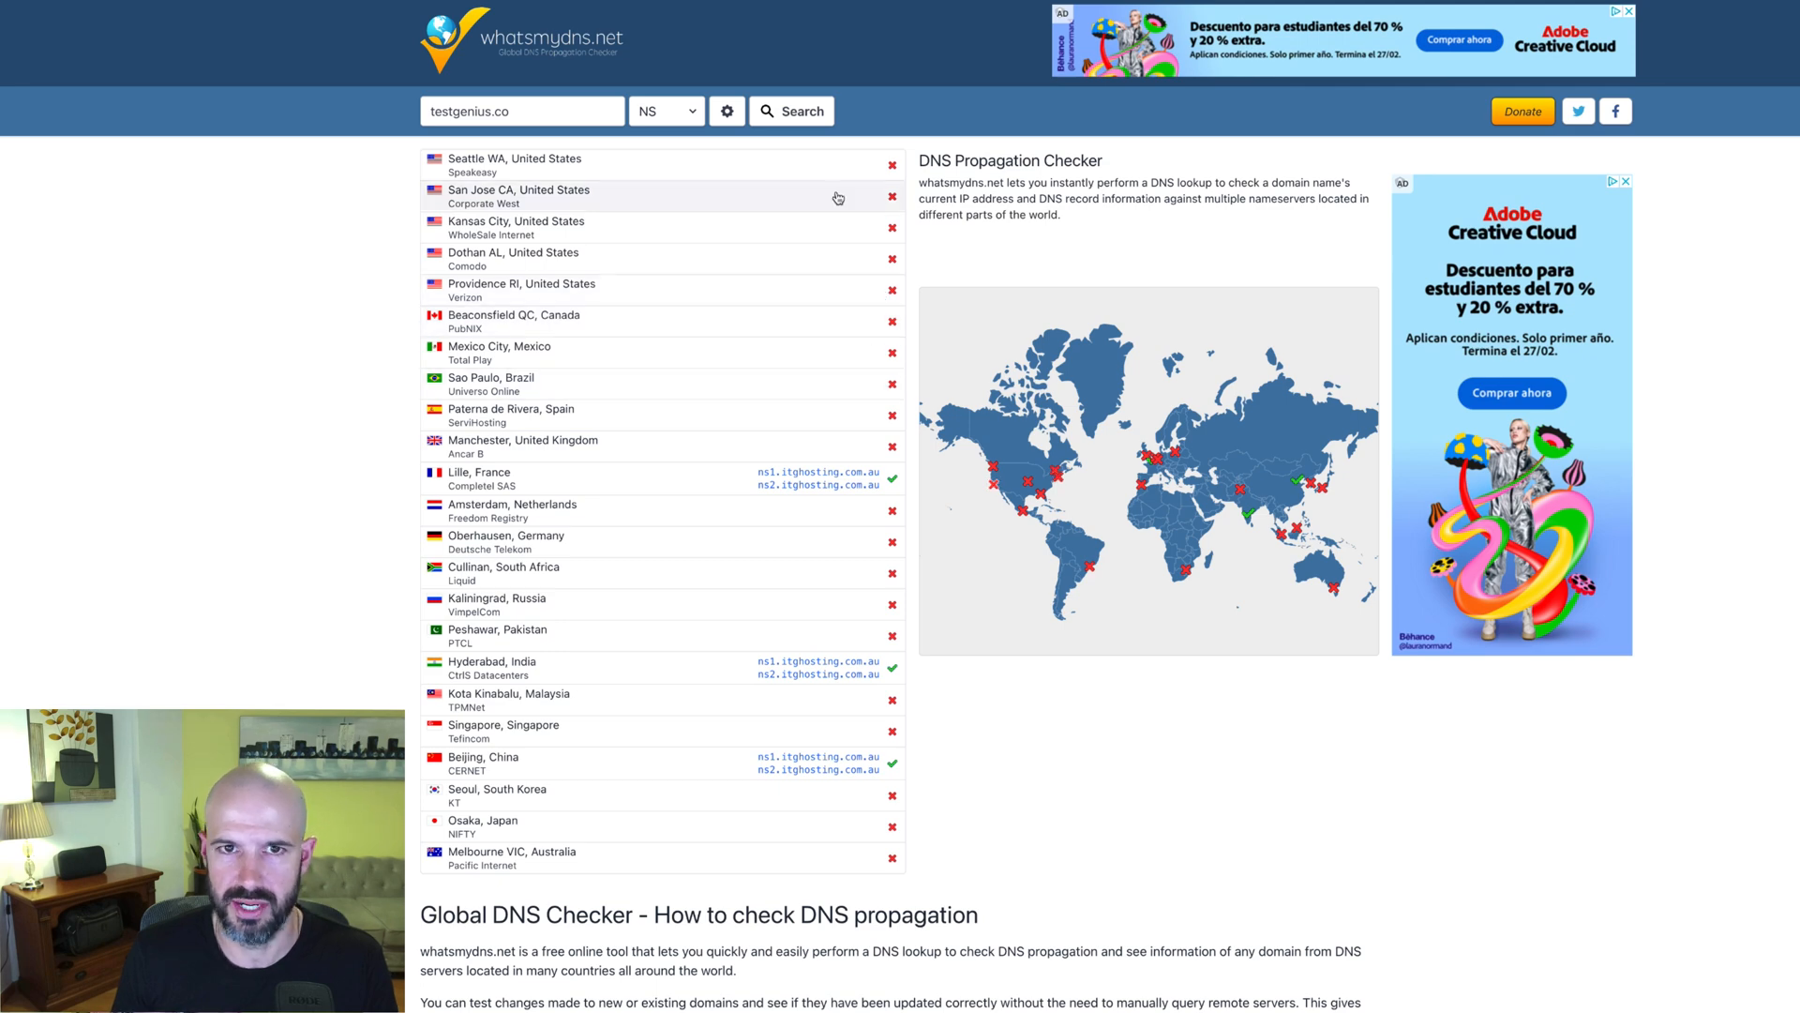
{"action": "left_click", "coordinate": [790, 111]}
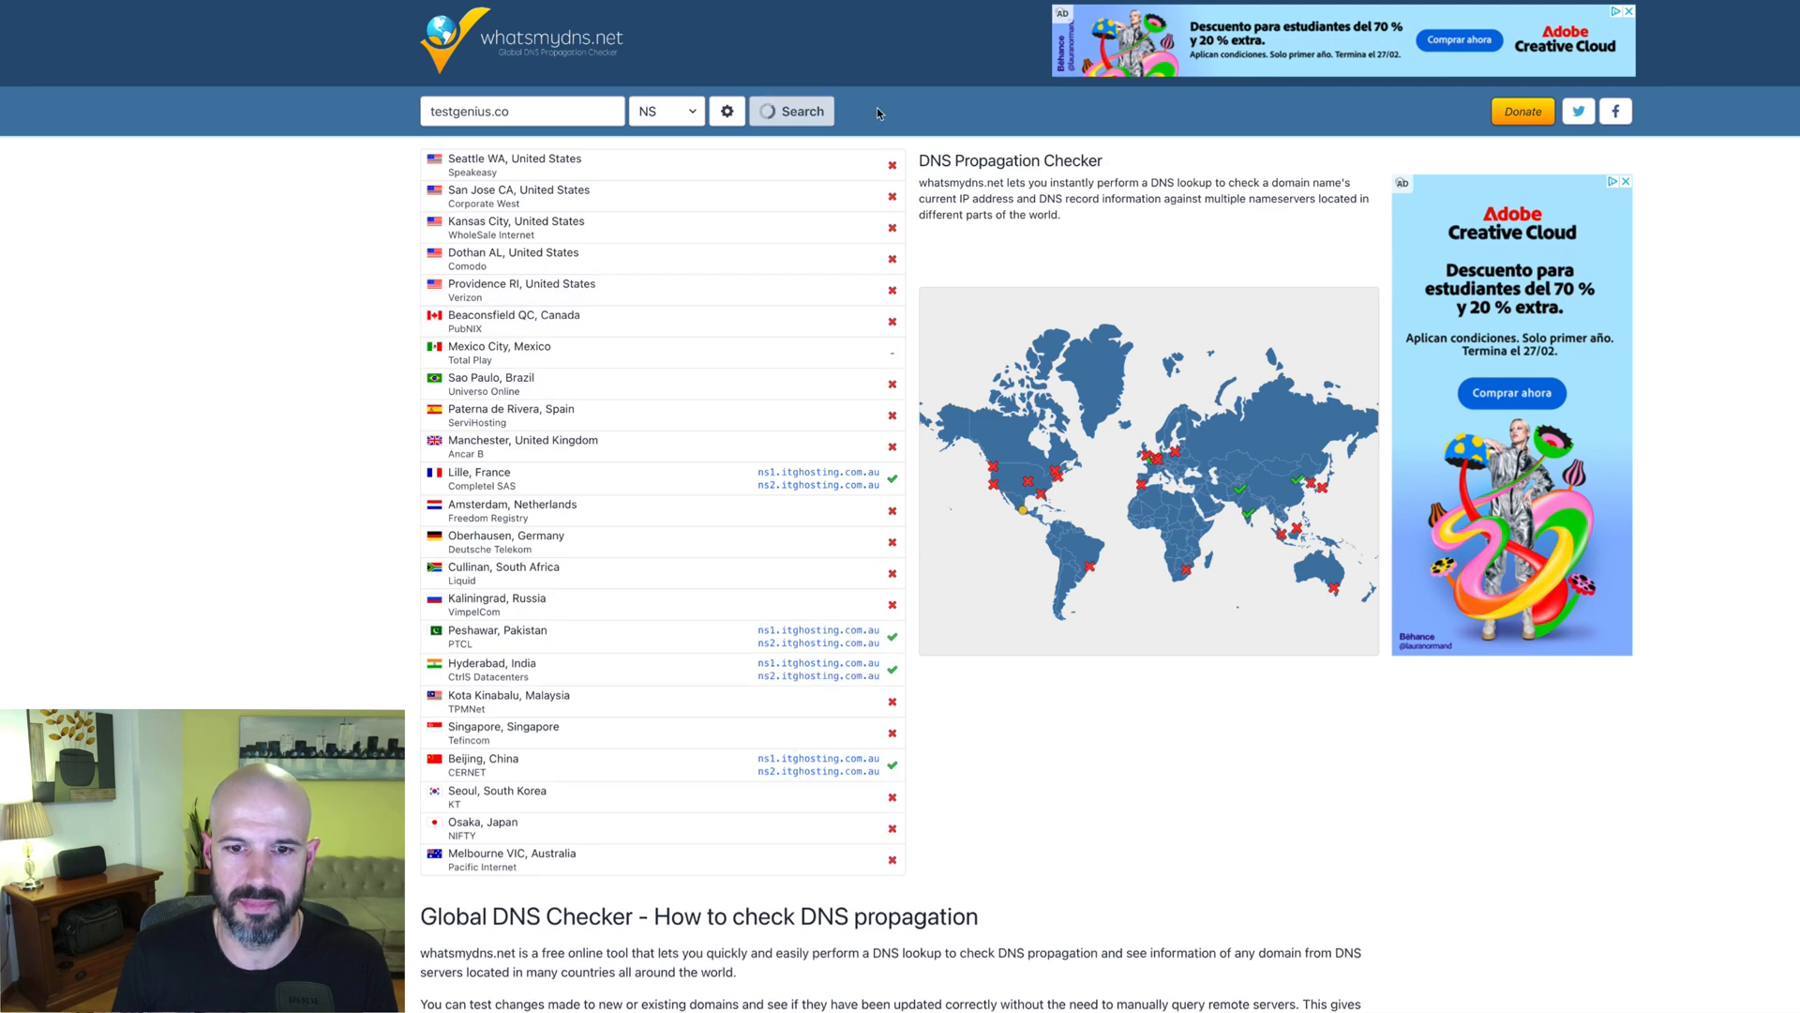
{"action": "mouse_move", "coordinate": [791, 110]}
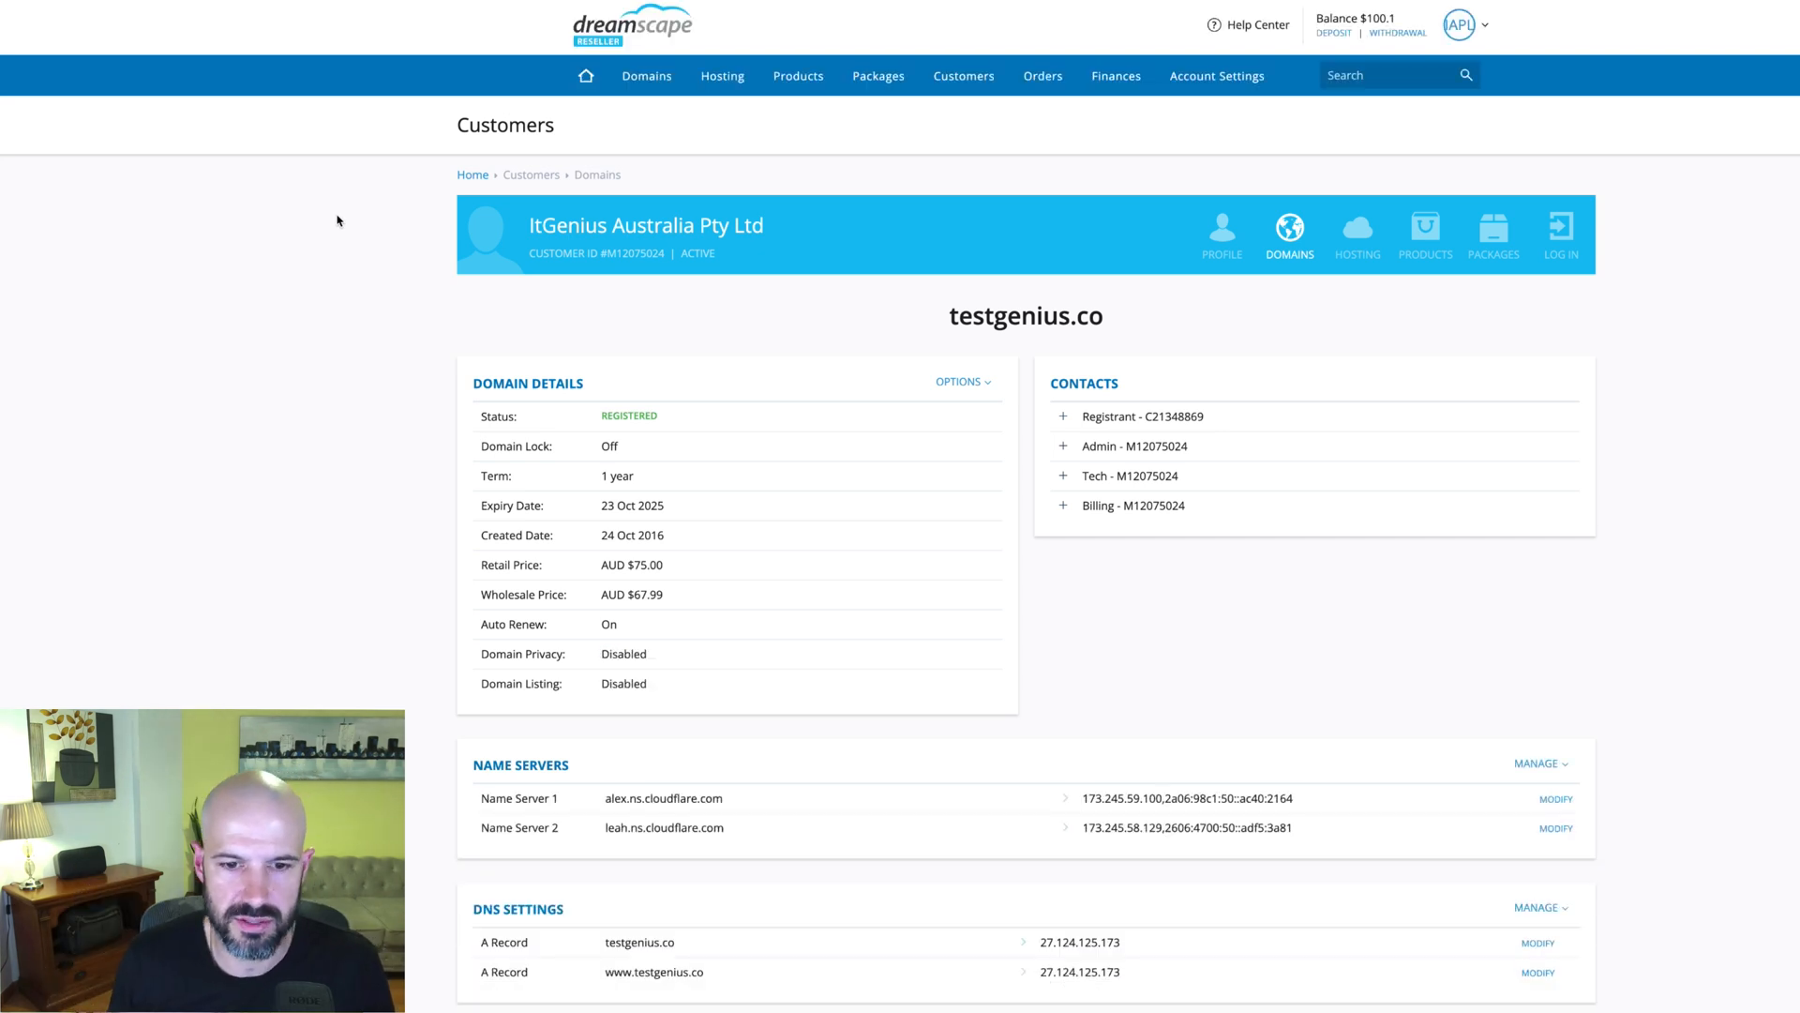
{"action": "mouse_move", "coordinate": [707, 769]}
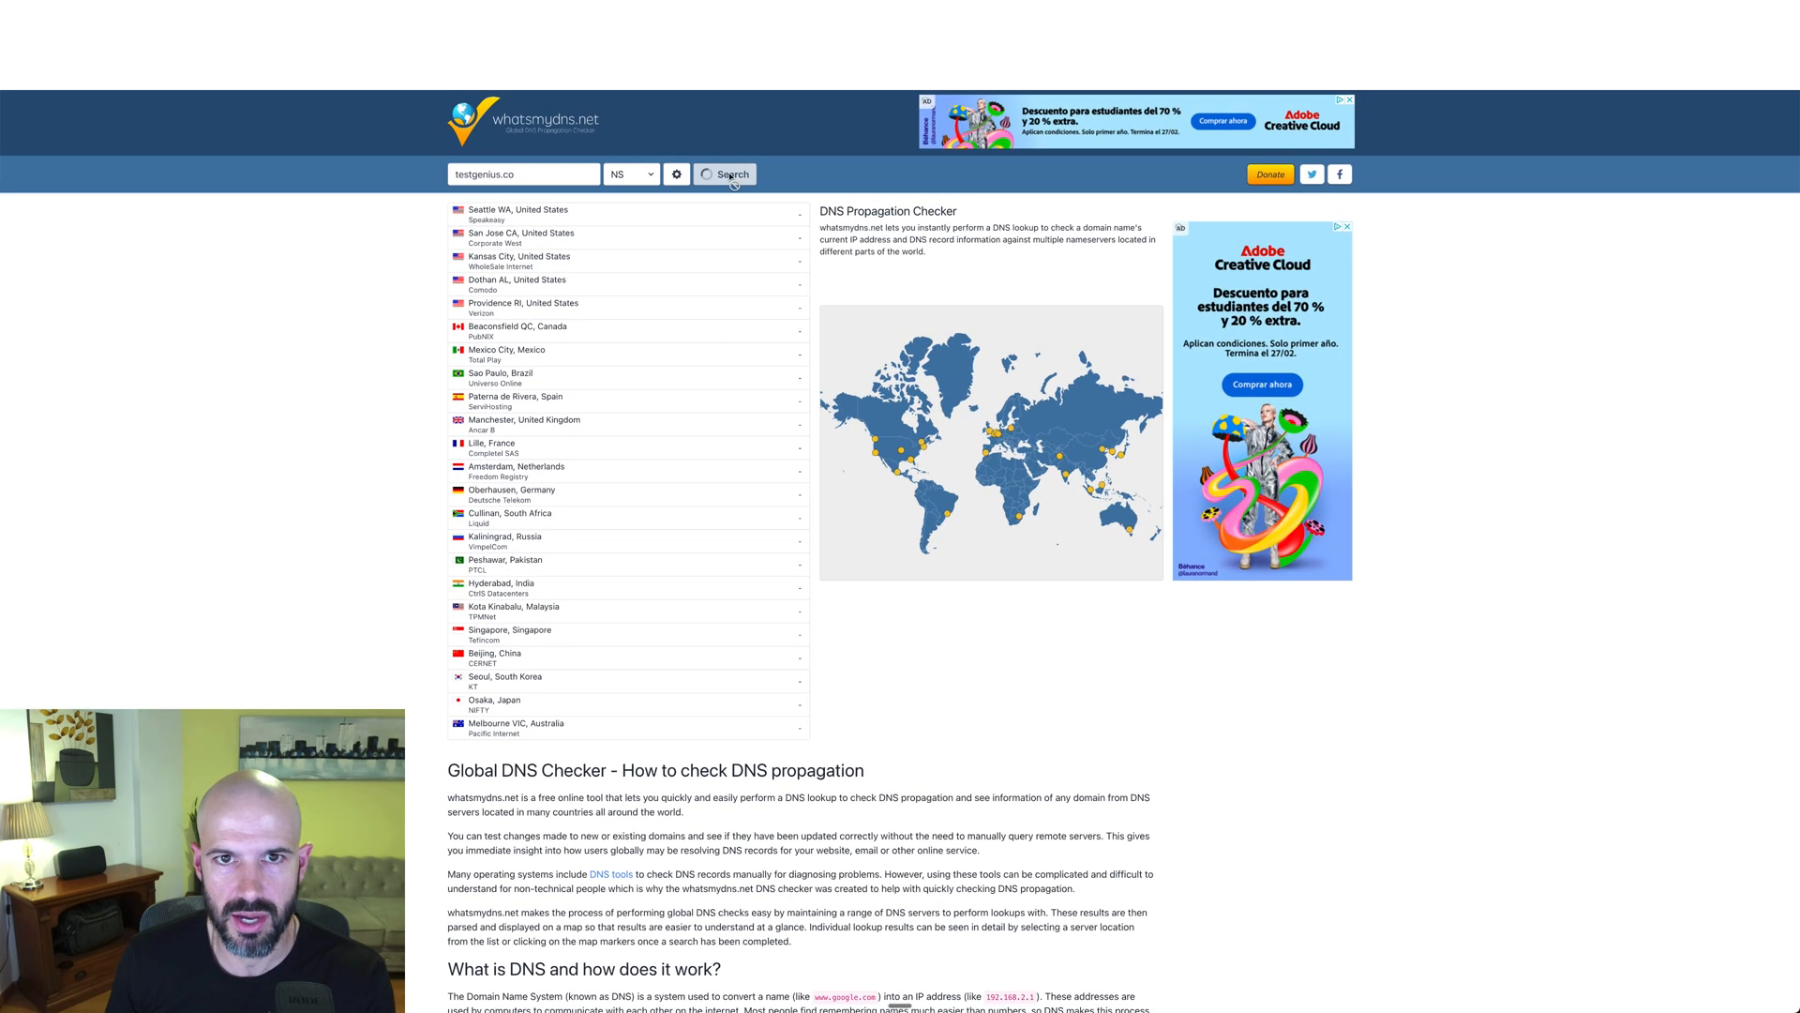
Rerun the NS check for testgenius.co and review the per-location results further down
{"action": "left_click", "coordinate": [724, 173]}
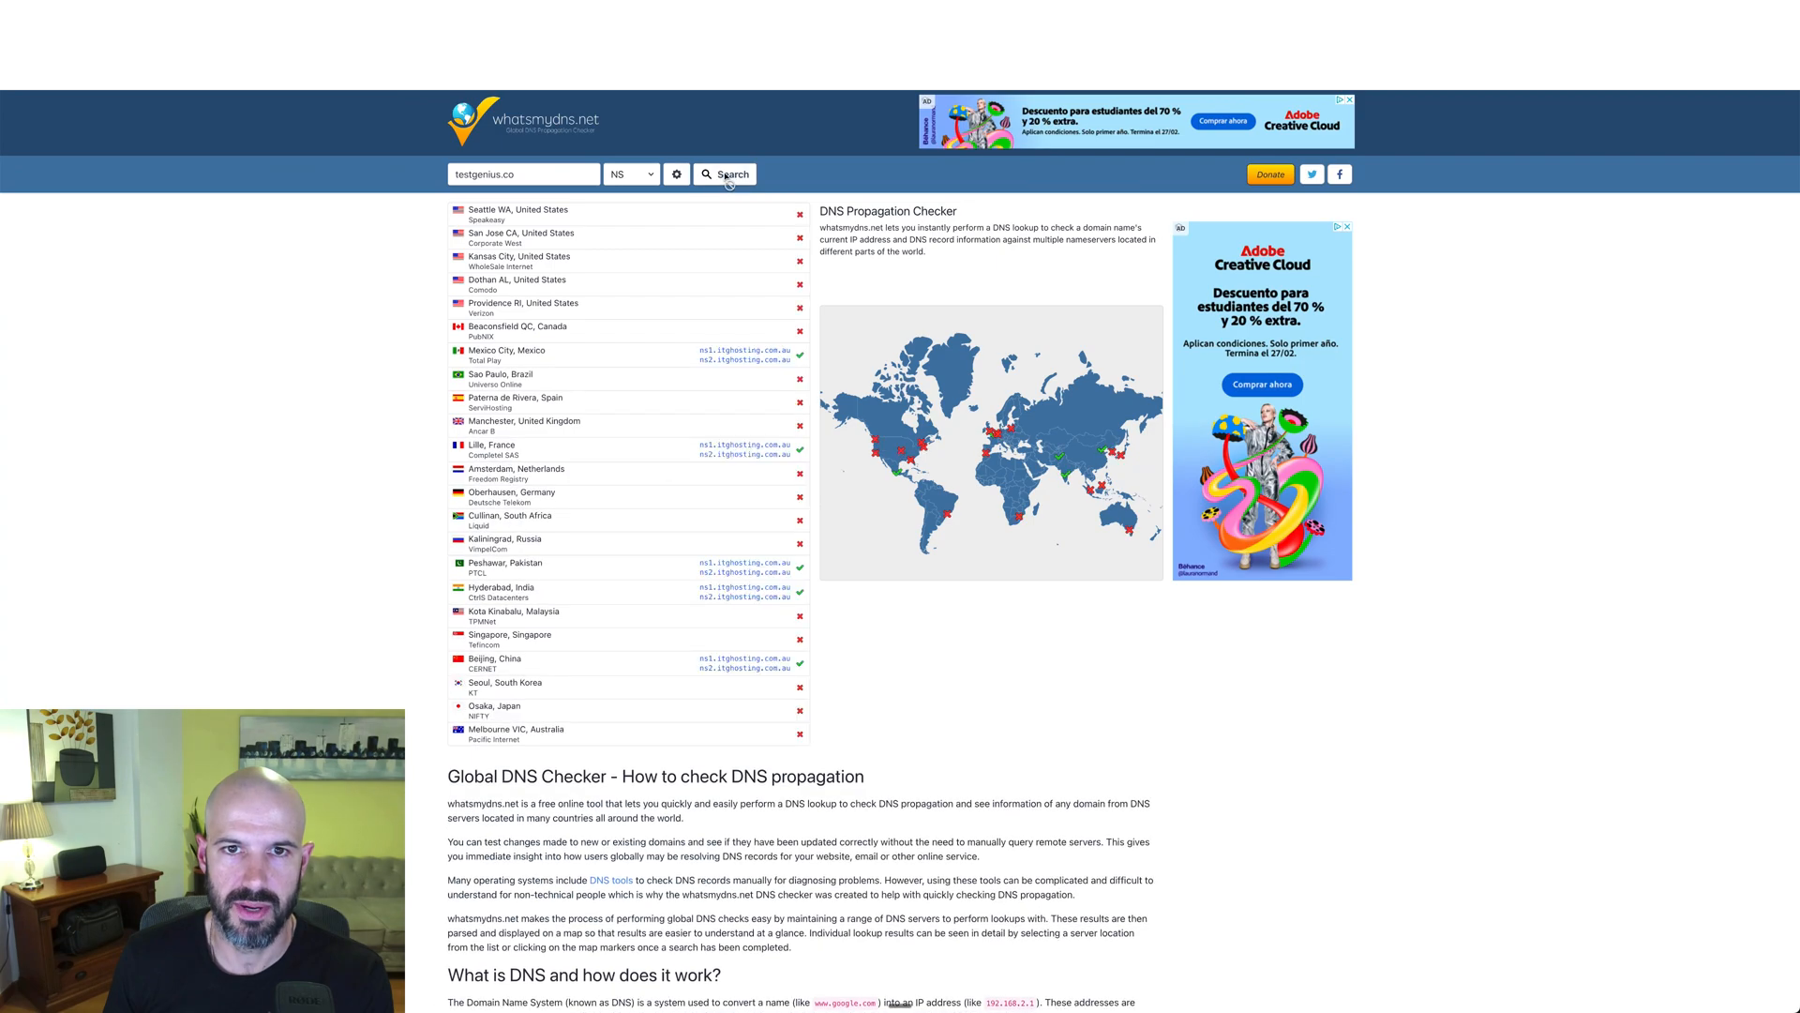
{"action": "scroll", "scroll_direction": "down", "scroll_amount": 3}
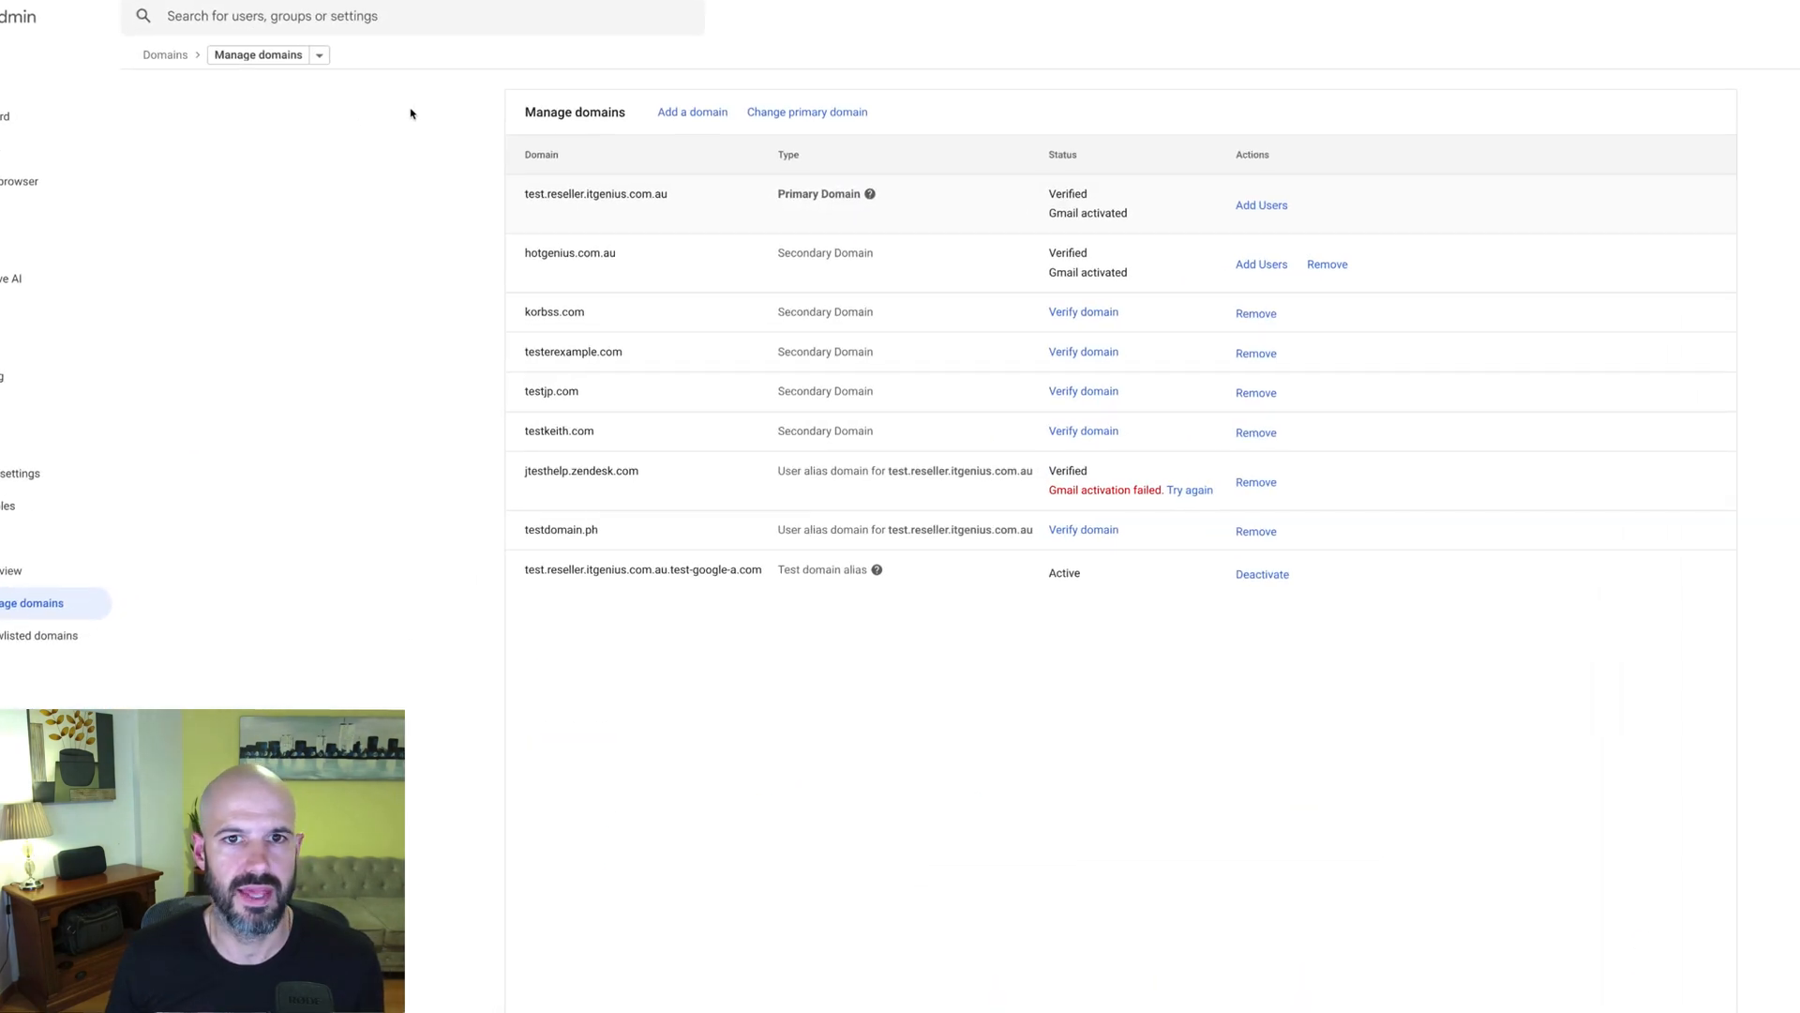
Start adding a domain in Google Admin and enter testgenius.co, leaving Secondary domain selected
{"action": "left_click", "coordinate": [692, 111]}
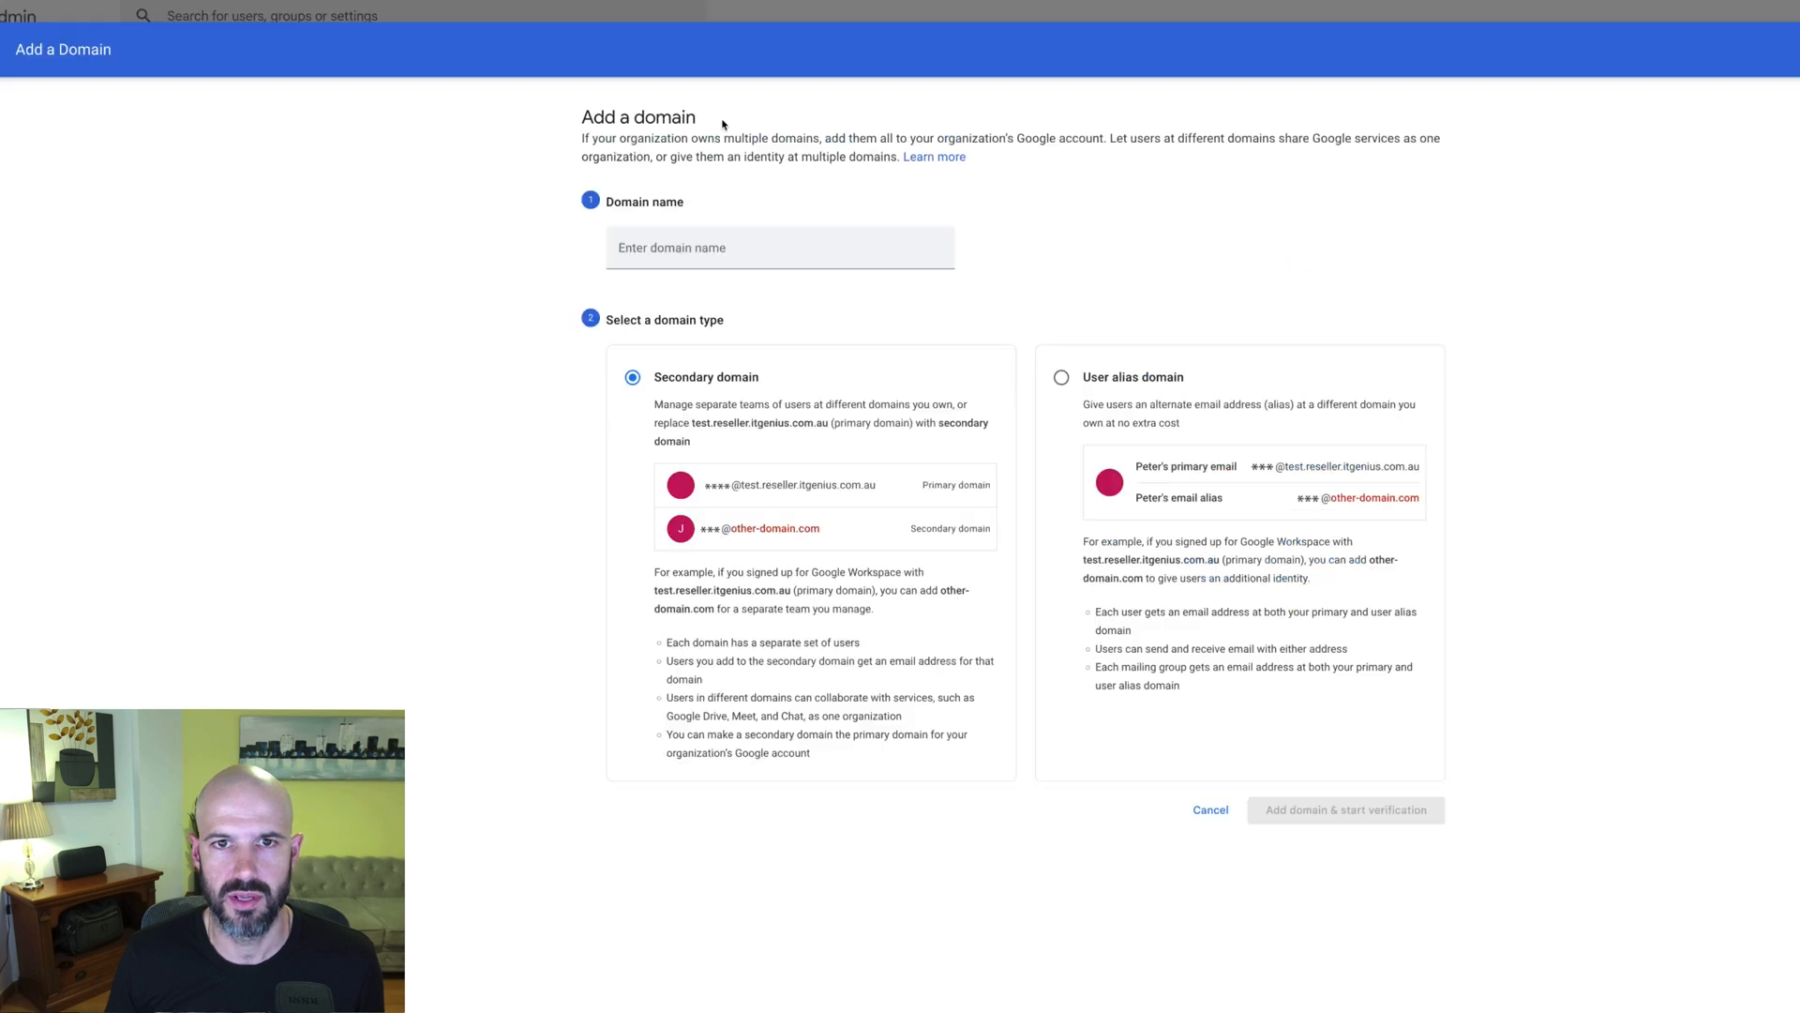
{"action": "left_click", "coordinate": [765, 229]}
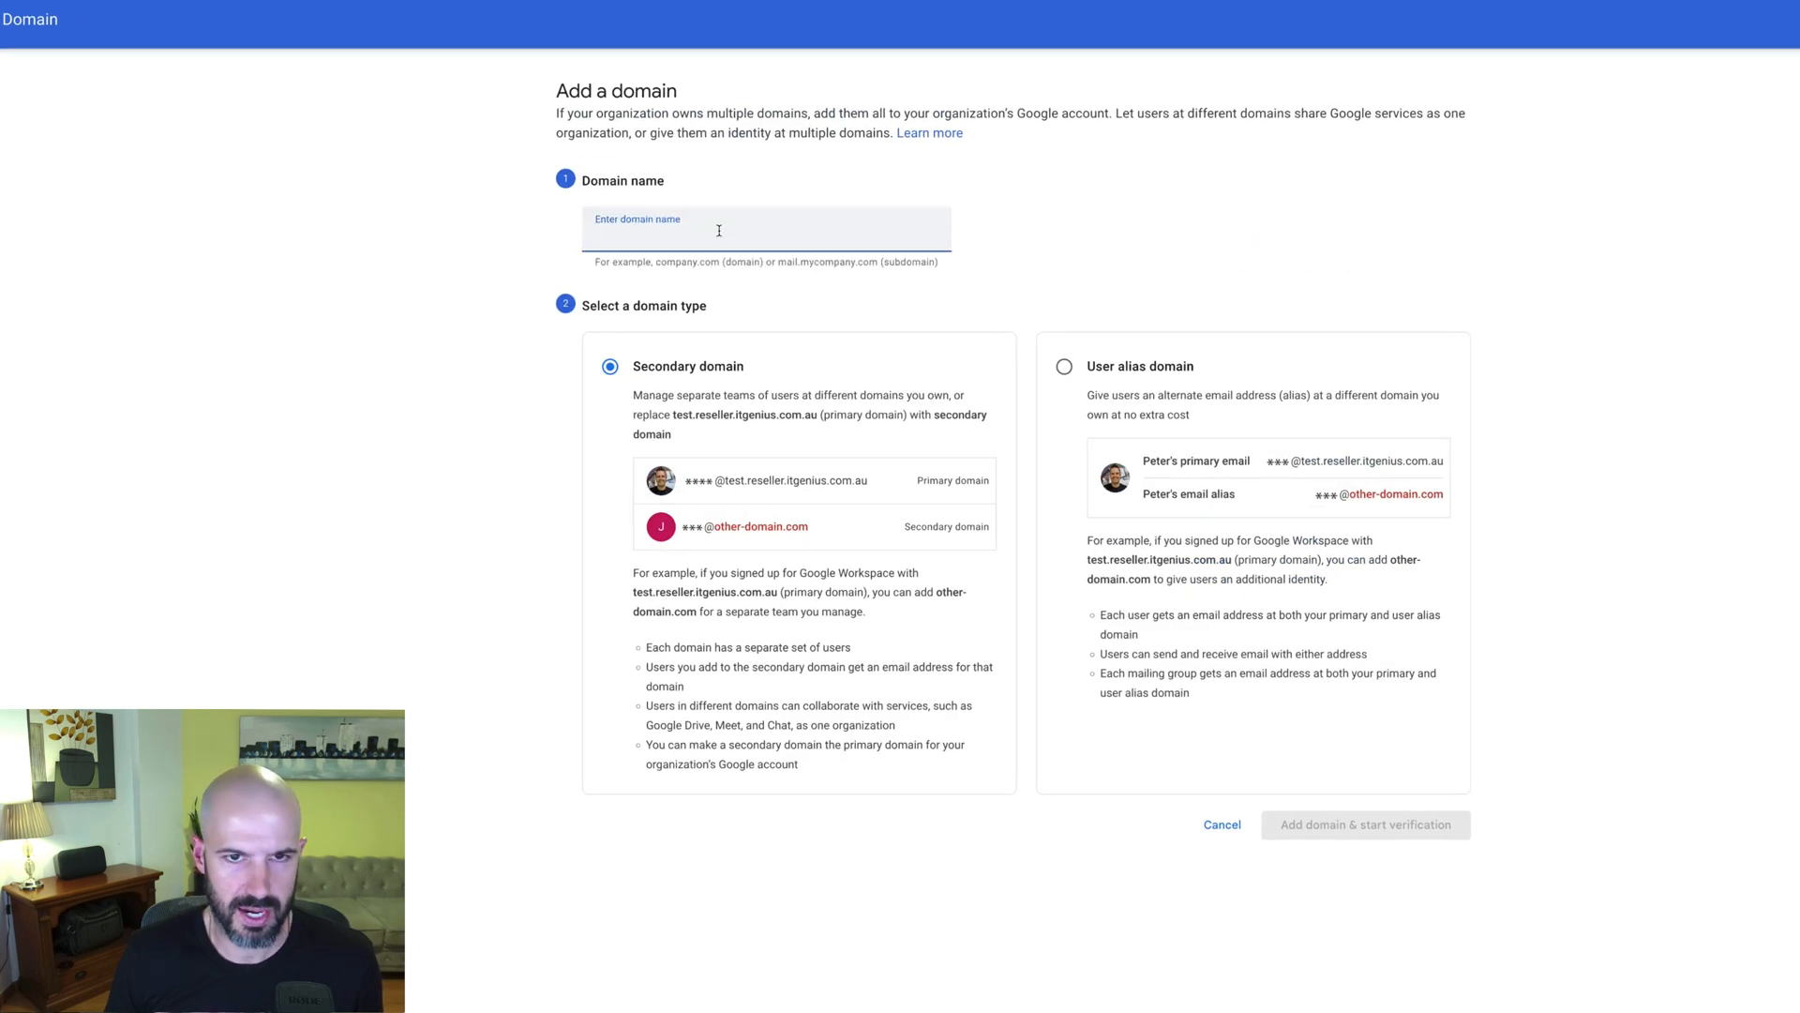
{"action": "type", "text": "testg"}
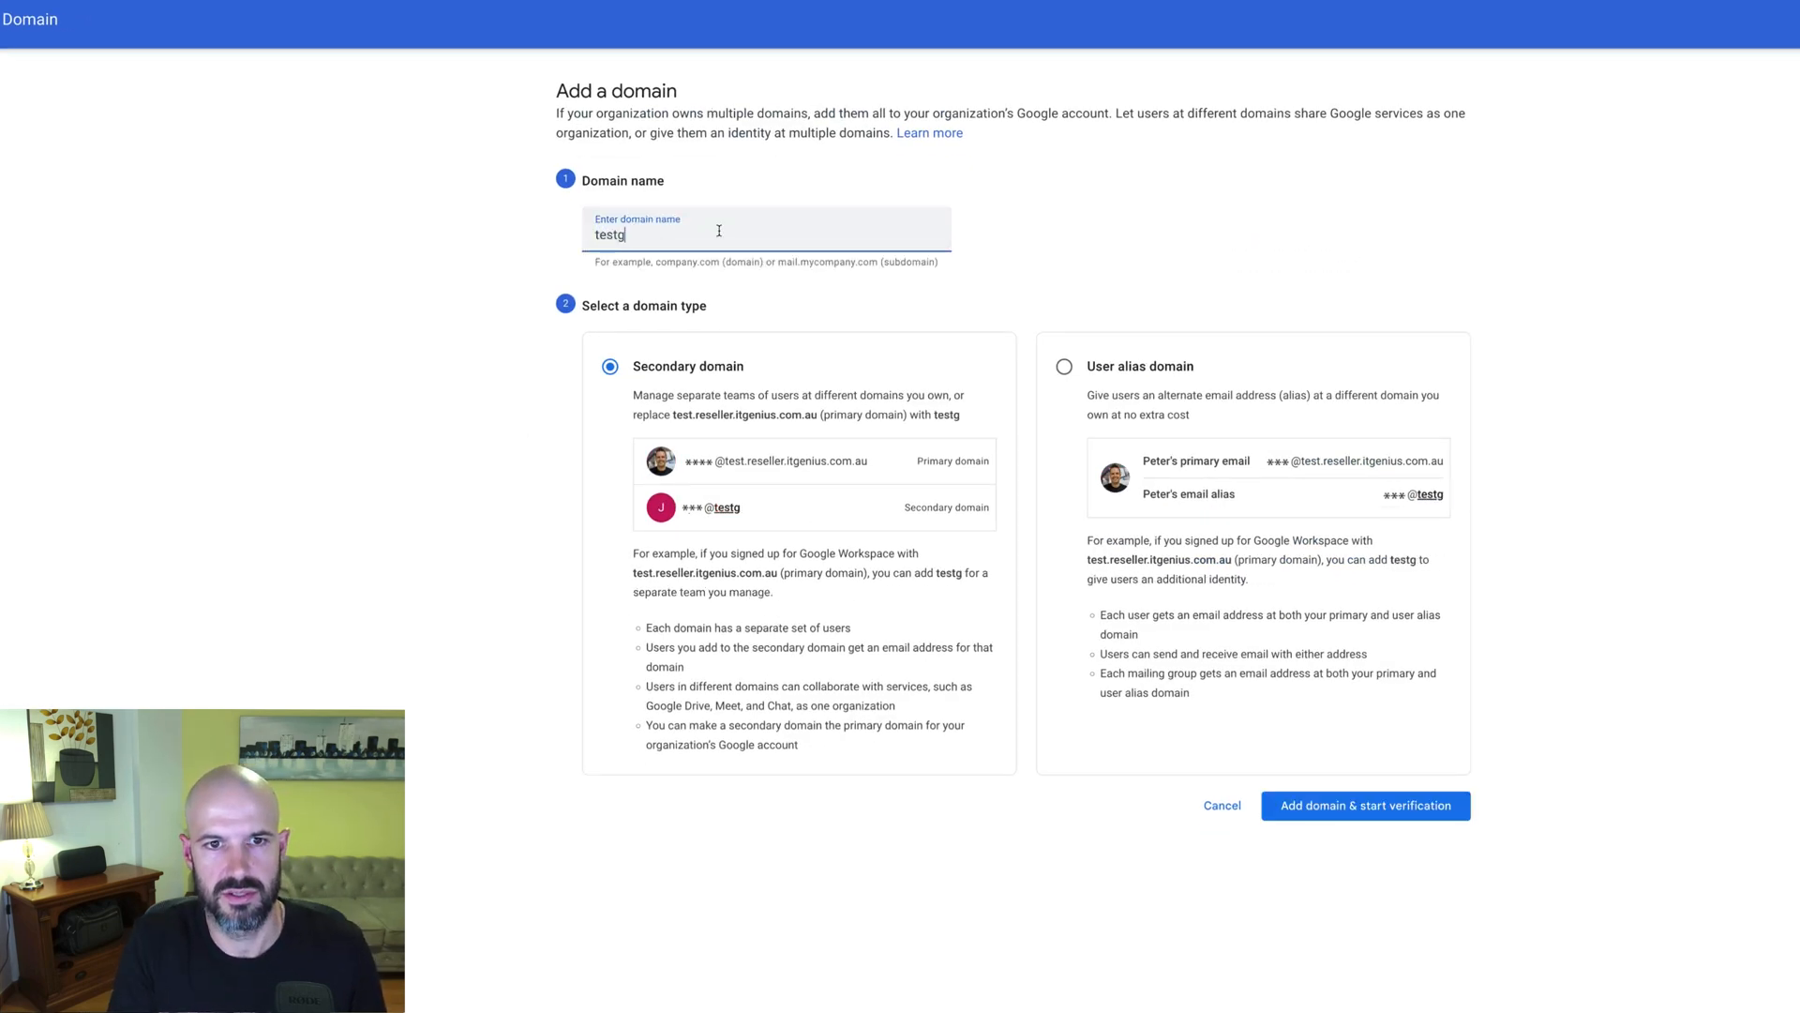
{"action": "type", "text": "enius.co"}
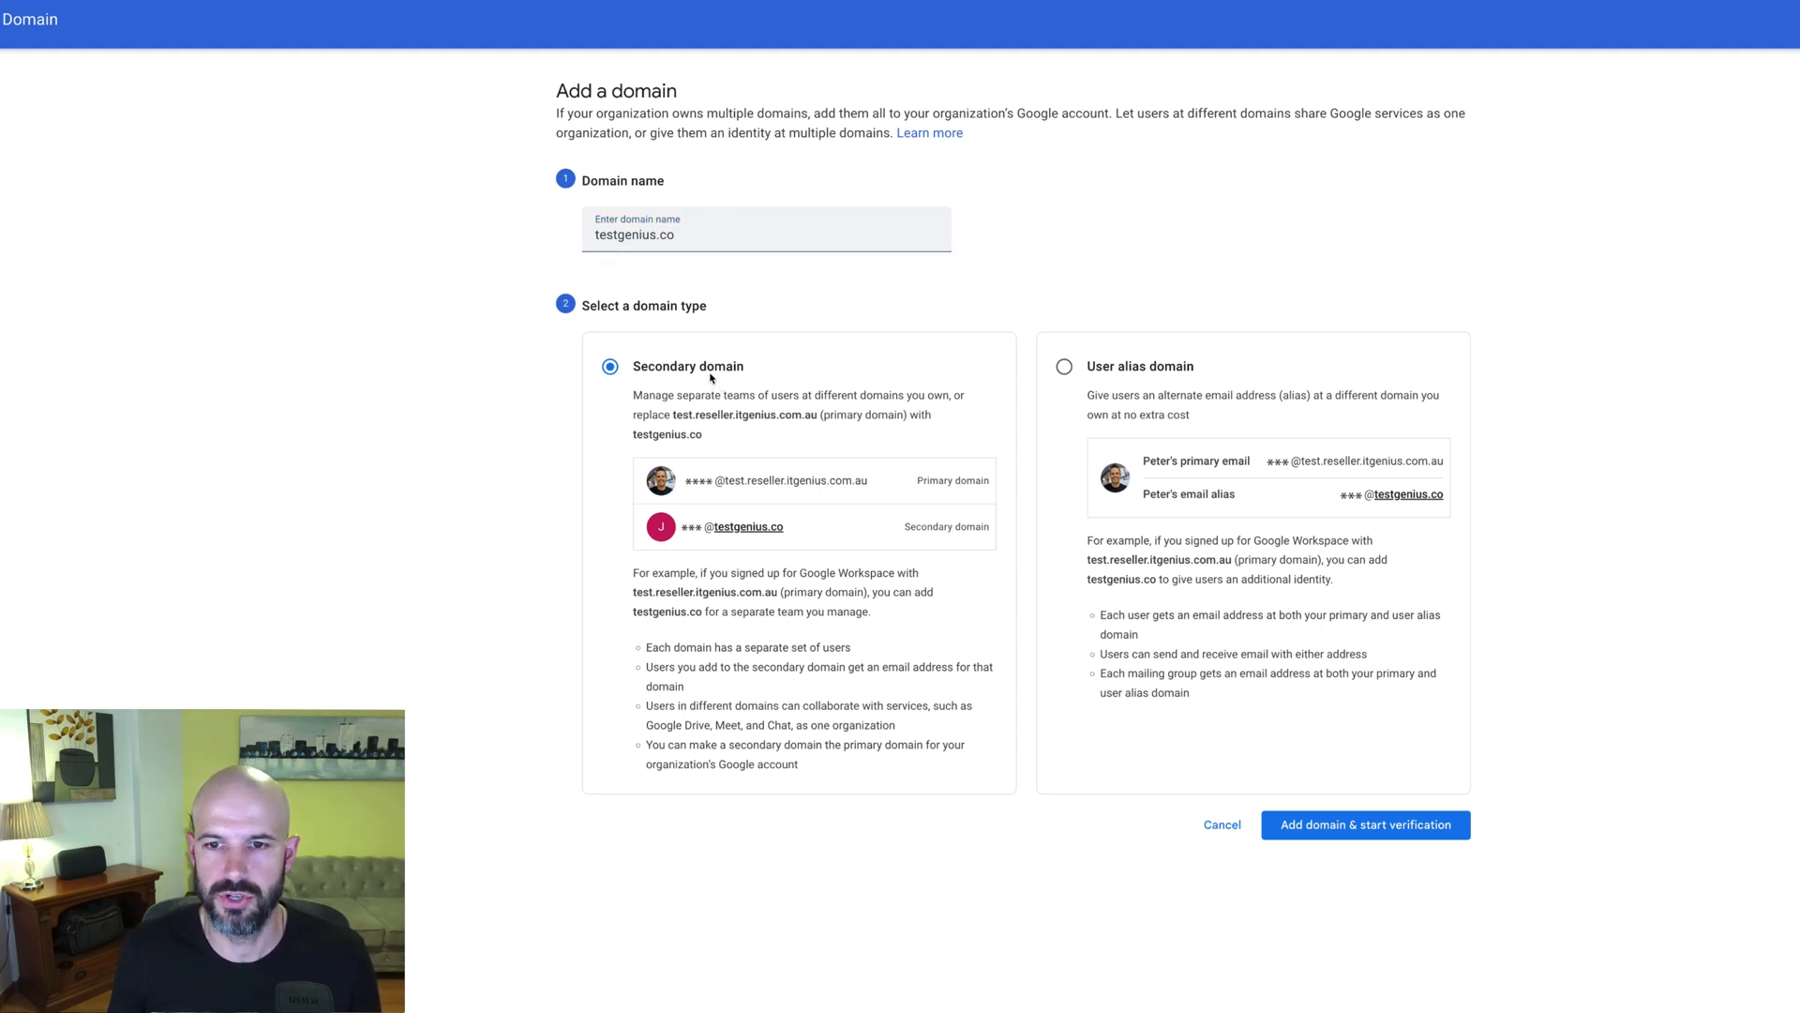
{"action": "mouse_move", "coordinate": [697, 373]}
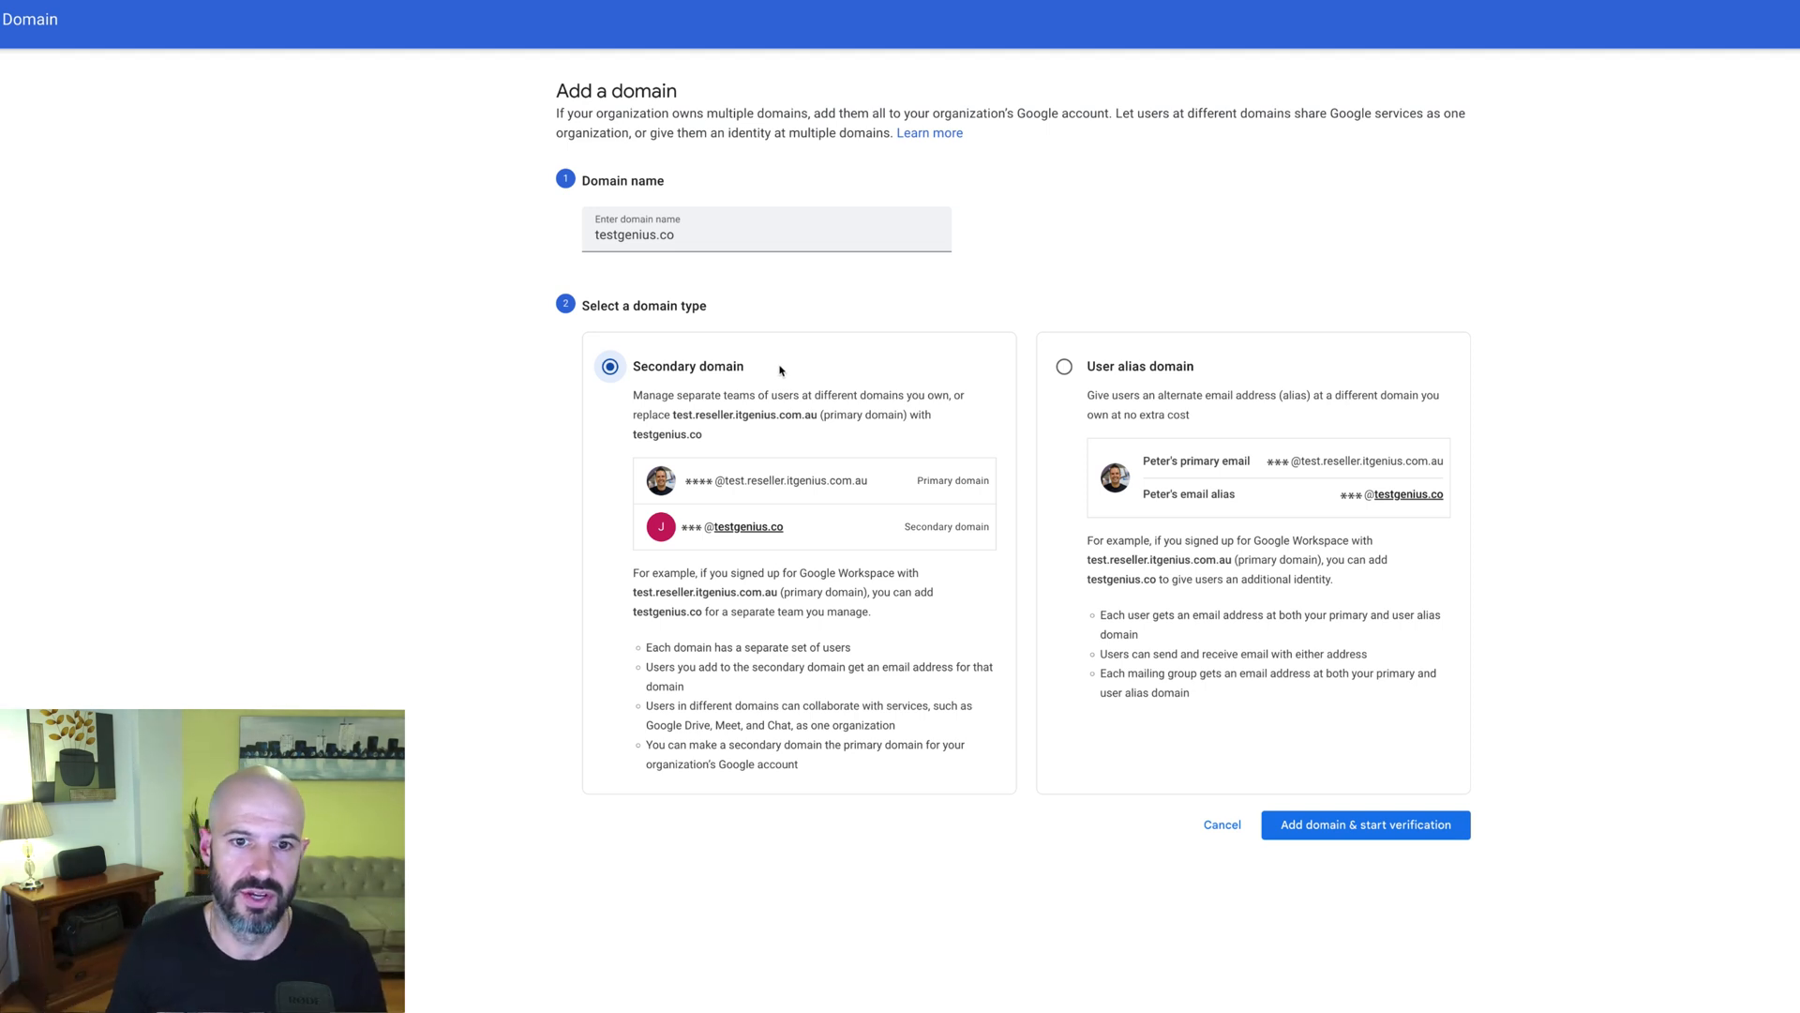
{"action": "mouse_move", "coordinate": [793, 525]}
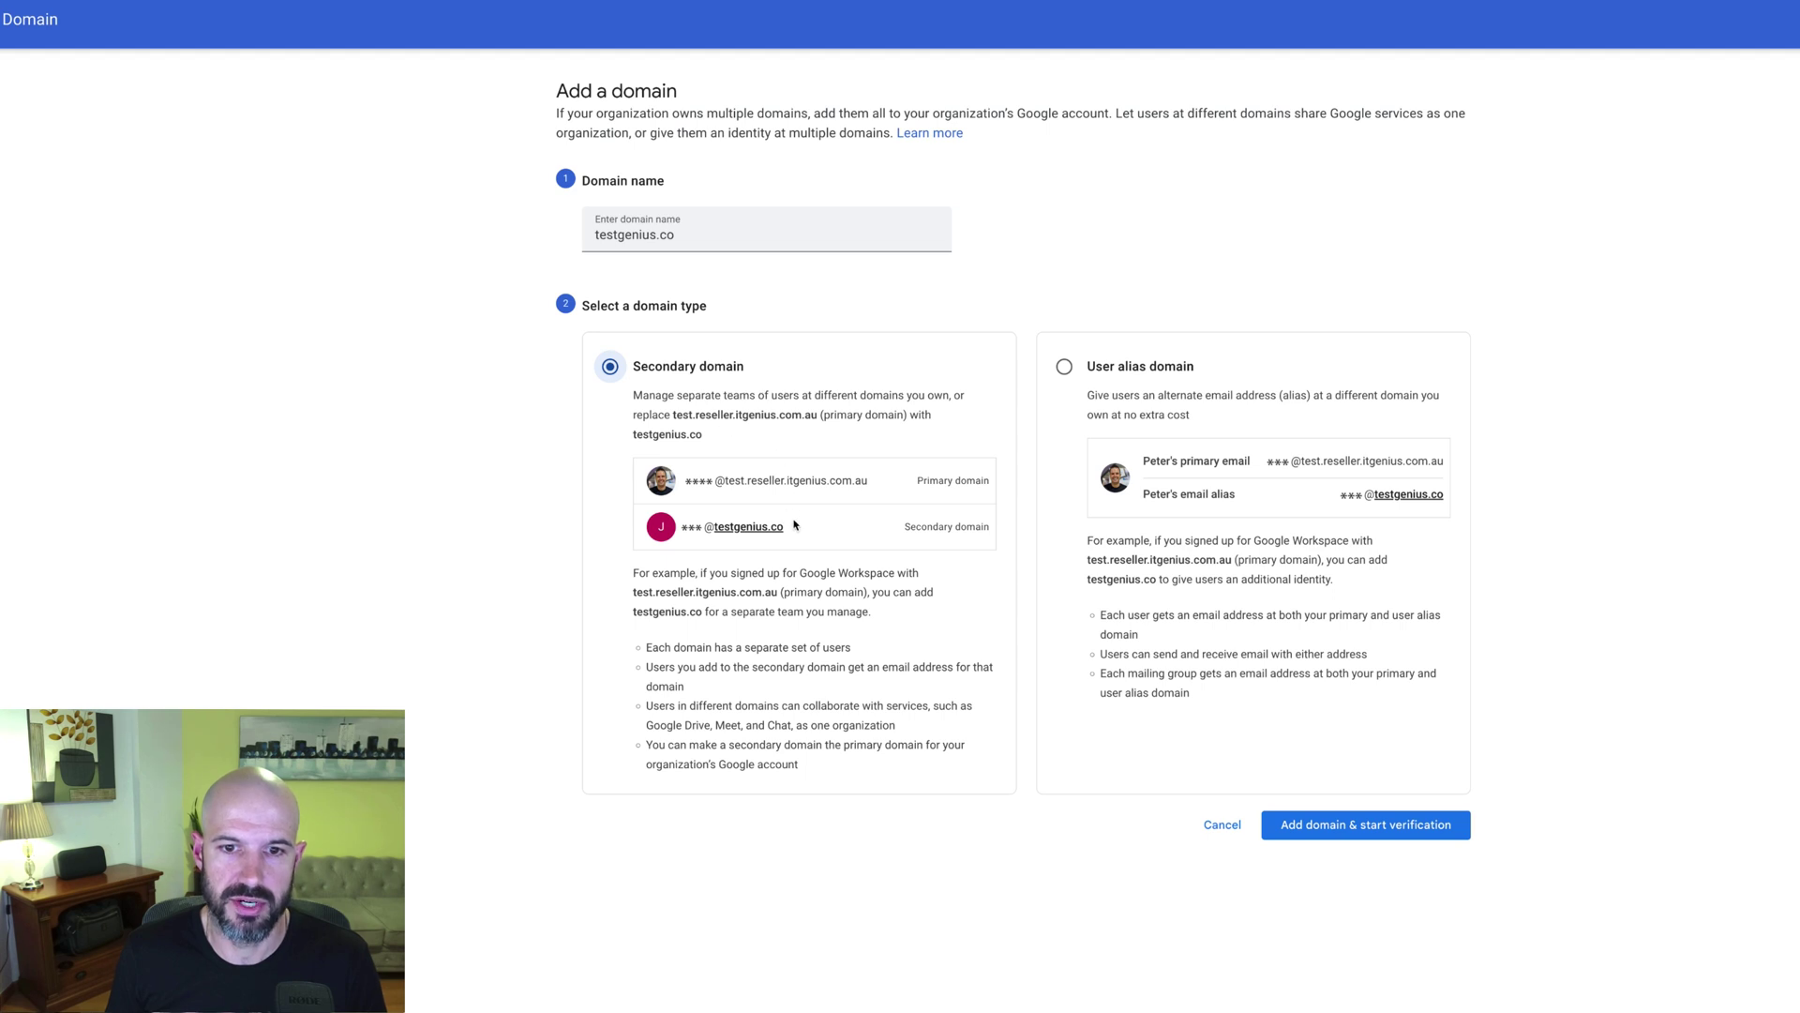
{"action": "mouse_move", "coordinate": [1061, 368]}
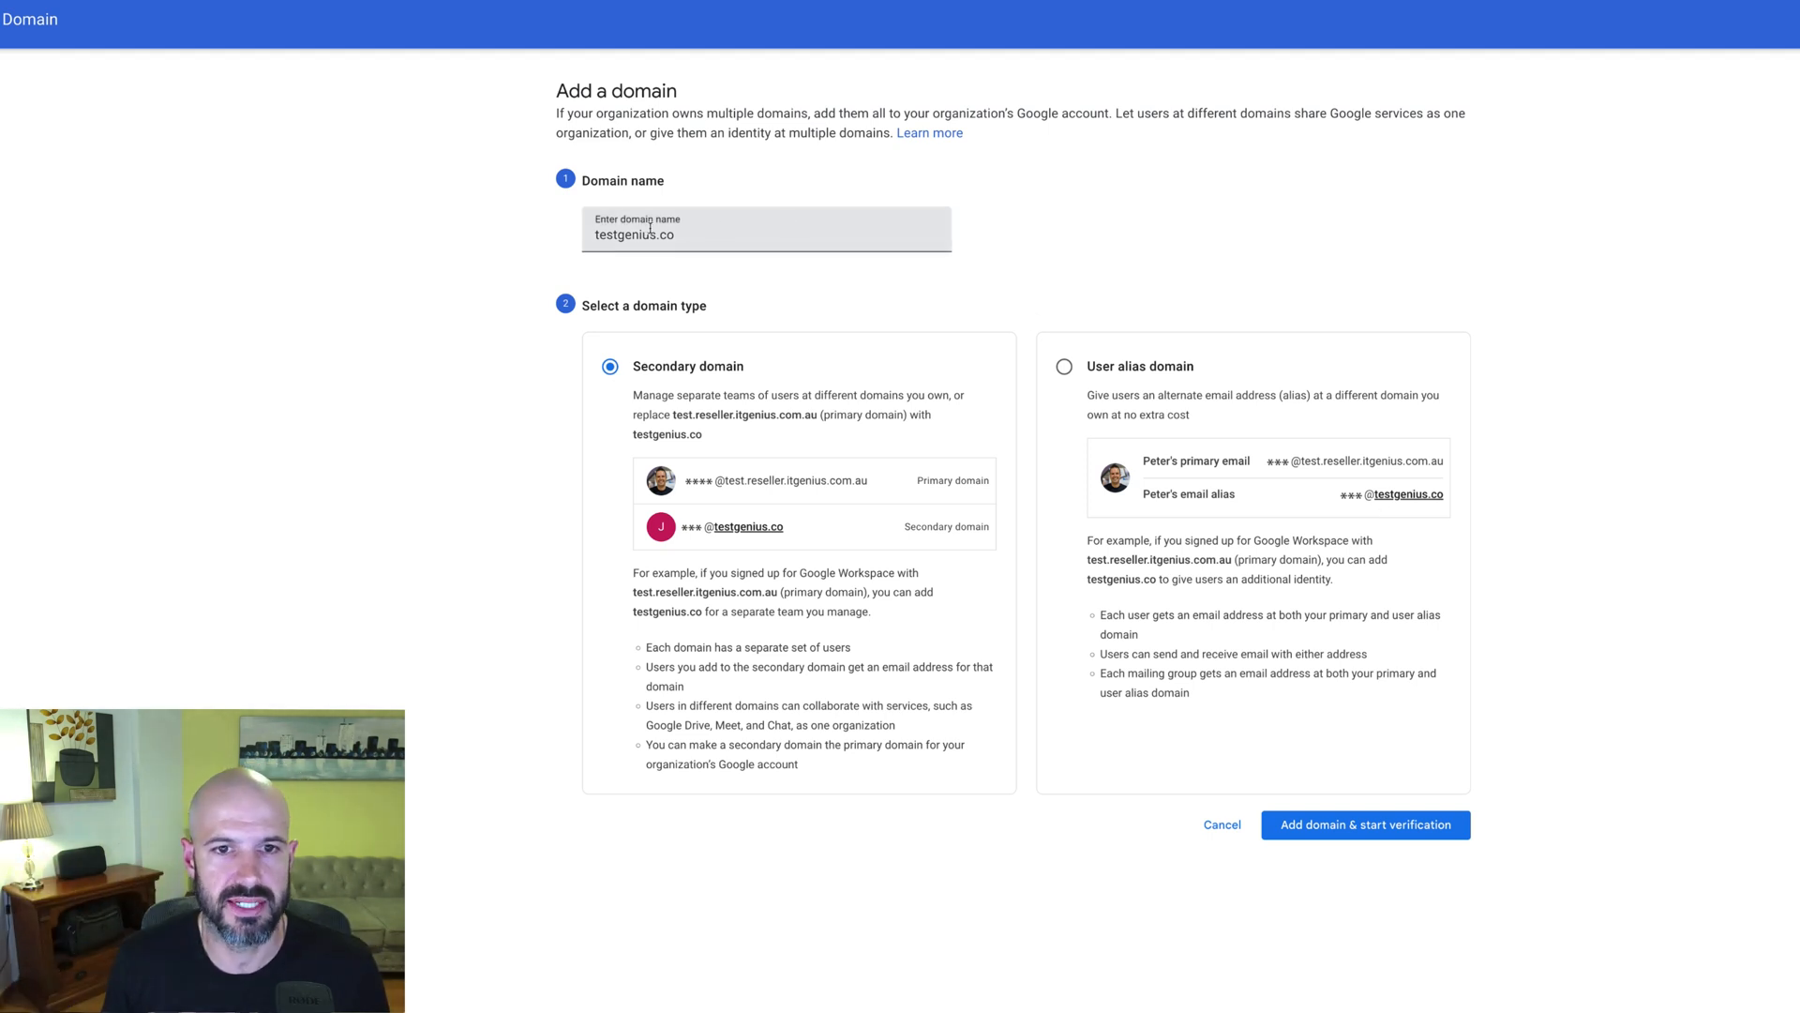
{"action": "mouse_move", "coordinate": [747, 517]}
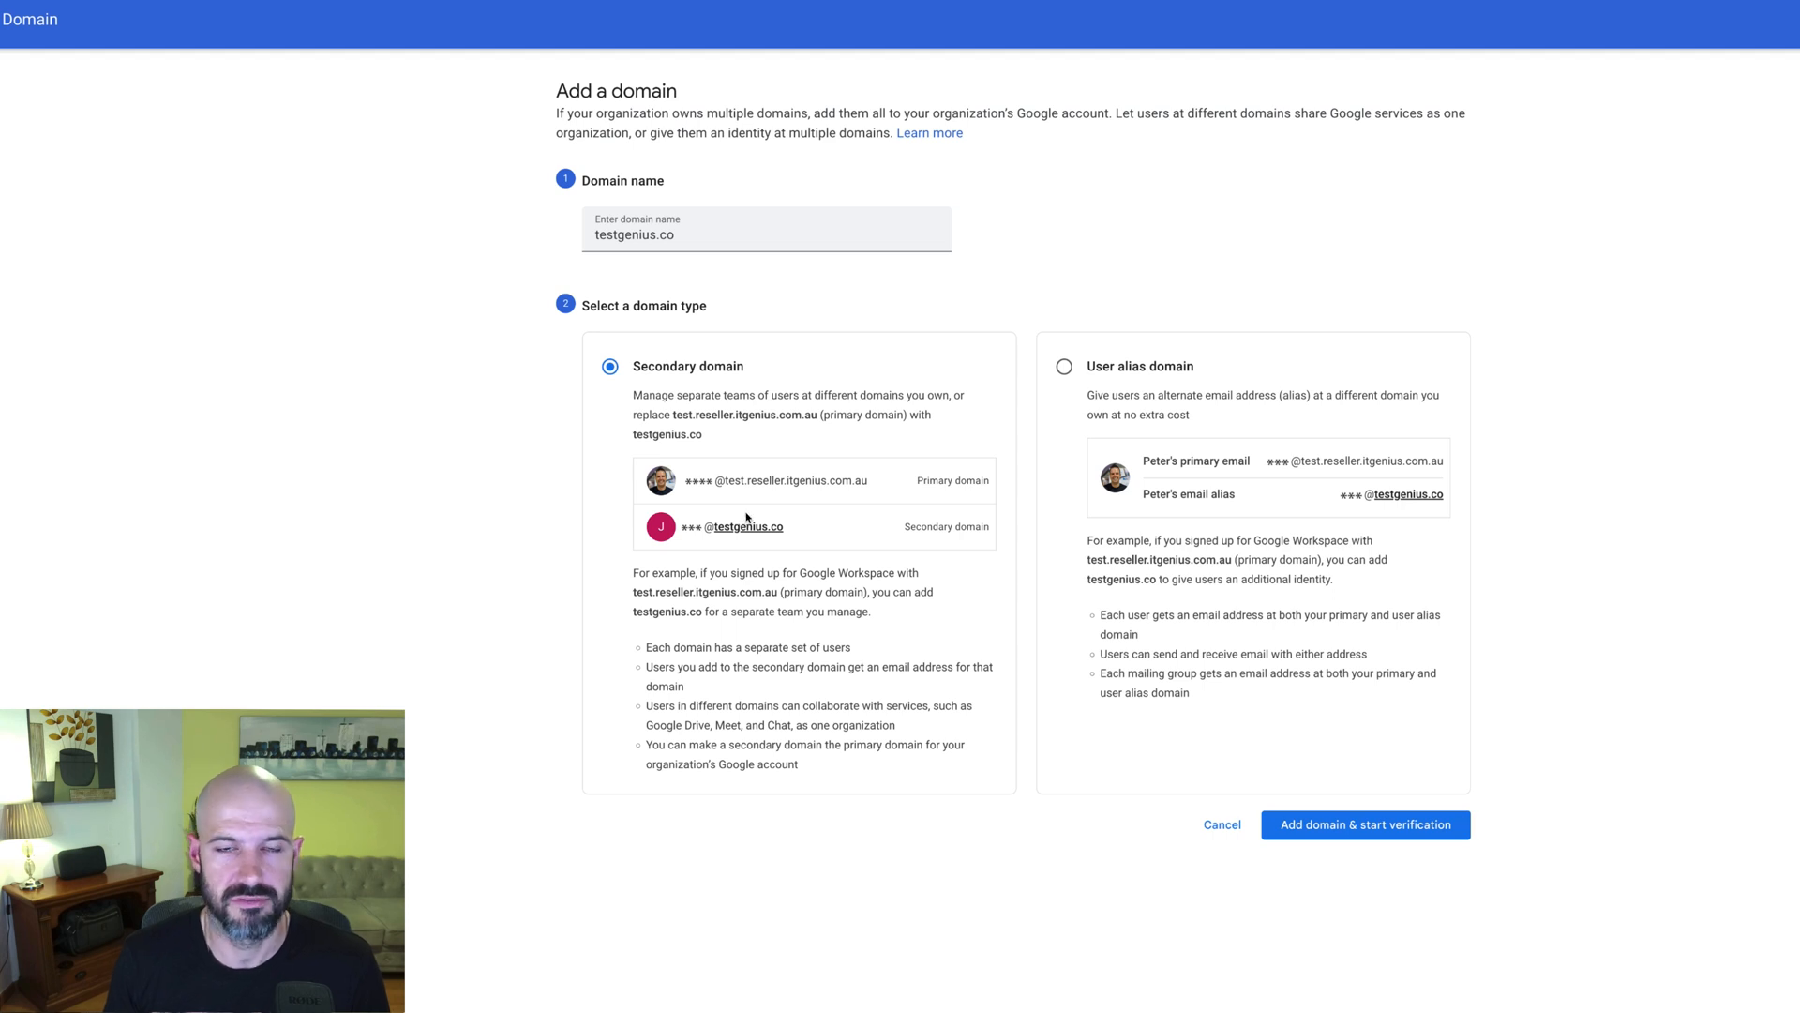
{"action": "mouse_move", "coordinate": [806, 527]}
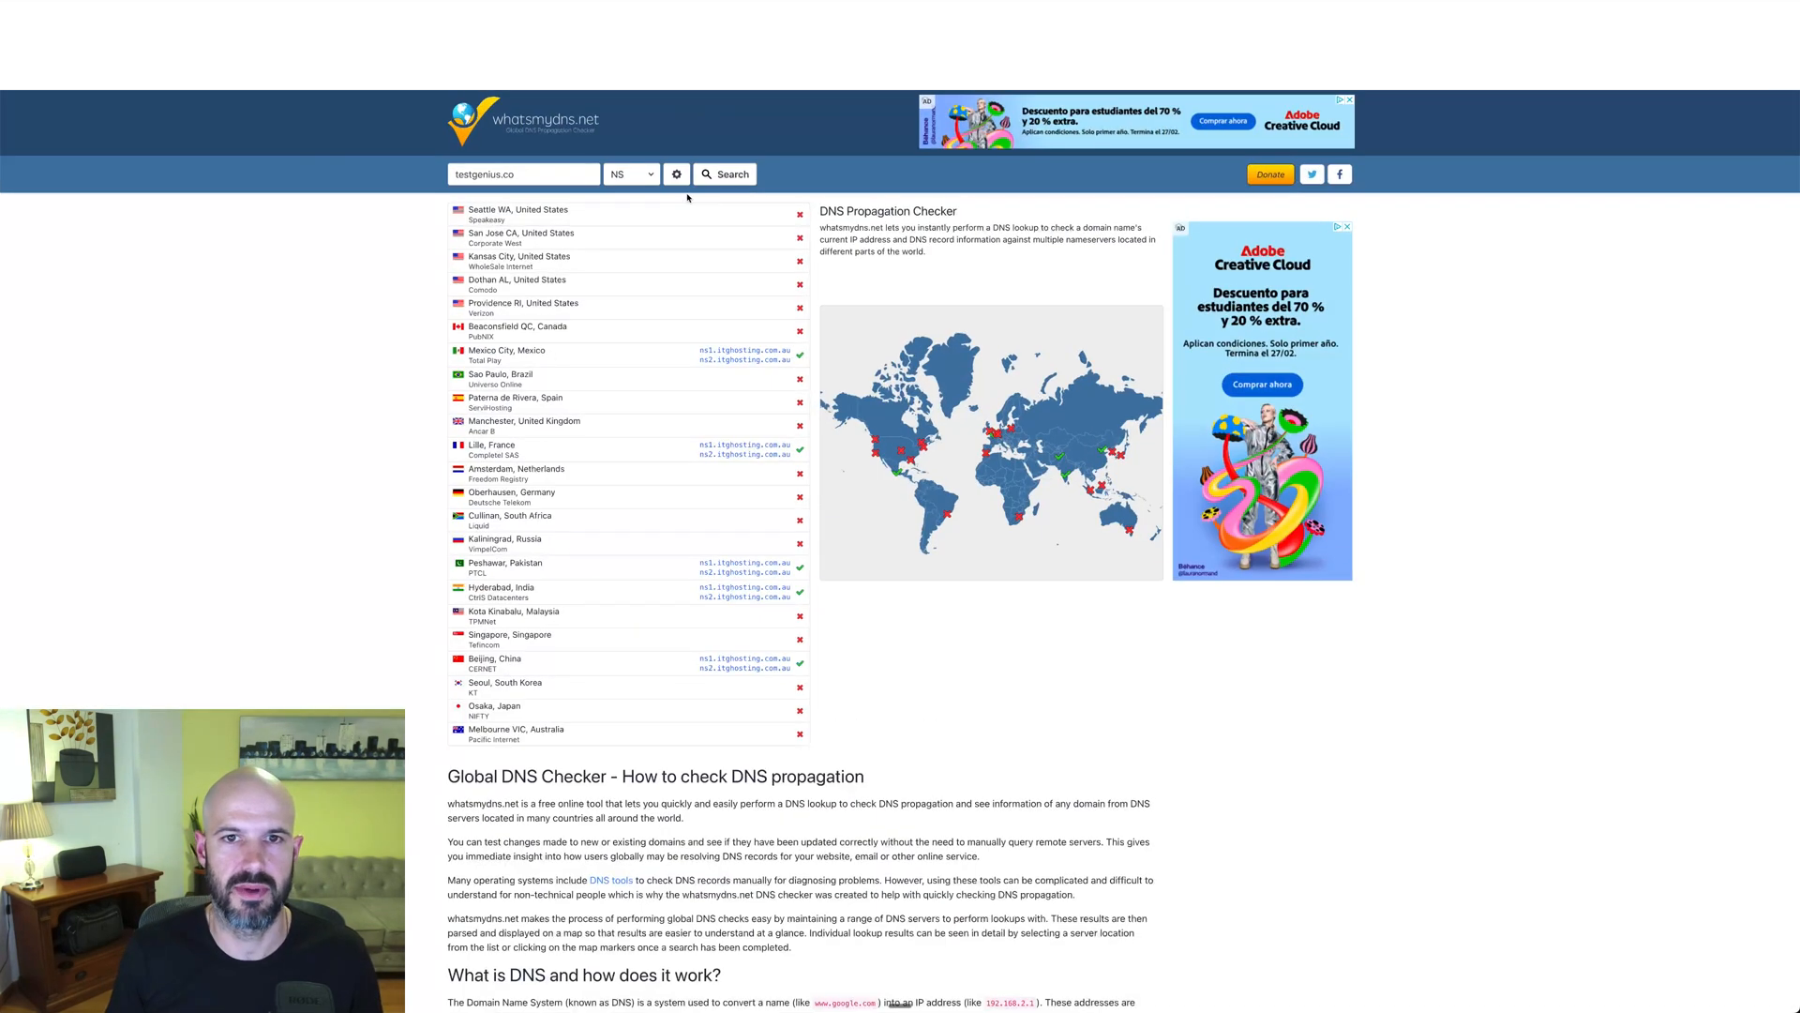
Rerun the testgenius.co NS lookup, still seeing only a few itghosting results among failures
{"action": "left_click", "coordinate": [724, 172]}
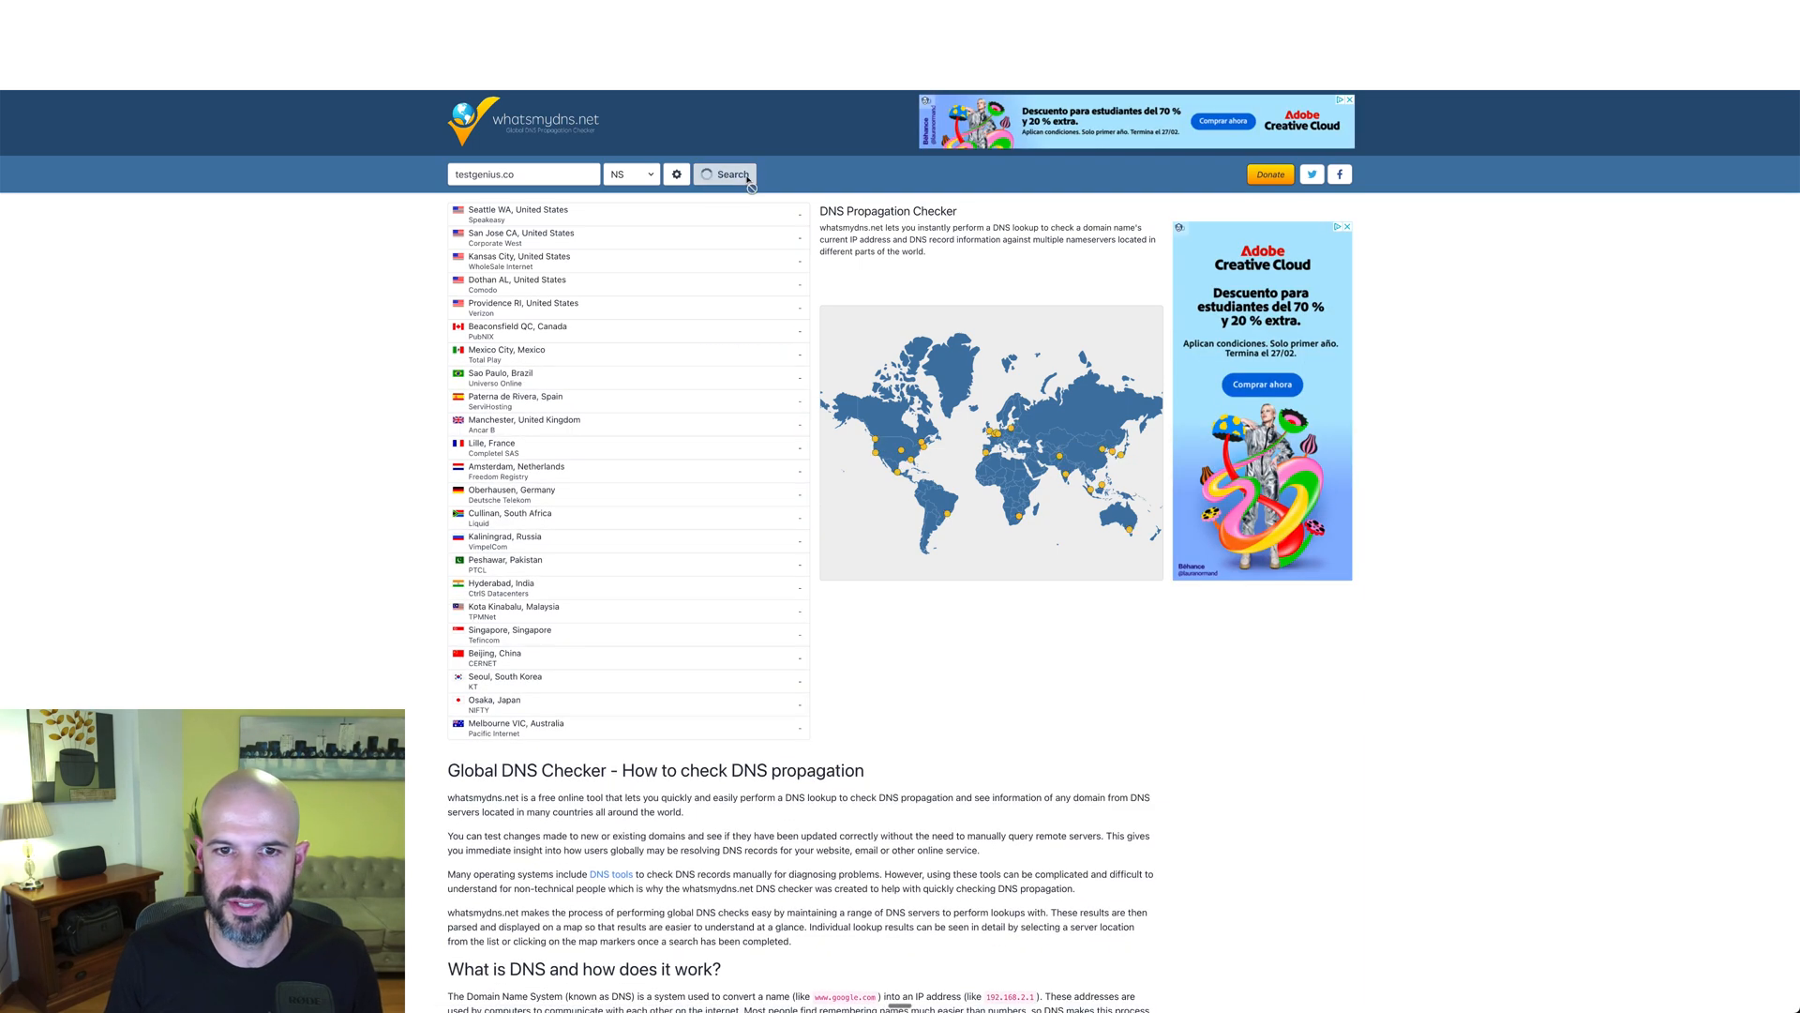
{"action": "left_click", "coordinate": [724, 172]}
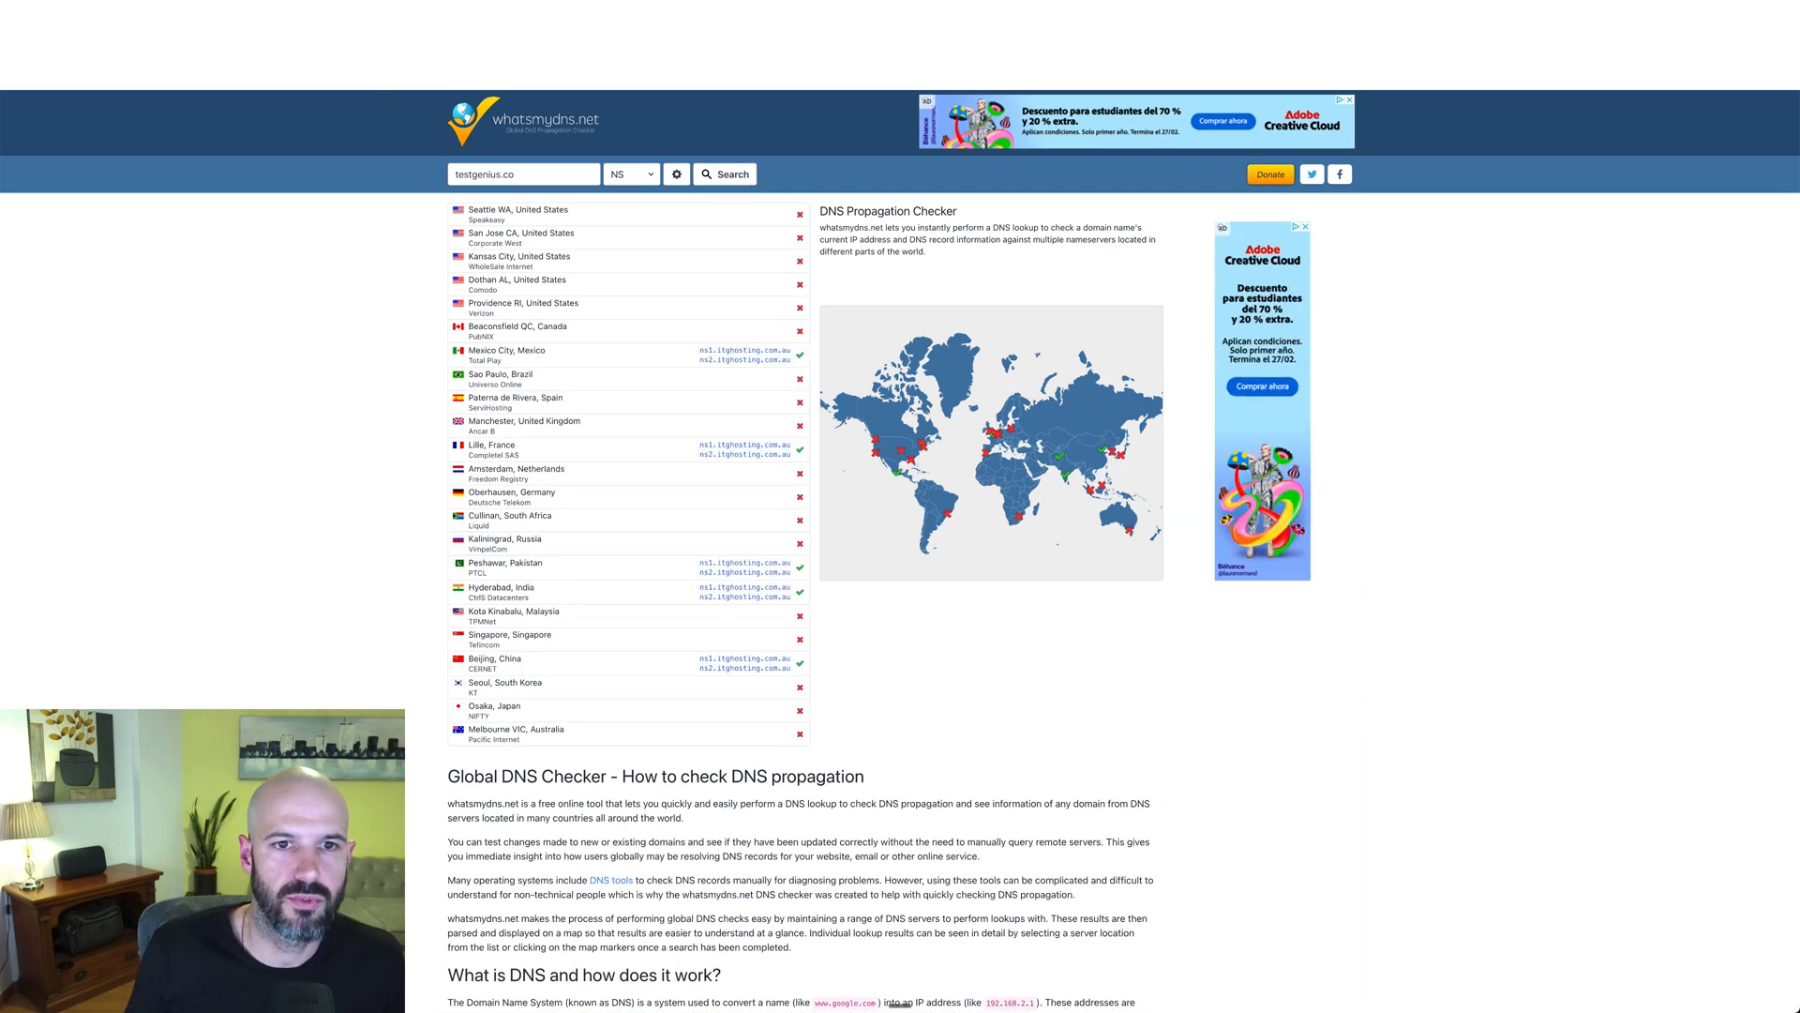